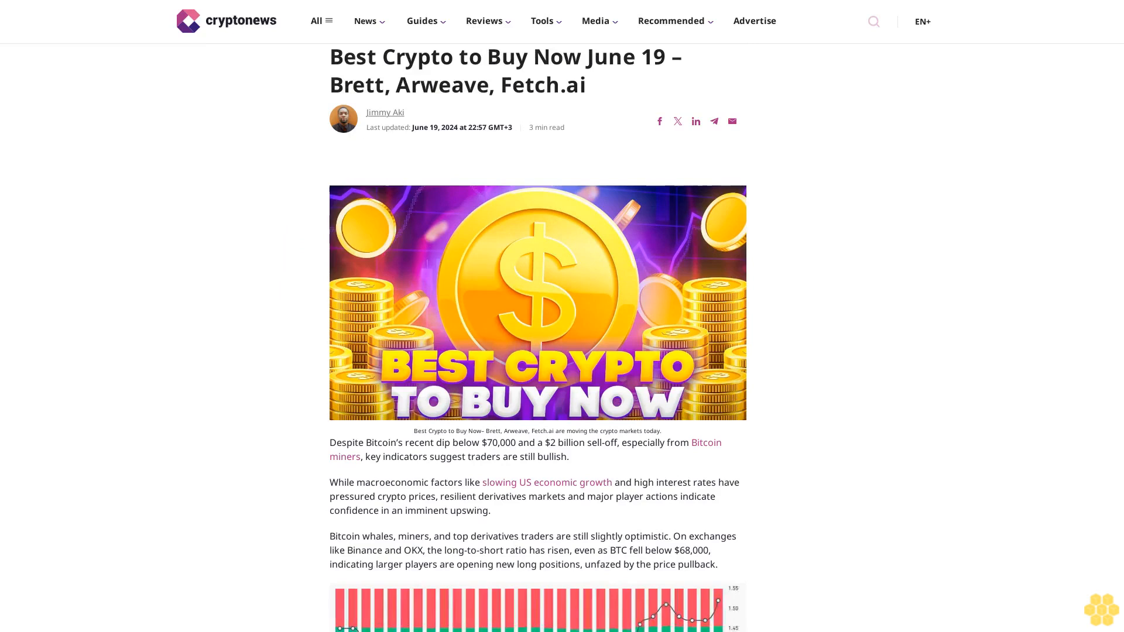
scroll(down, 3)
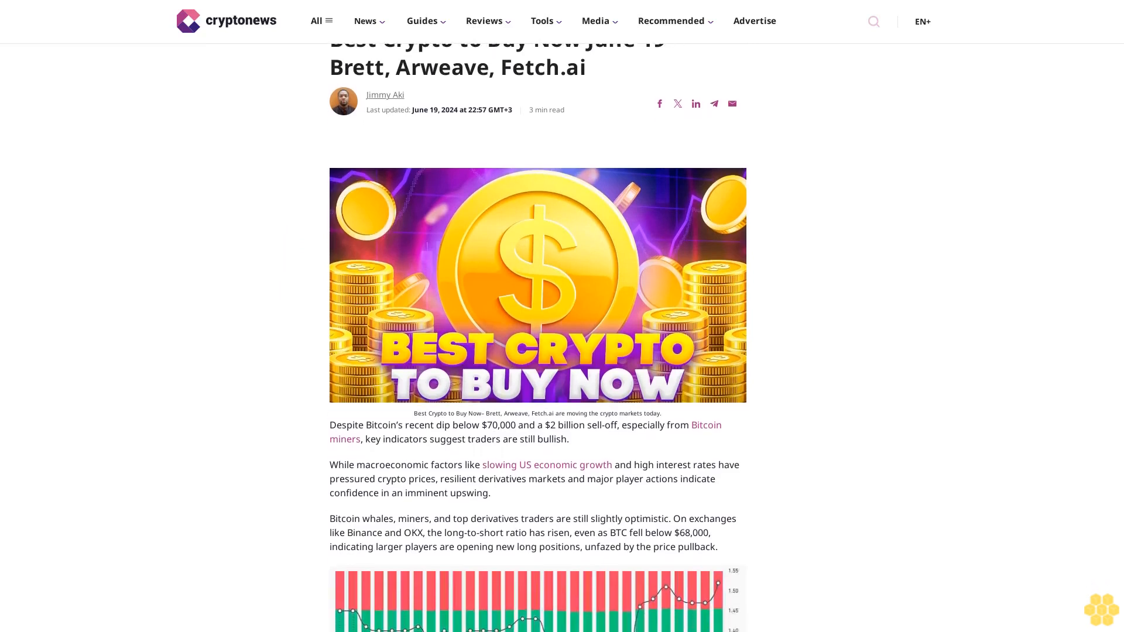
scroll(down, 3)
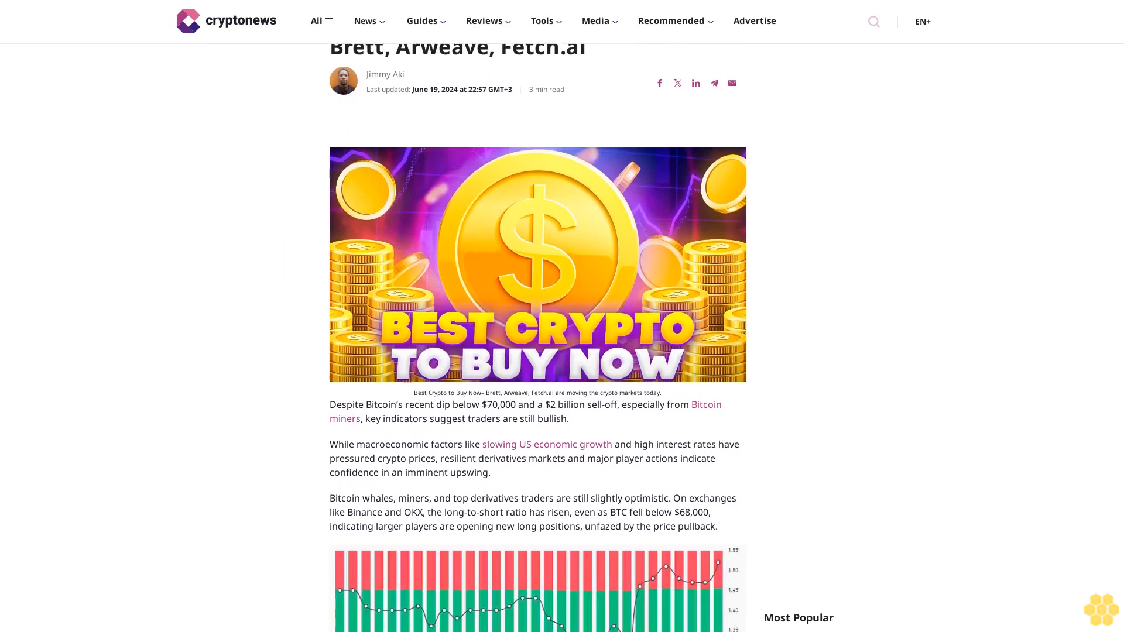
scroll(down, 3)
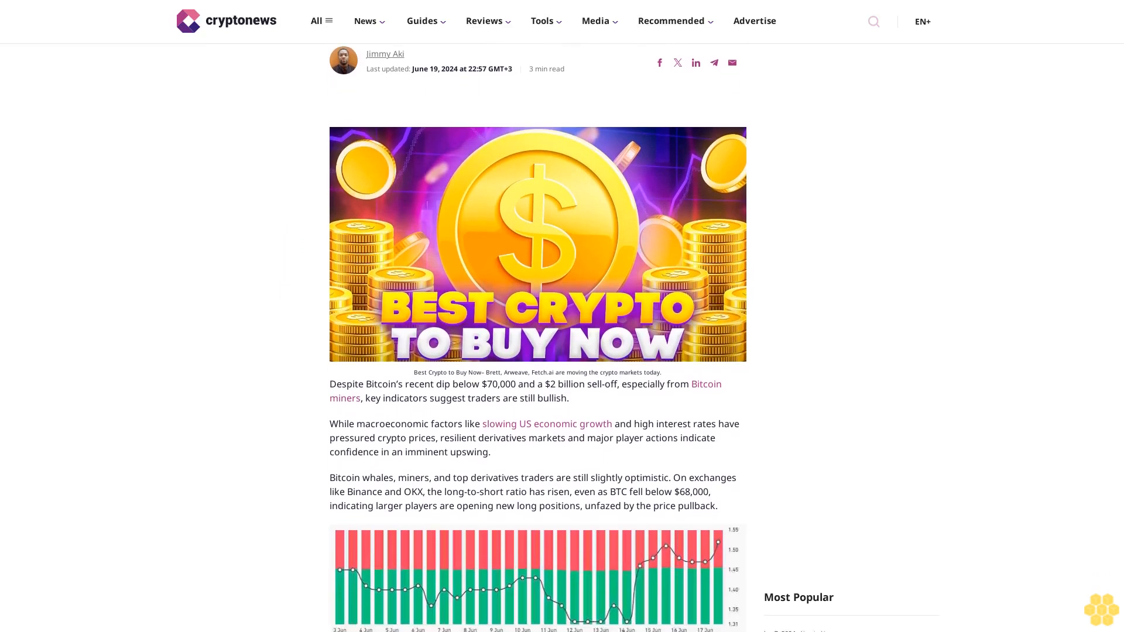
scroll(down, 3)
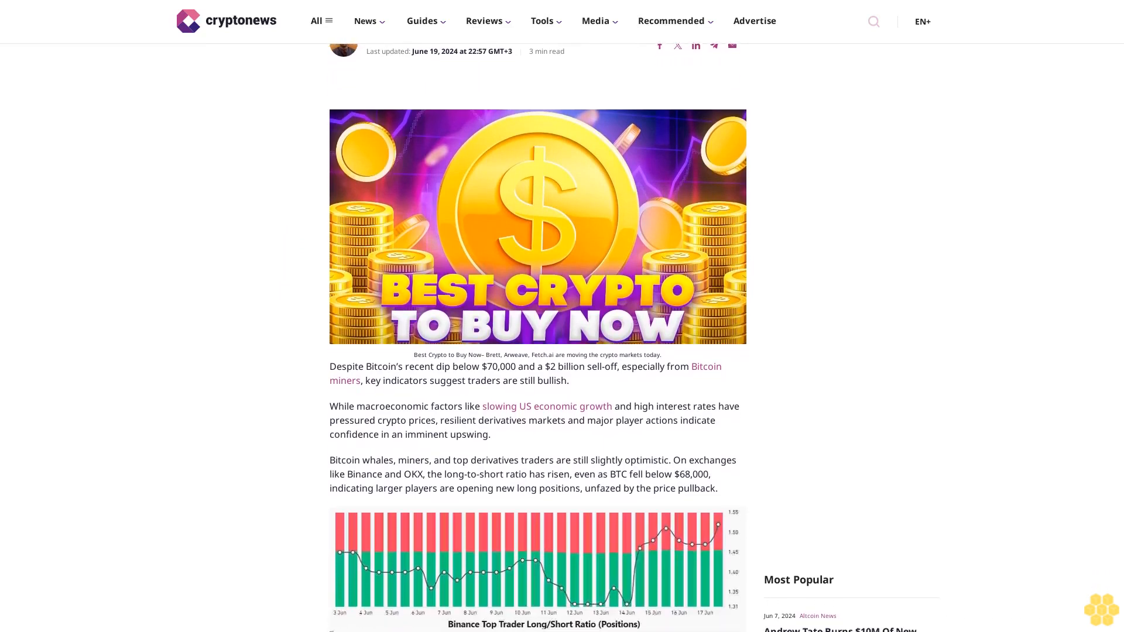
scroll(down, 3)
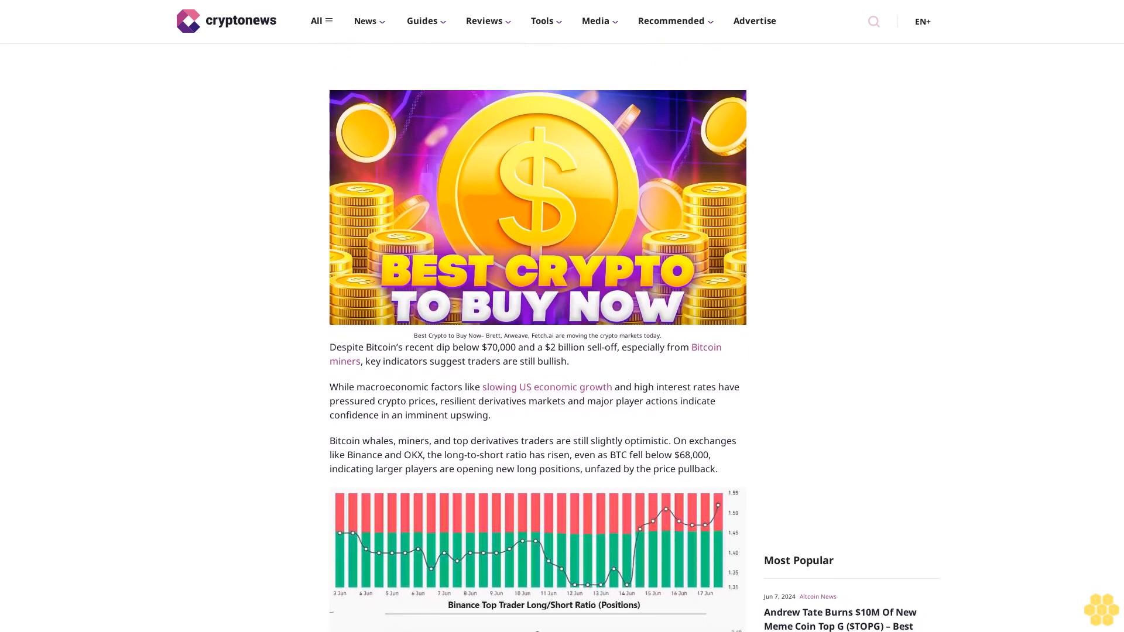
scroll(down, 3)
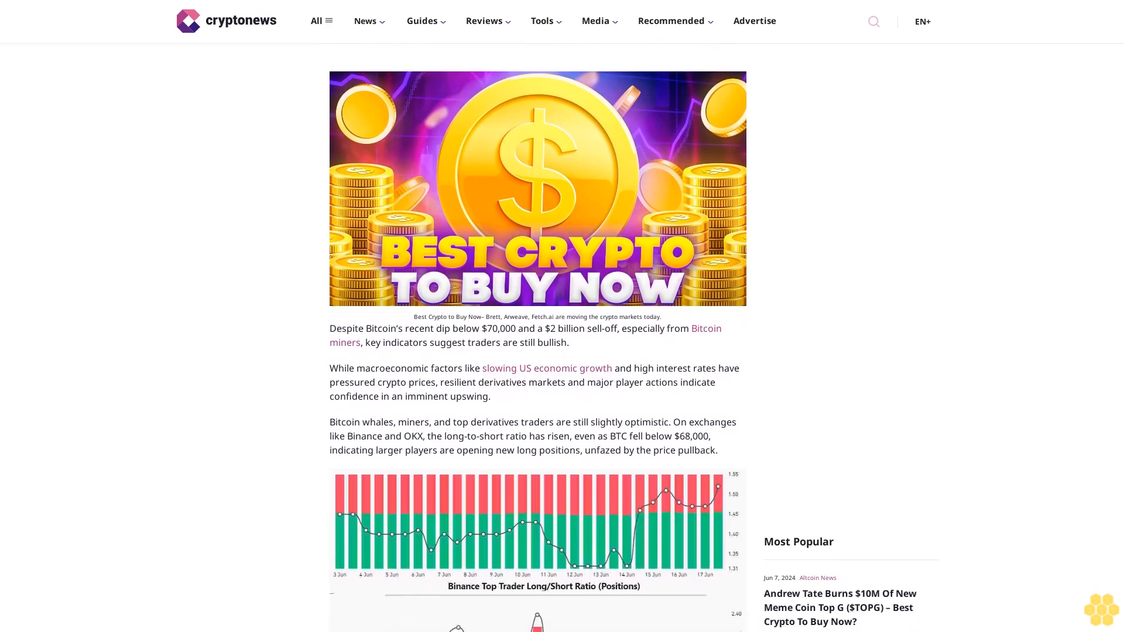
scroll(down, 3)
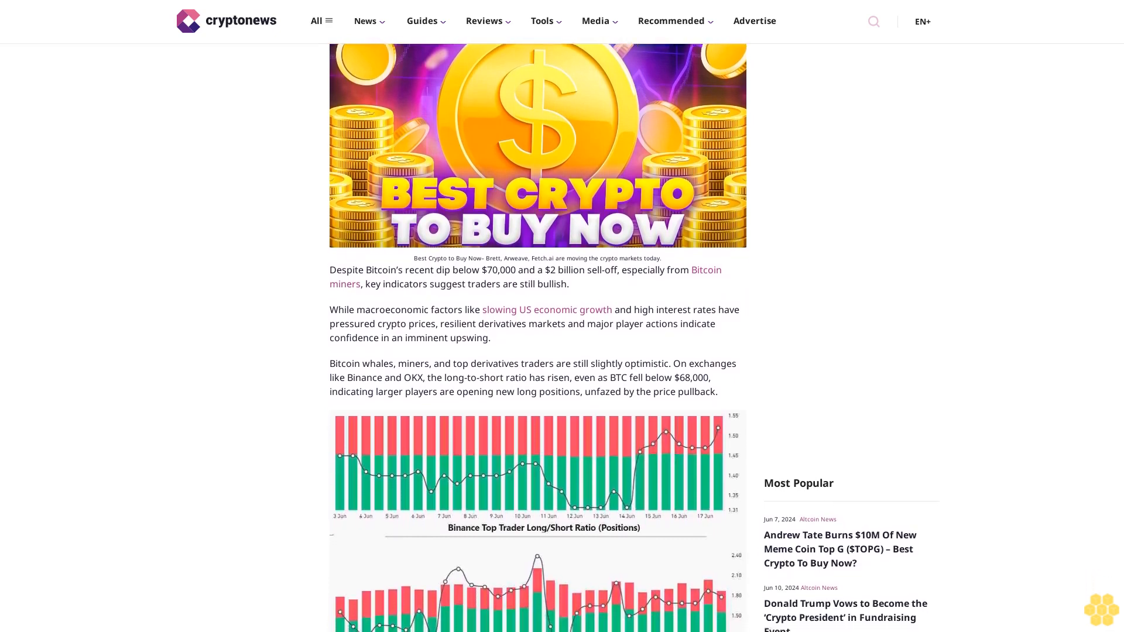
scroll(down, 3)
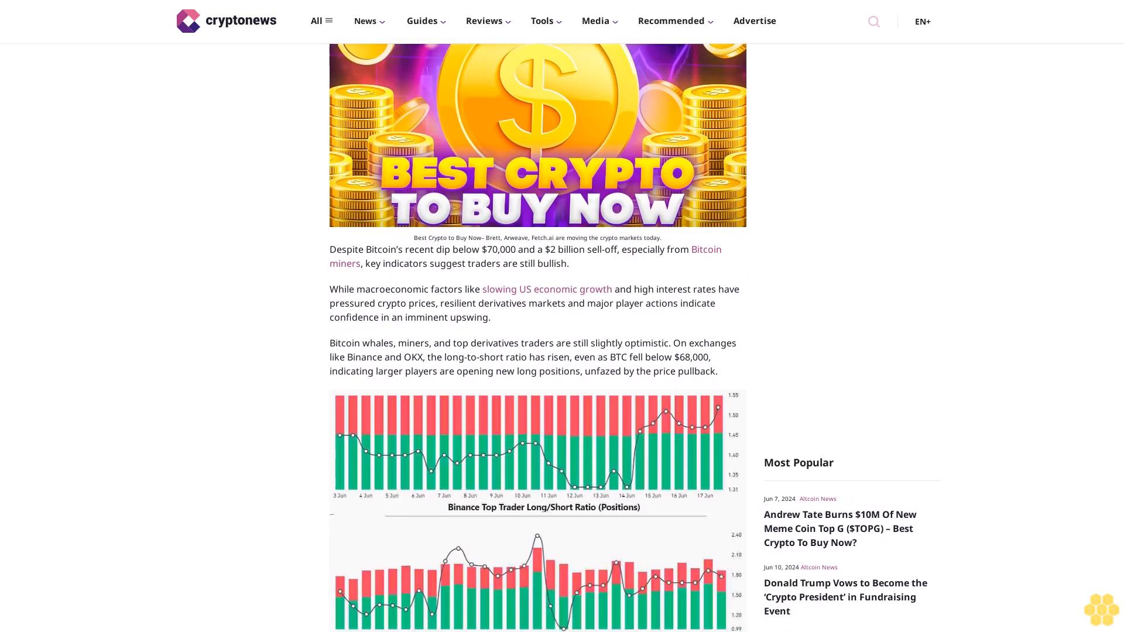
scroll(down, 3)
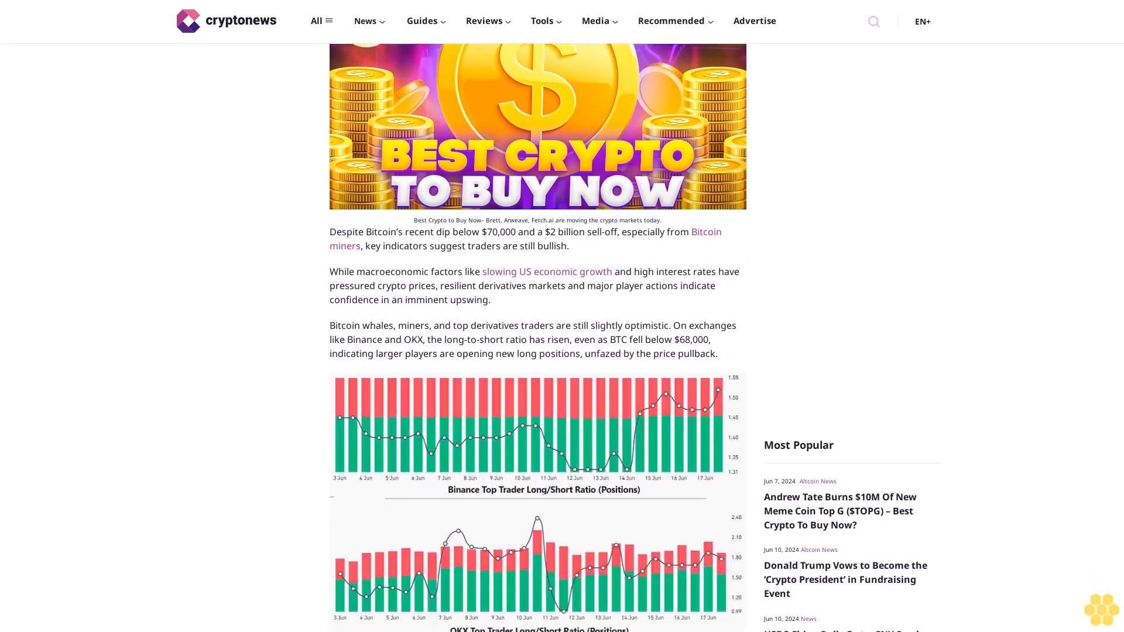
scroll(down, 3)
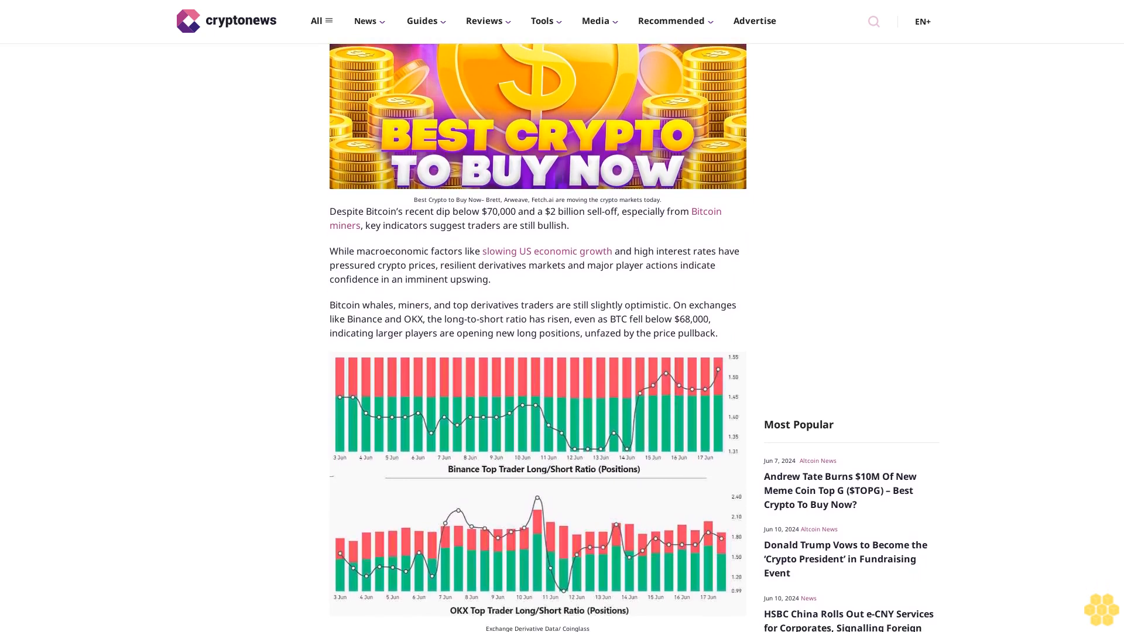
scroll(down, 3)
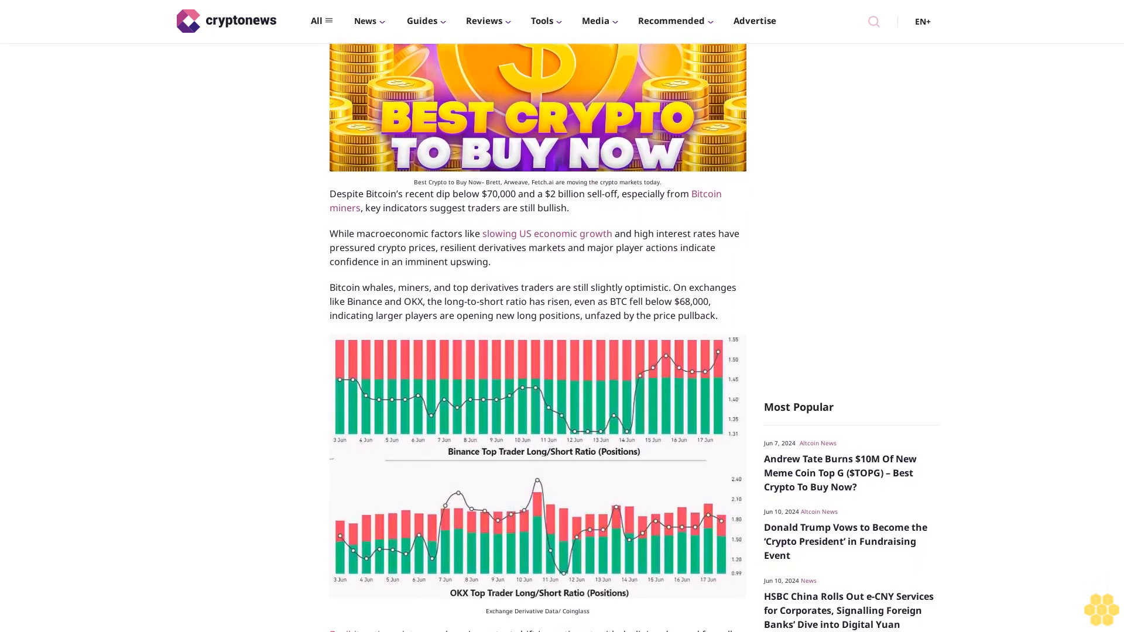
scroll(down, 3)
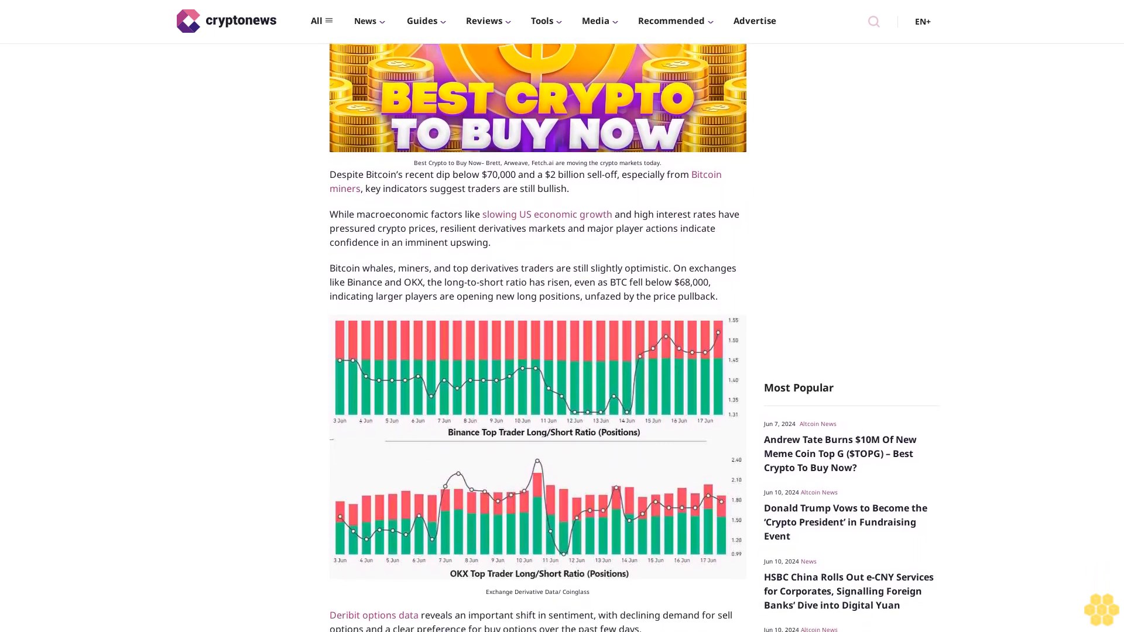
scroll(down, 3)
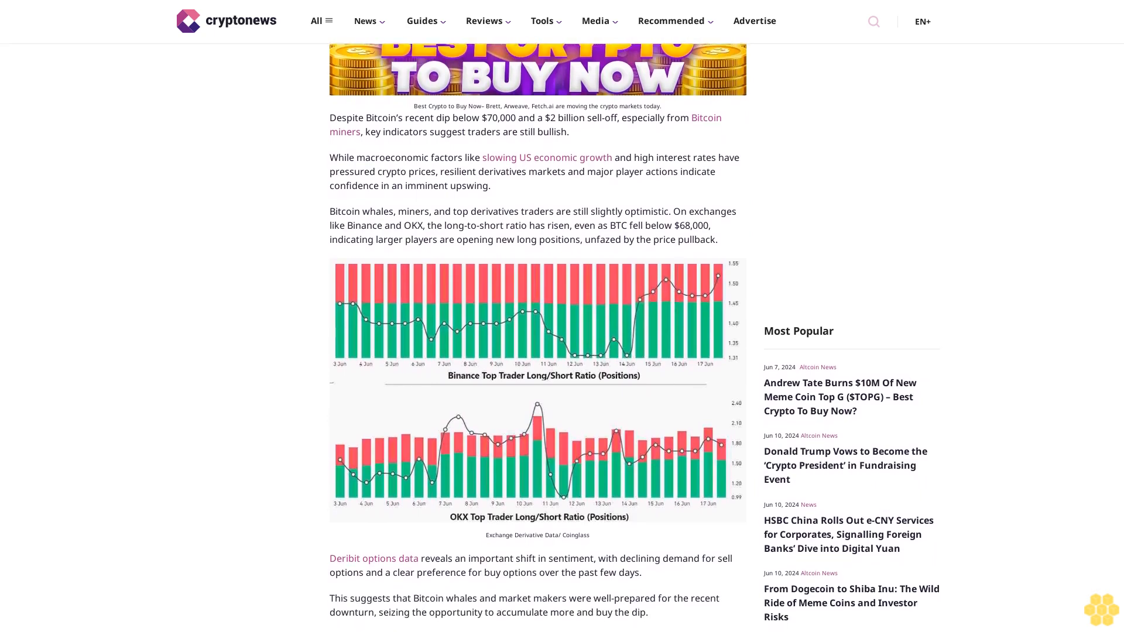
scroll(down, 3)
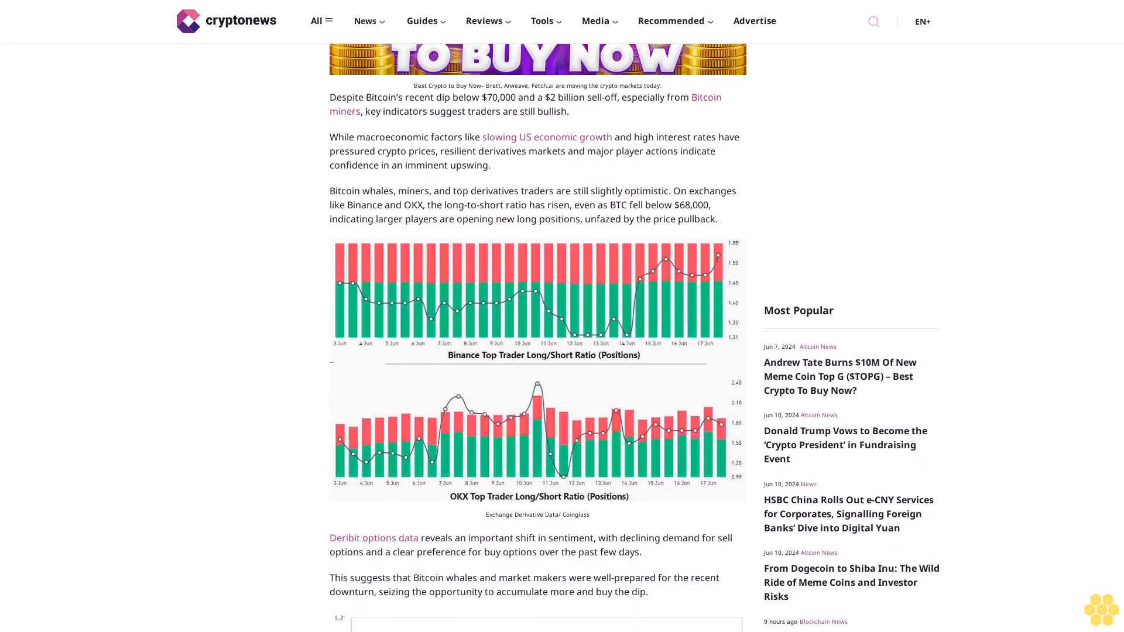
scroll(down, 3)
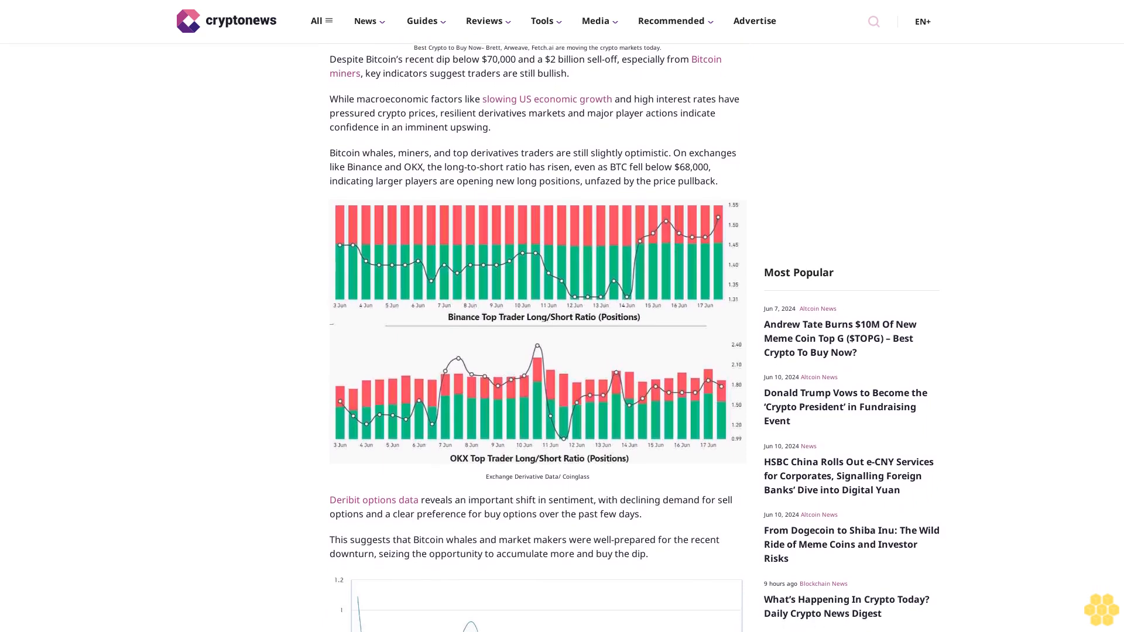
scroll(down, 3)
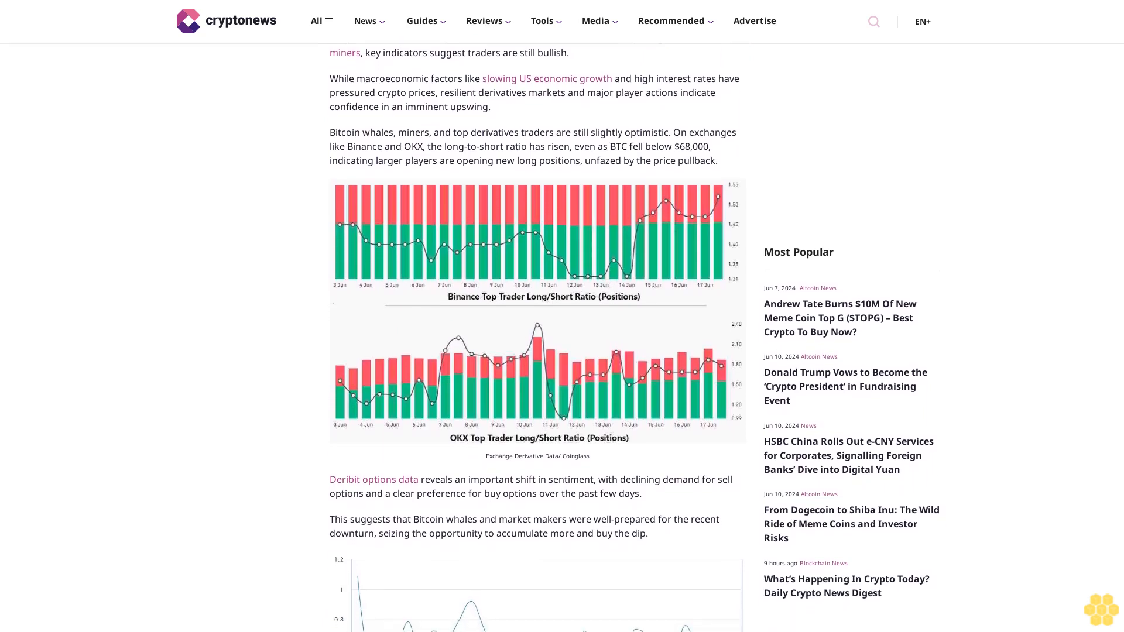
scroll(down, 3)
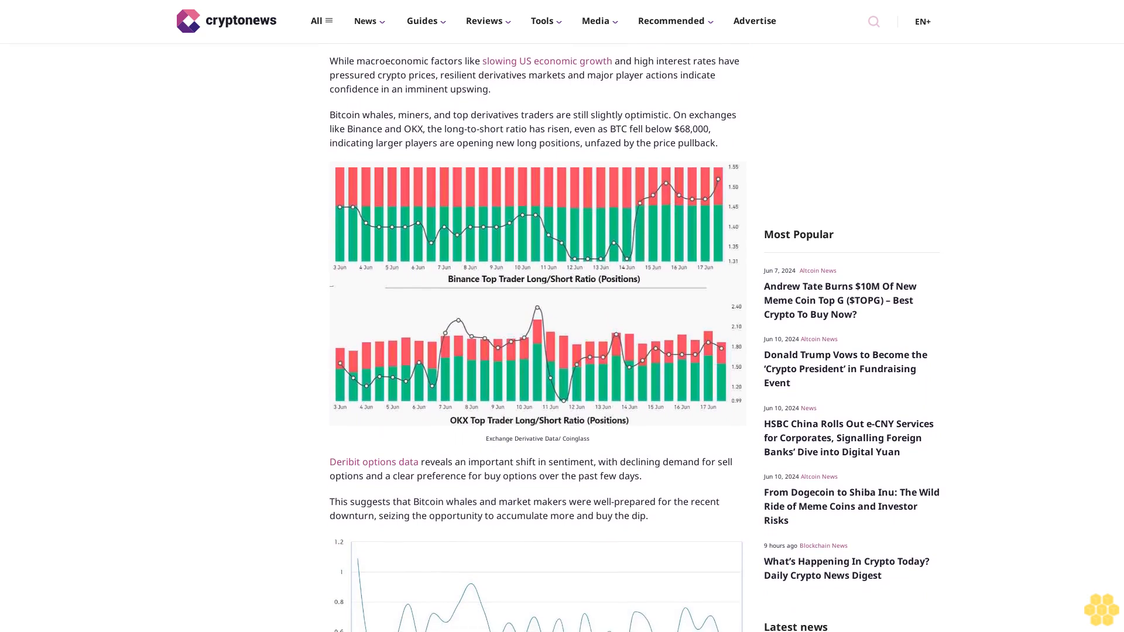
scroll(down, 3)
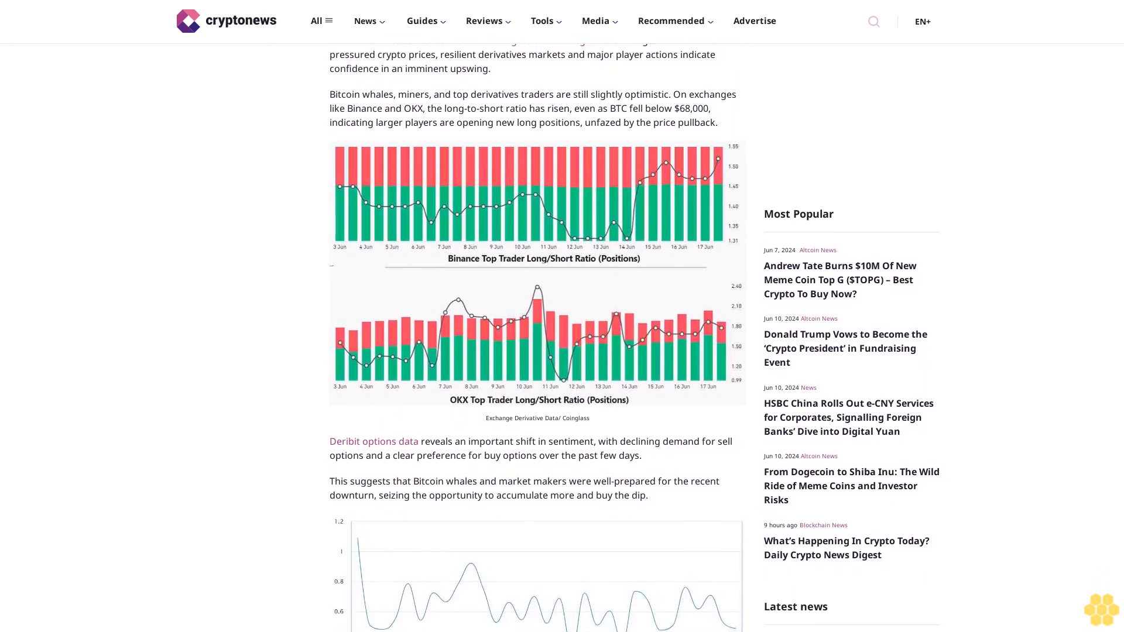
scroll(down, 3)
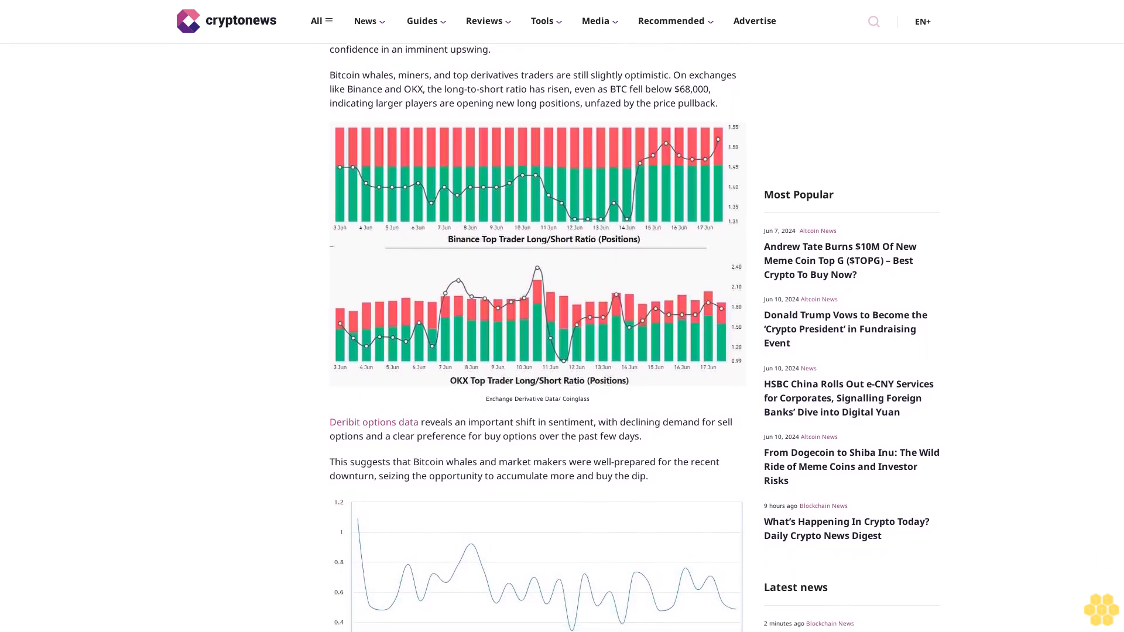
scroll(down, 3)
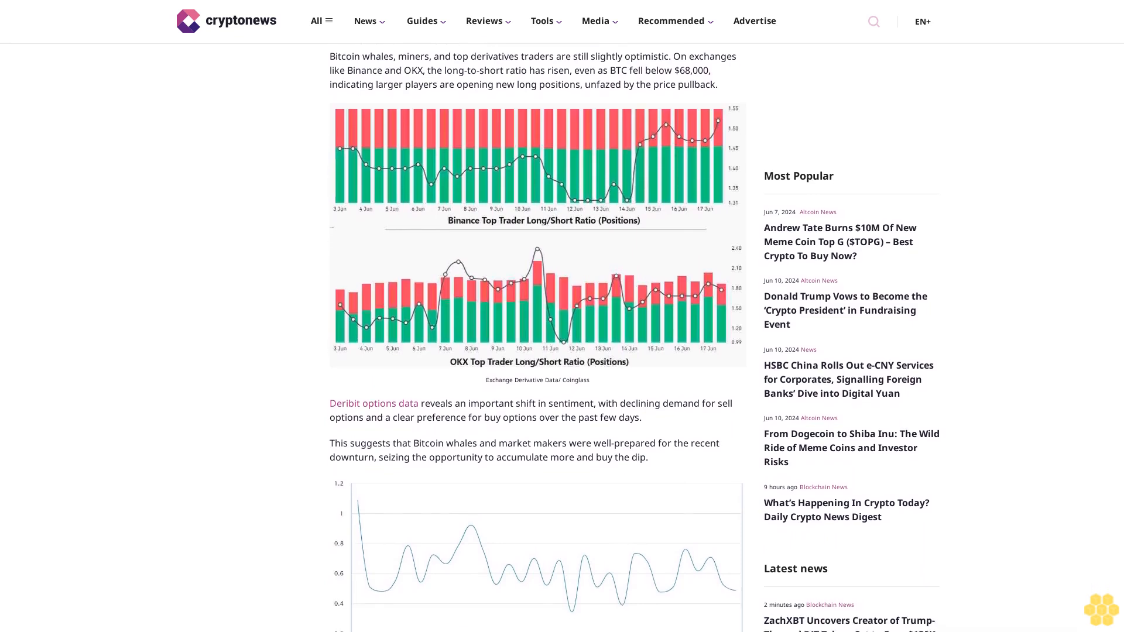
scroll(down, 3)
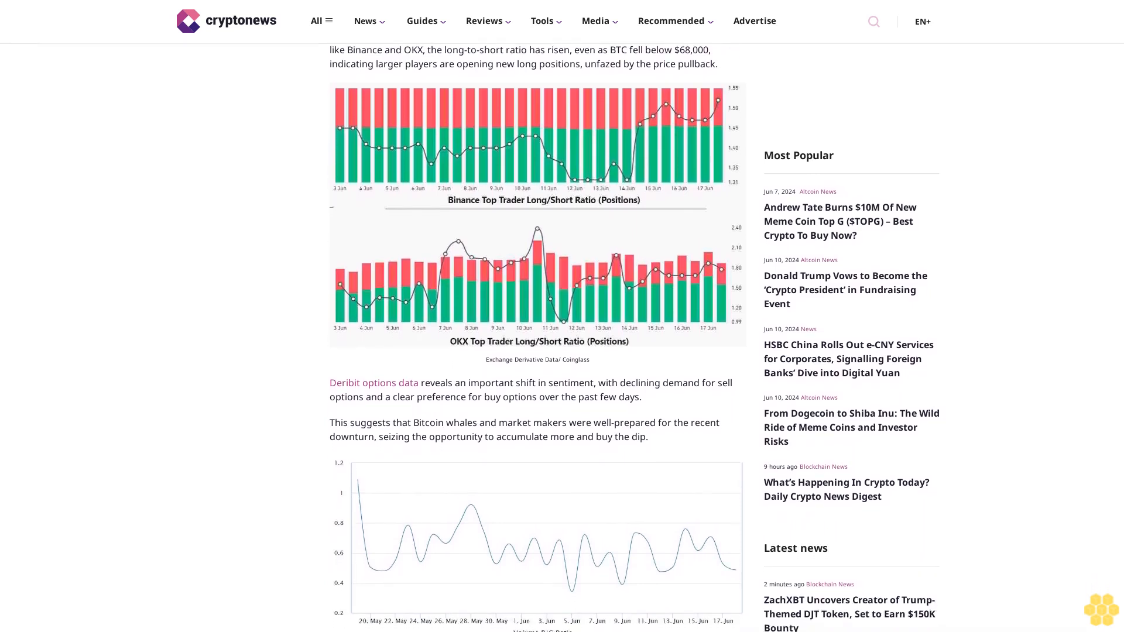
scroll(down, 3)
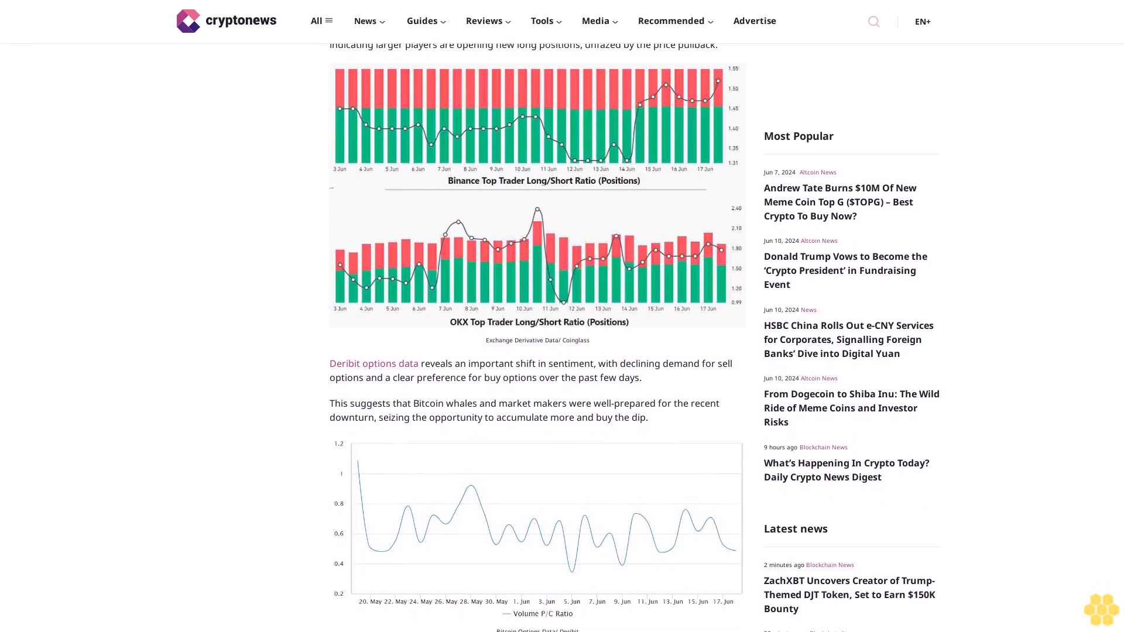
scroll(down, 3)
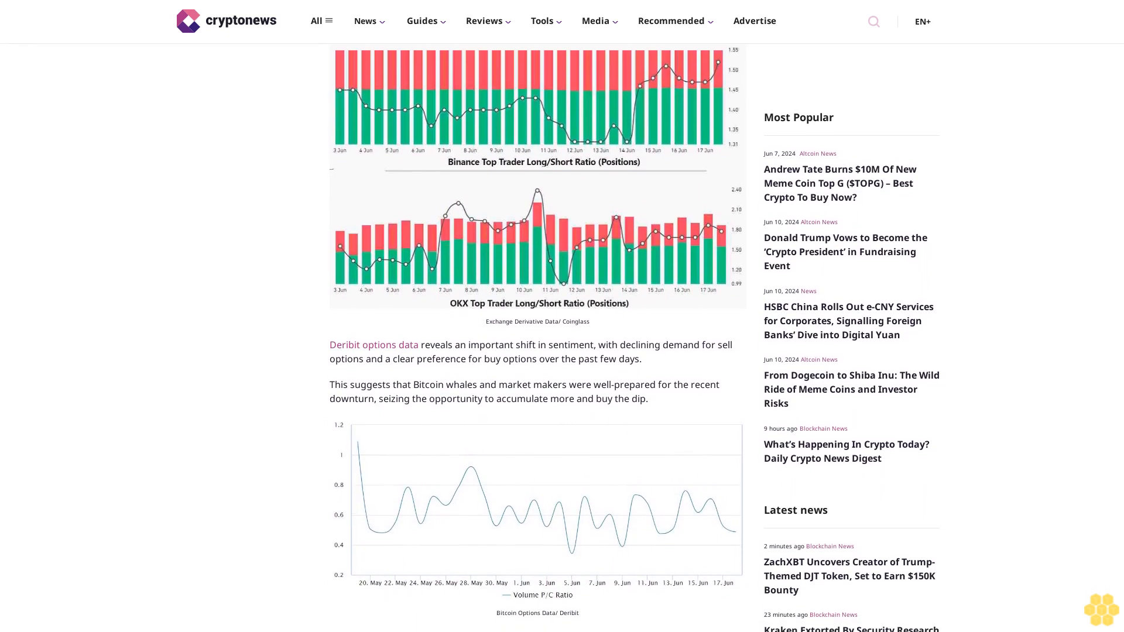
scroll(down, 3)
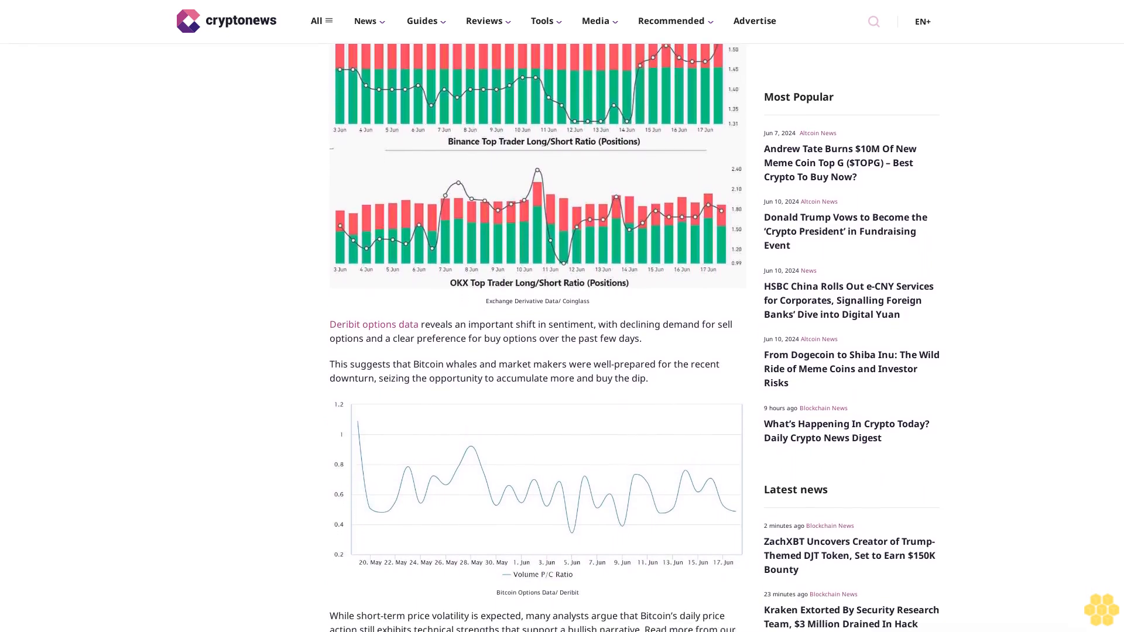
scroll(down, 3)
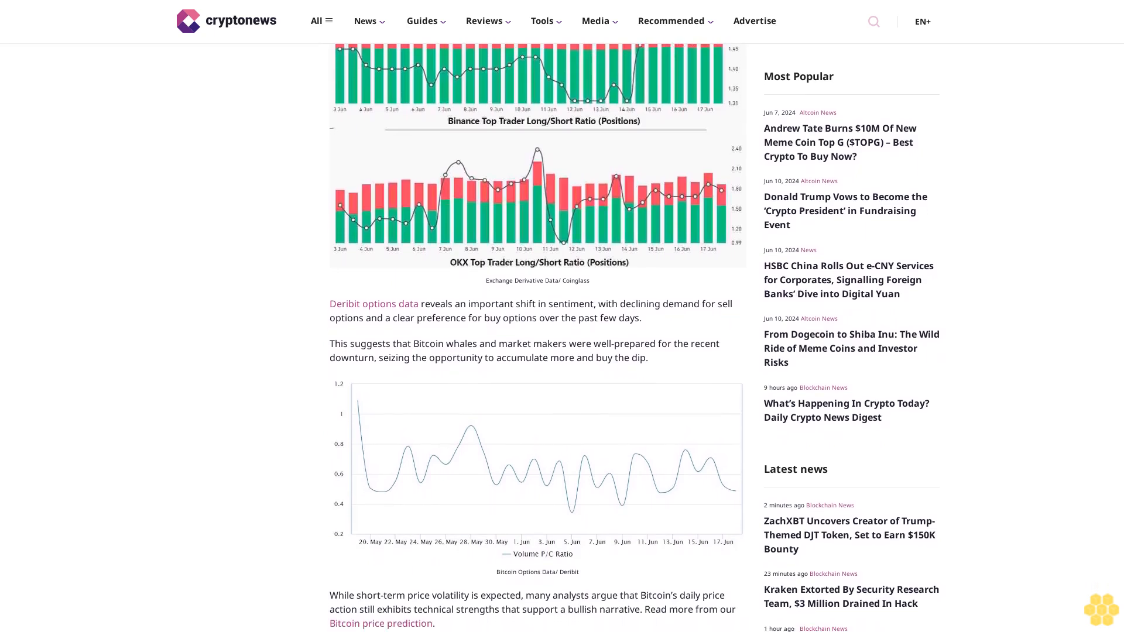
scroll(down, 3)
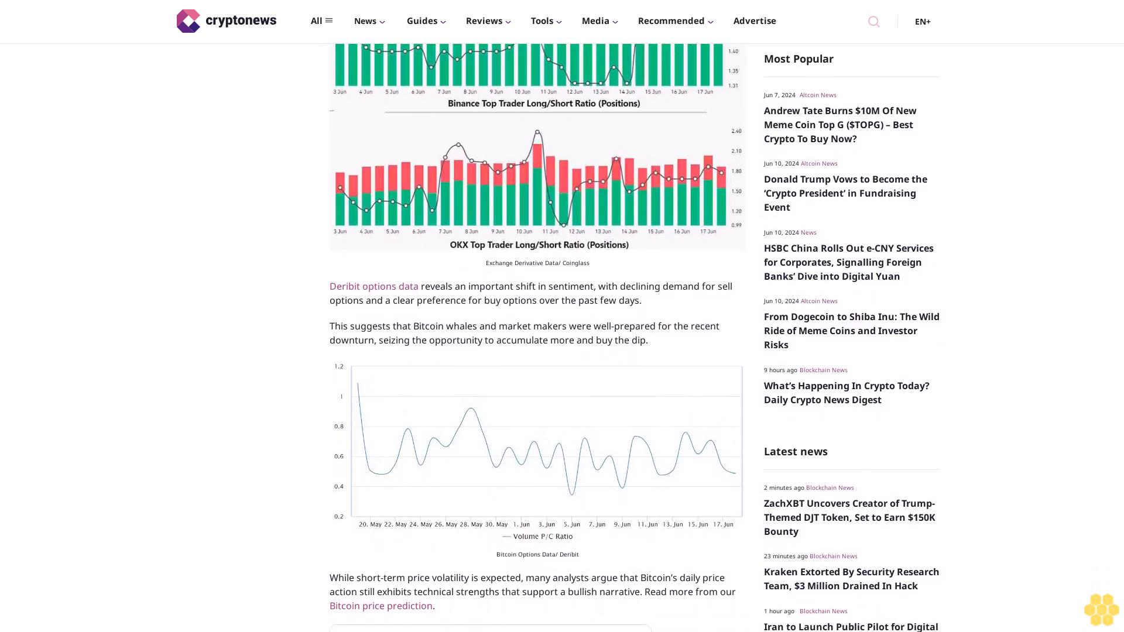
scroll(down, 3)
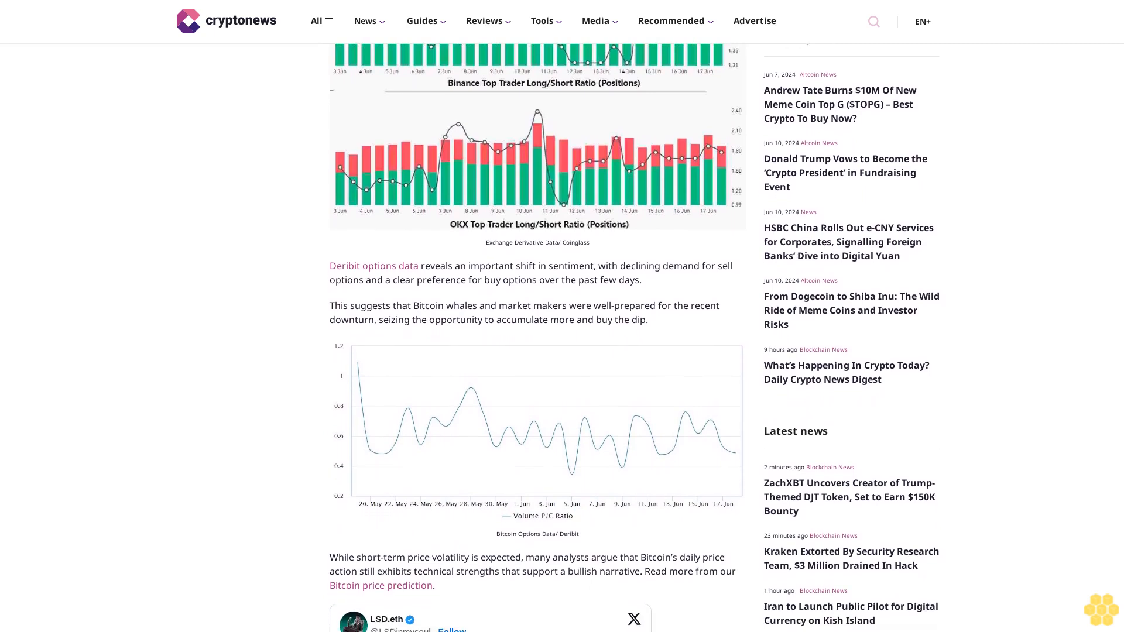
scroll(down, 3)
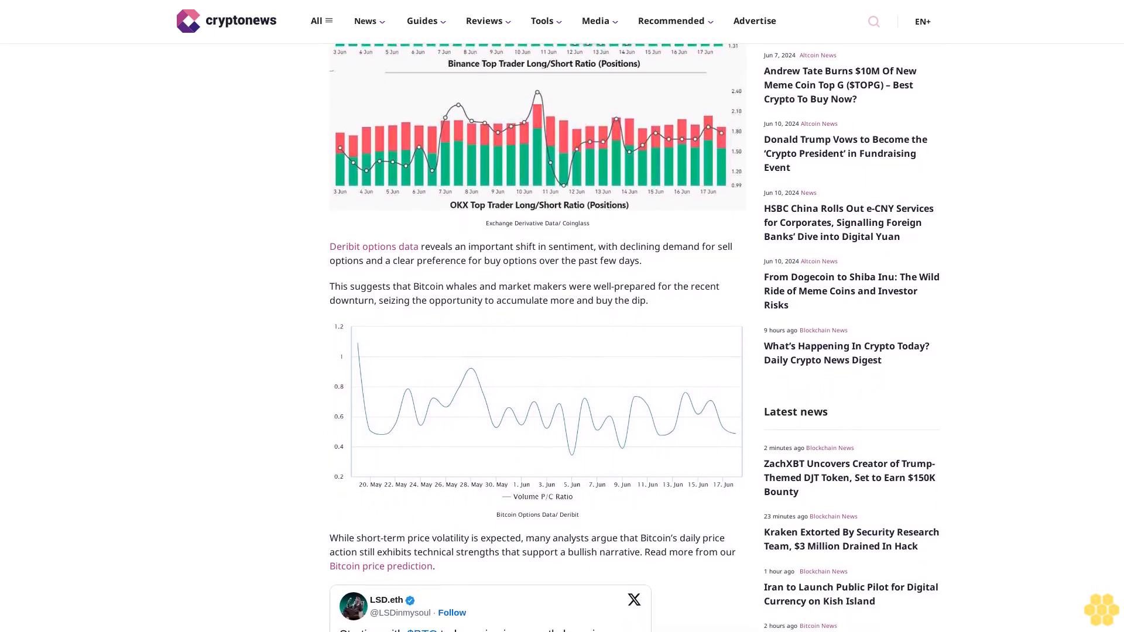
scroll(down, 3)
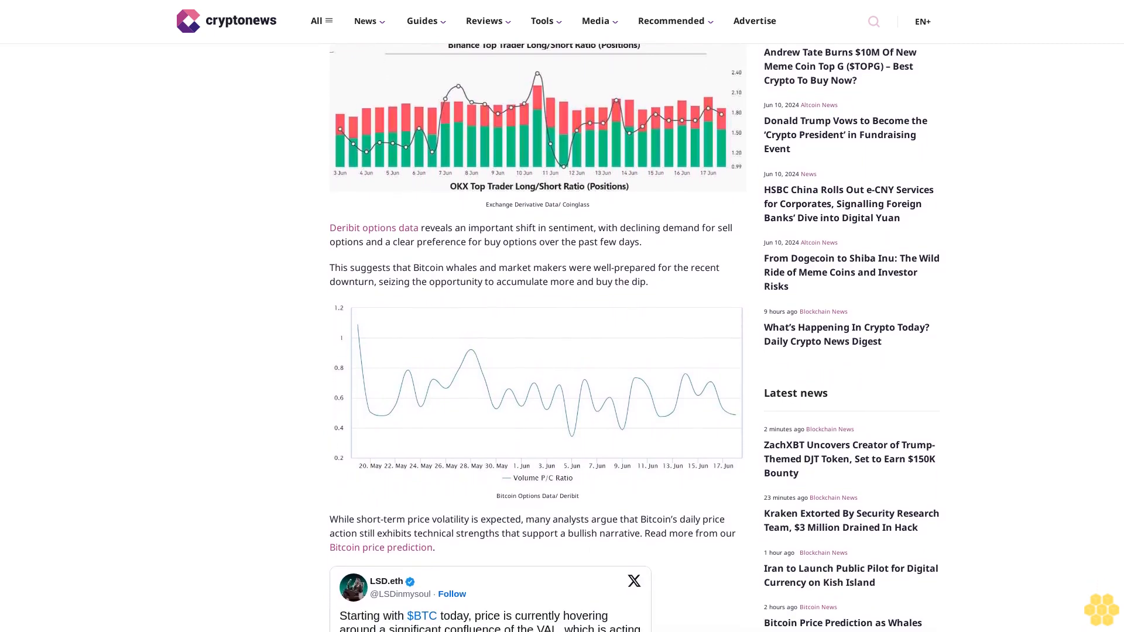
scroll(down, 3)
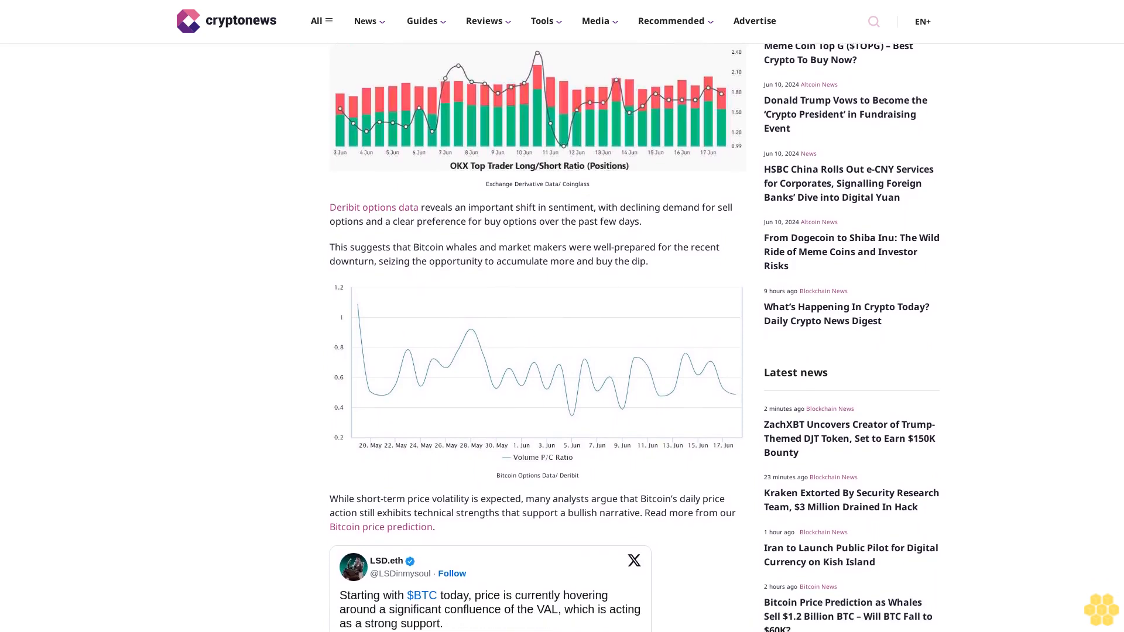
scroll(down, 3)
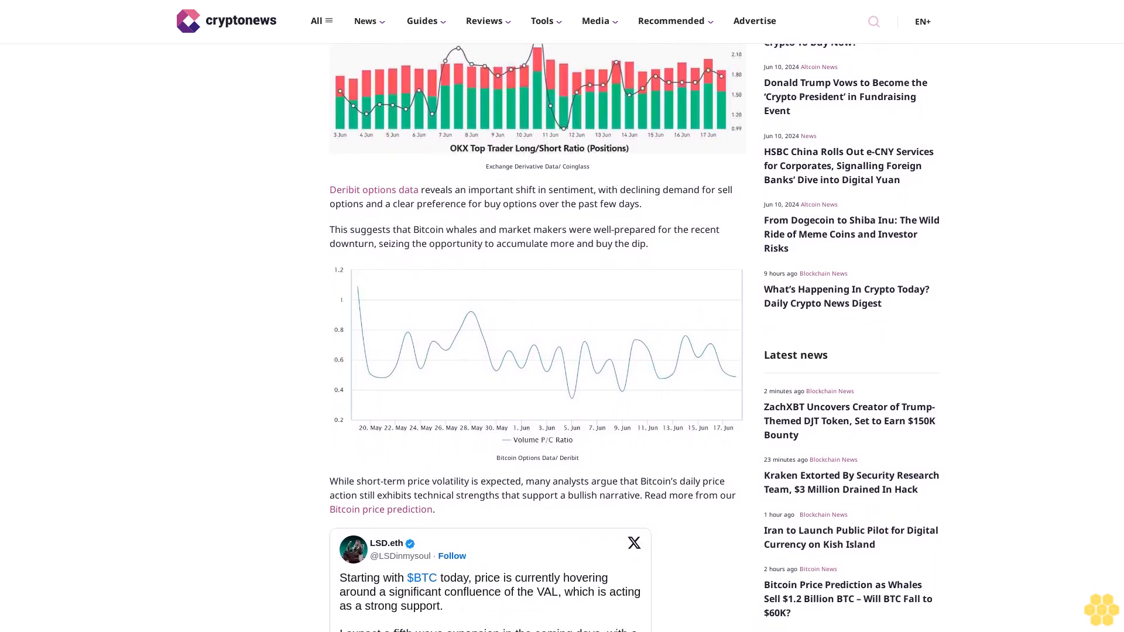
scroll(down, 3)
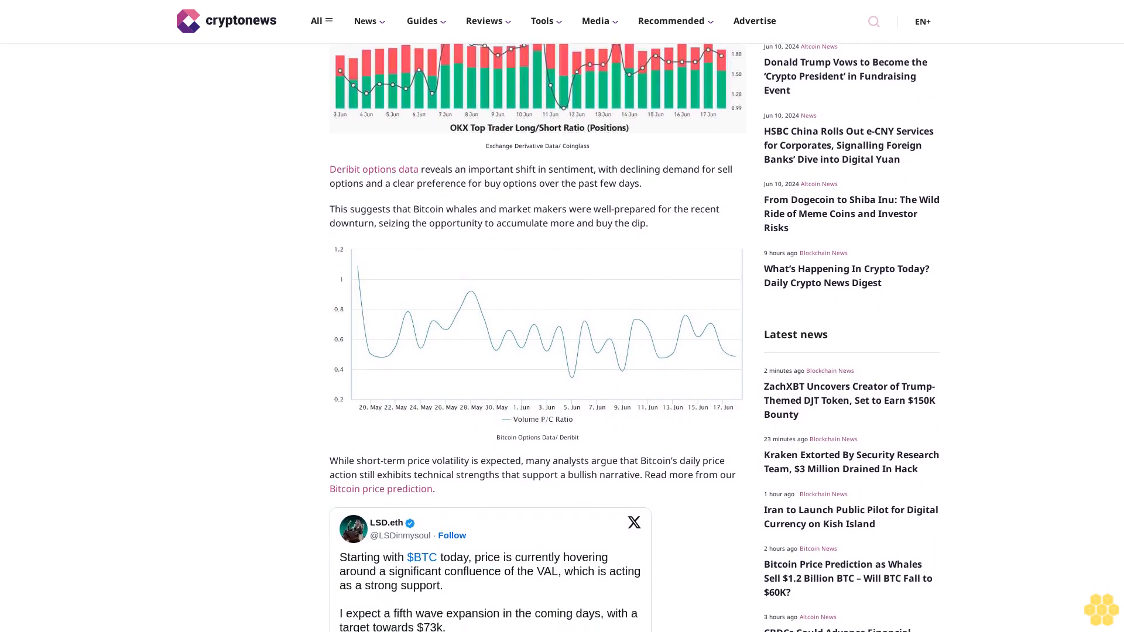
scroll(down, 3)
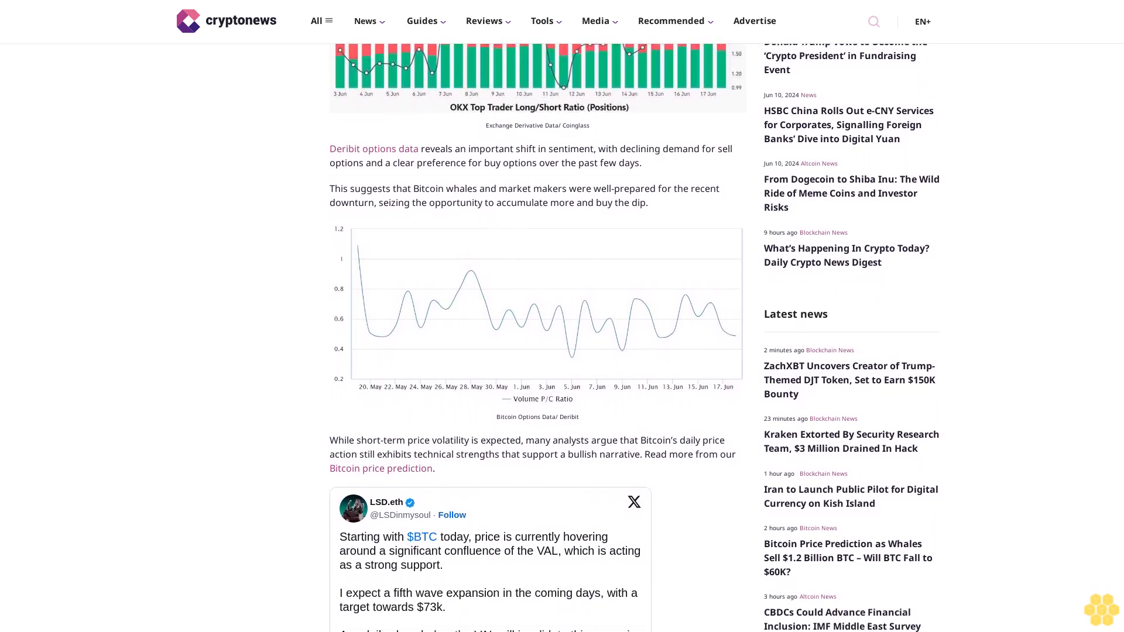
scroll(down, 3)
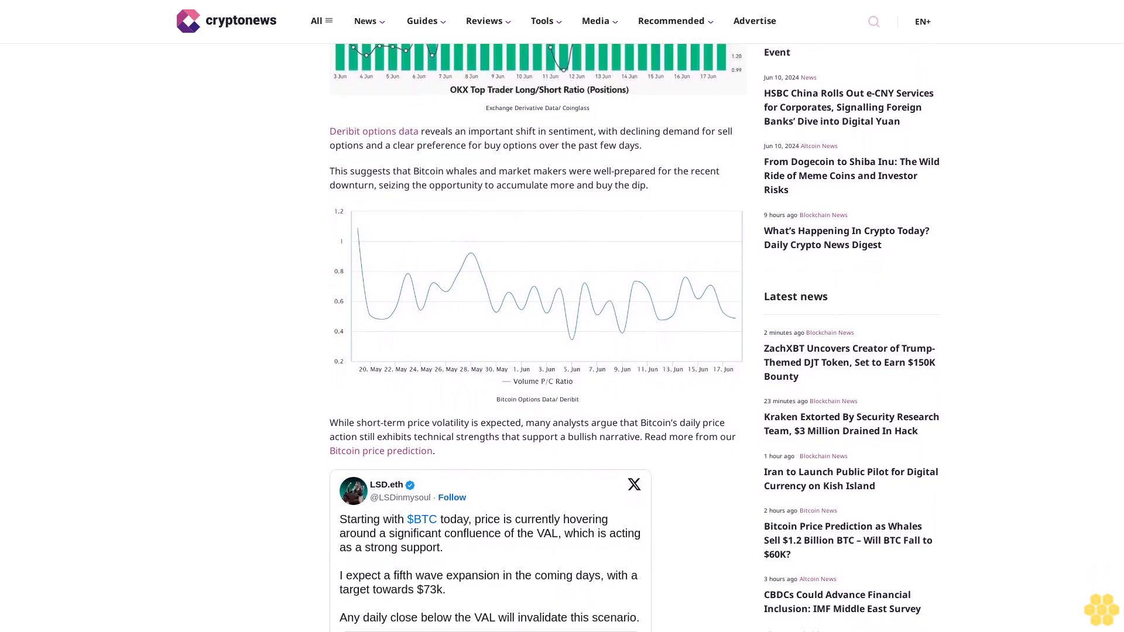
scroll(down, 3)
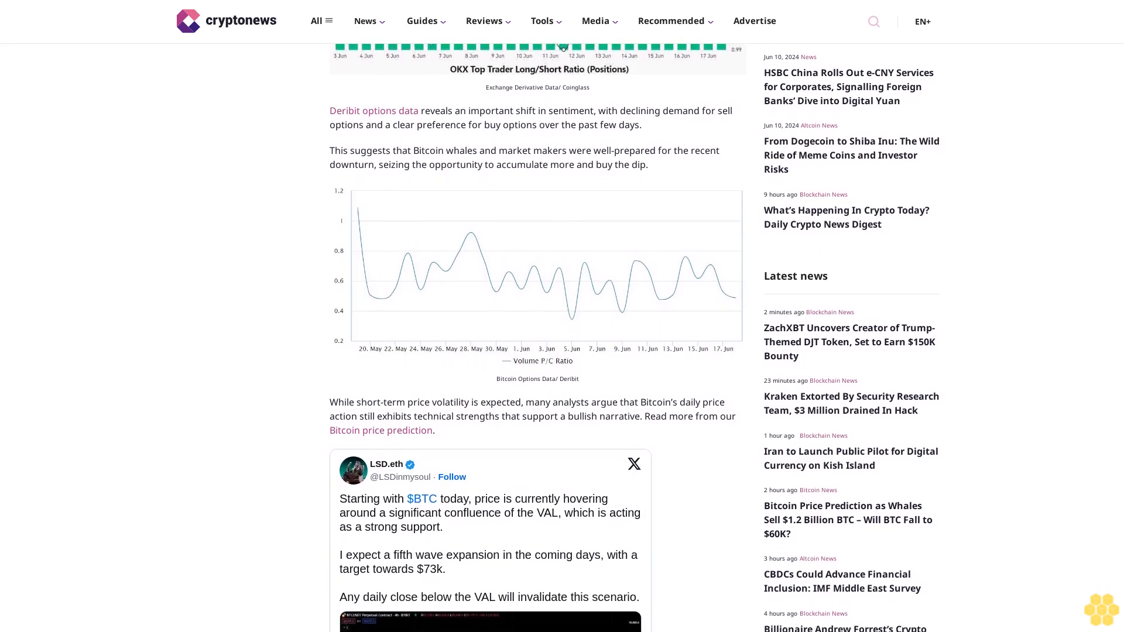
scroll(down, 3)
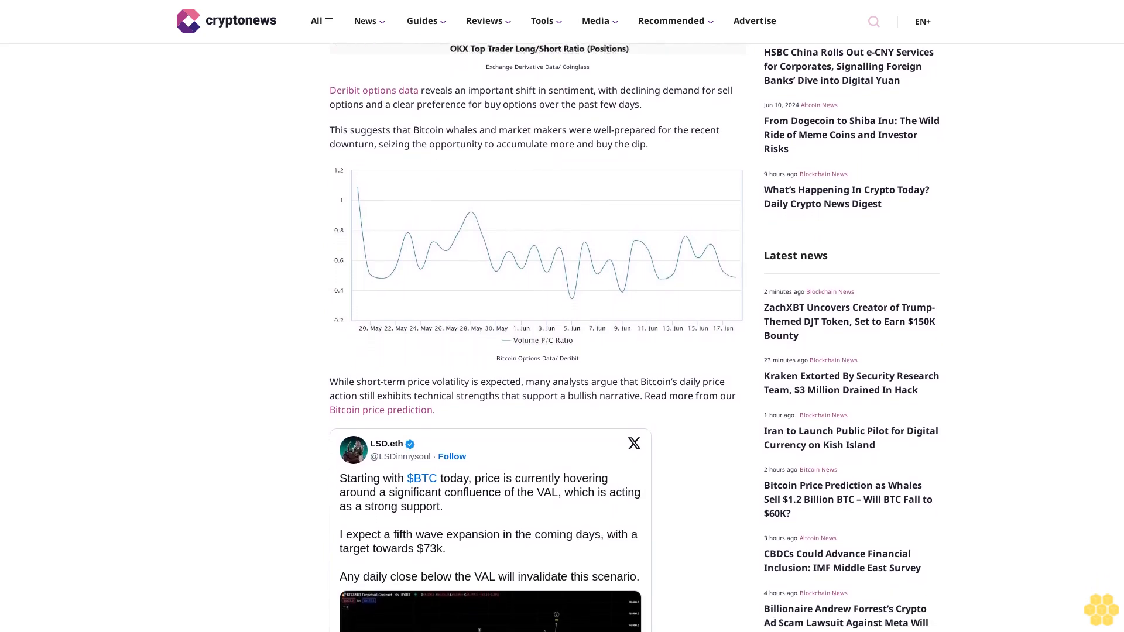
scroll(down, 3)
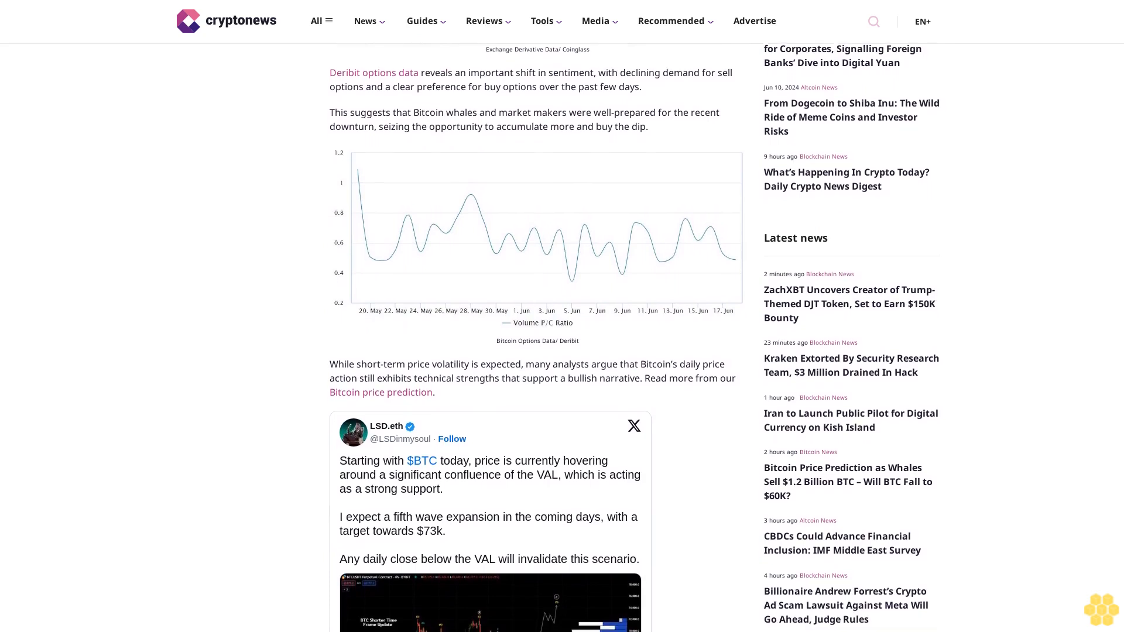
scroll(down, 3)
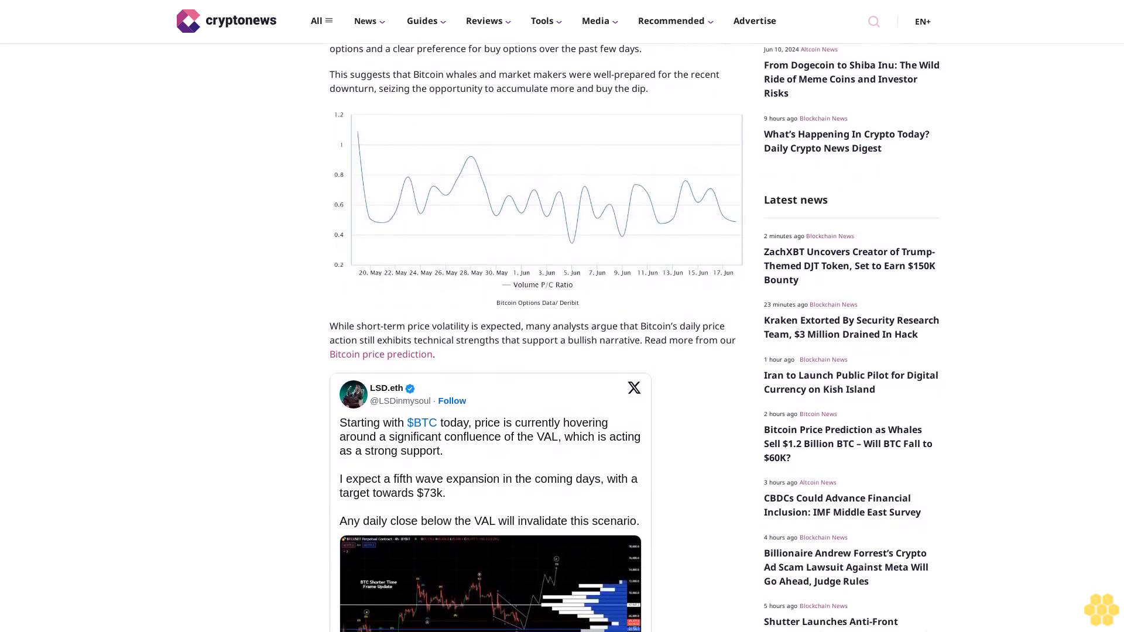
scroll(down, 3)
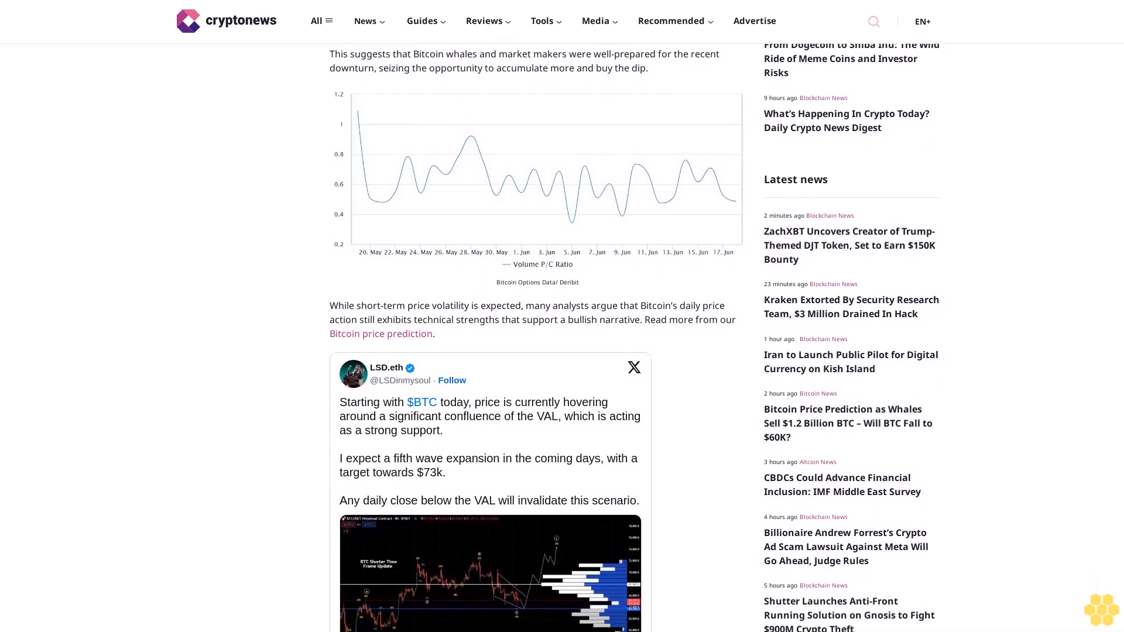
scroll(down, 3)
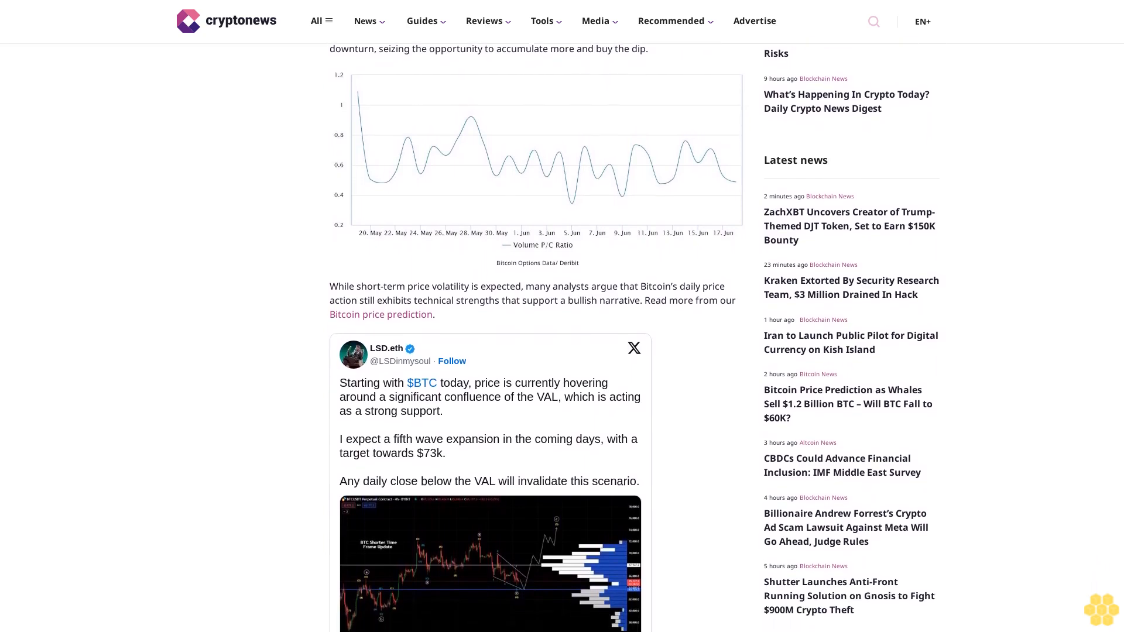
scroll(down, 3)
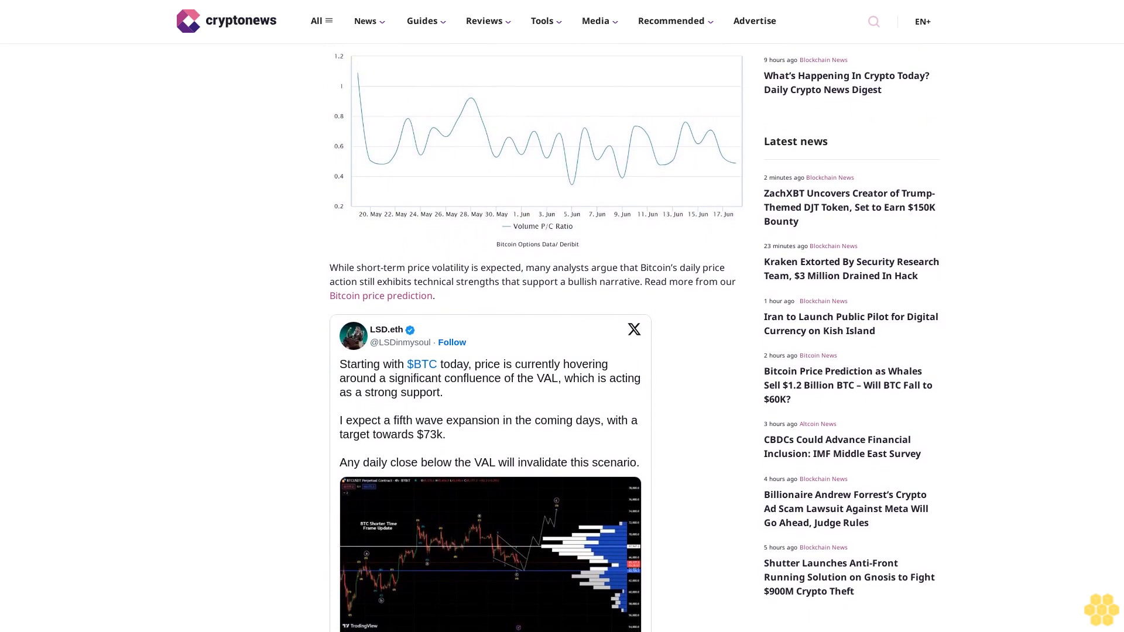
scroll(down, 3)
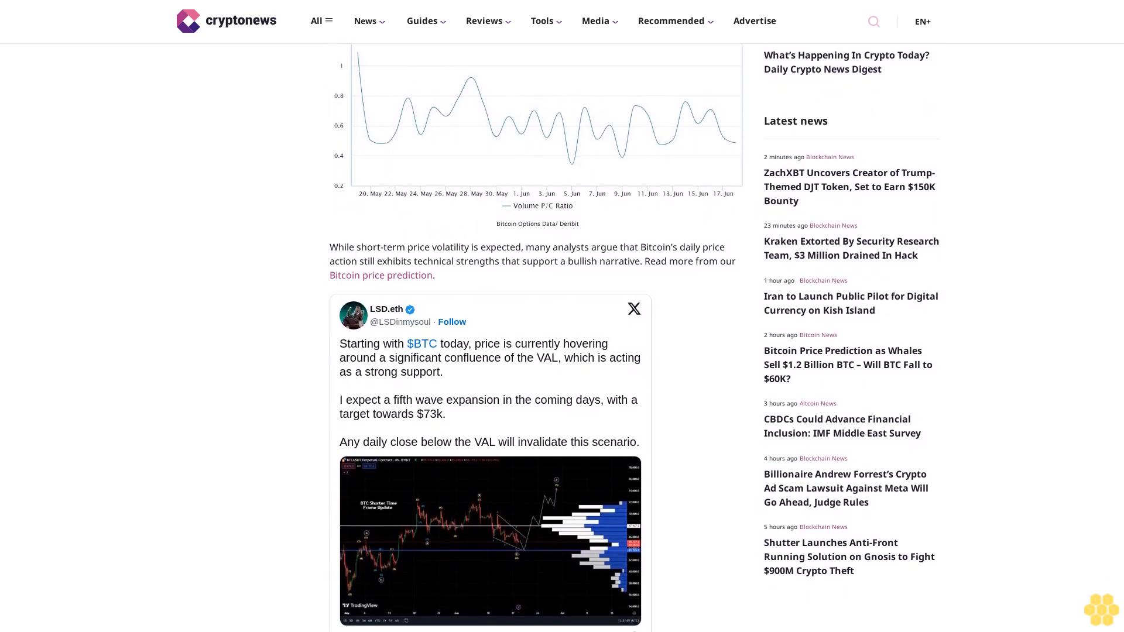
scroll(down, 3)
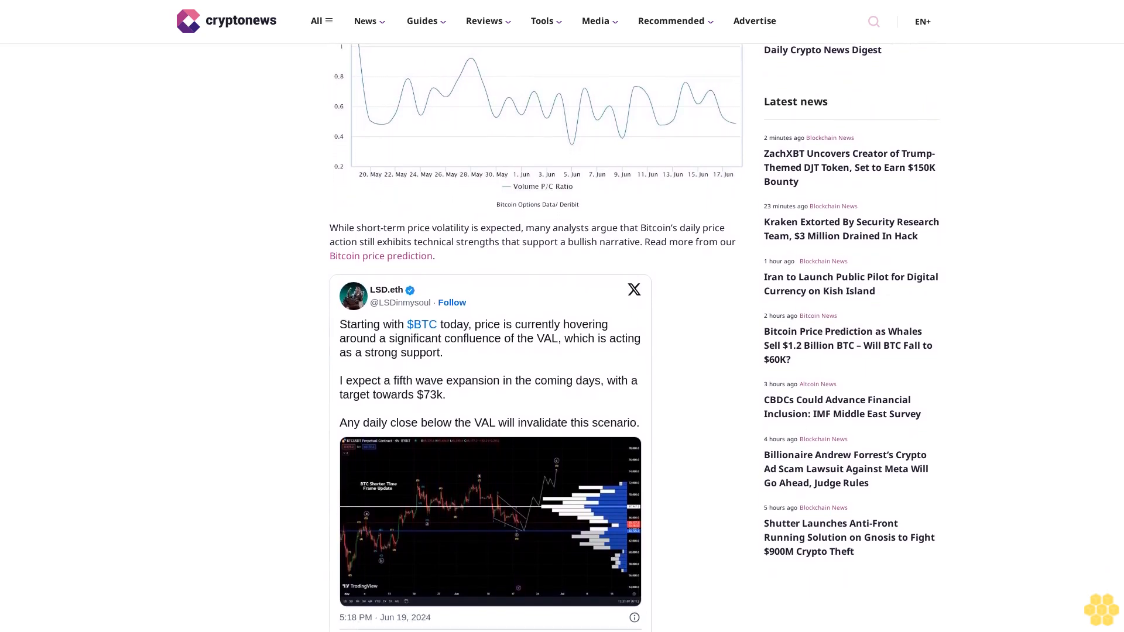
scroll(down, 3)
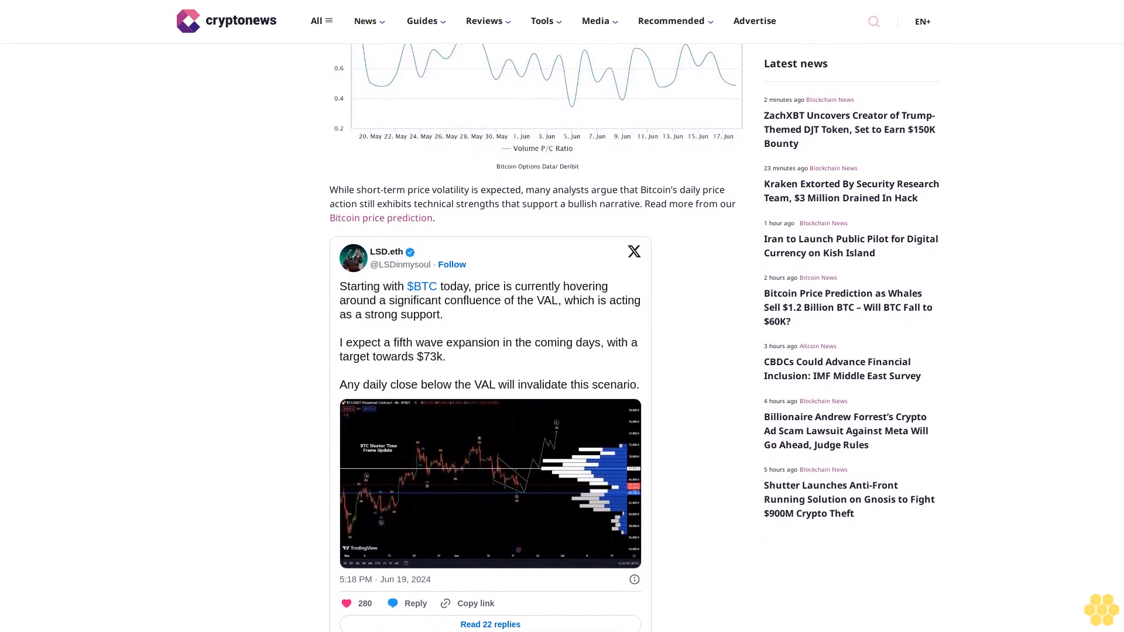
scroll(down, 3)
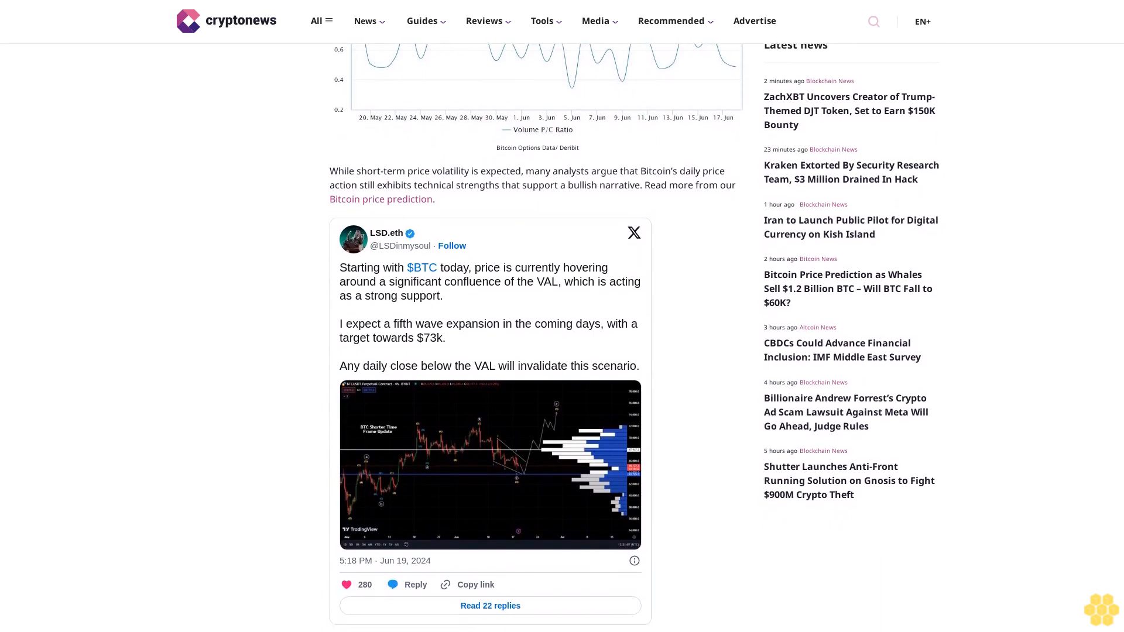
scroll(down, 3)
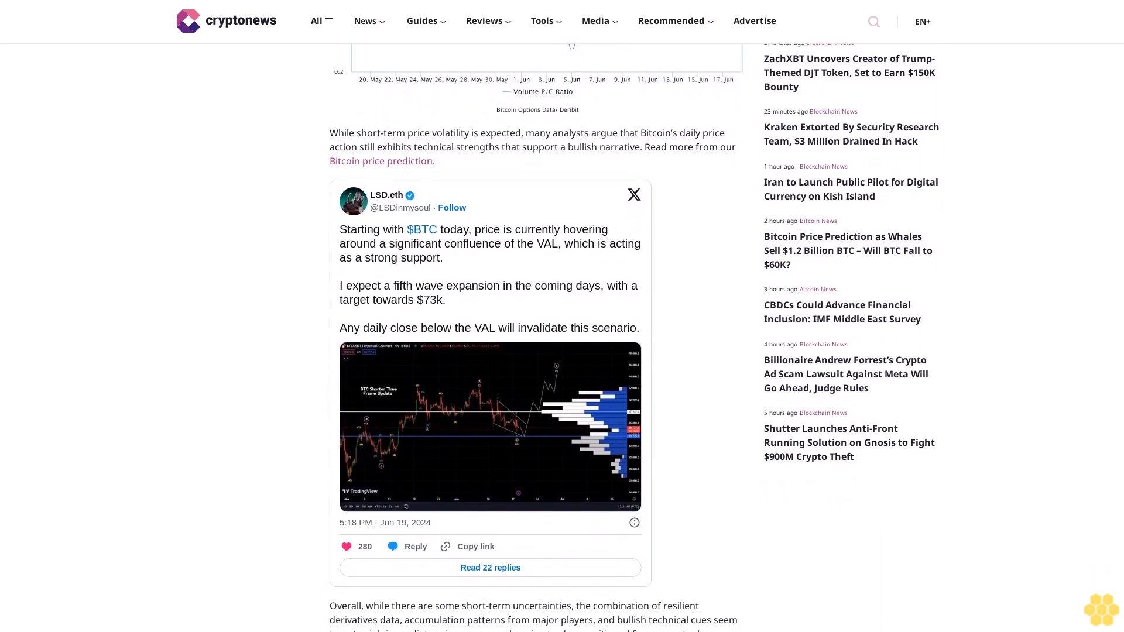
scroll(down, 3)
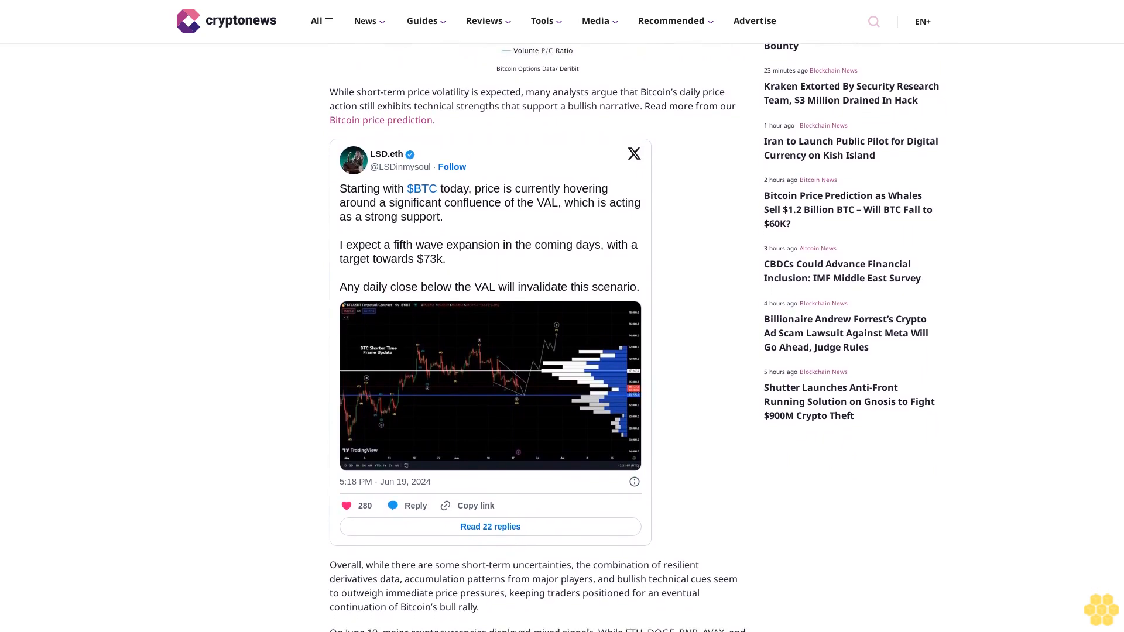
scroll(down, 3)
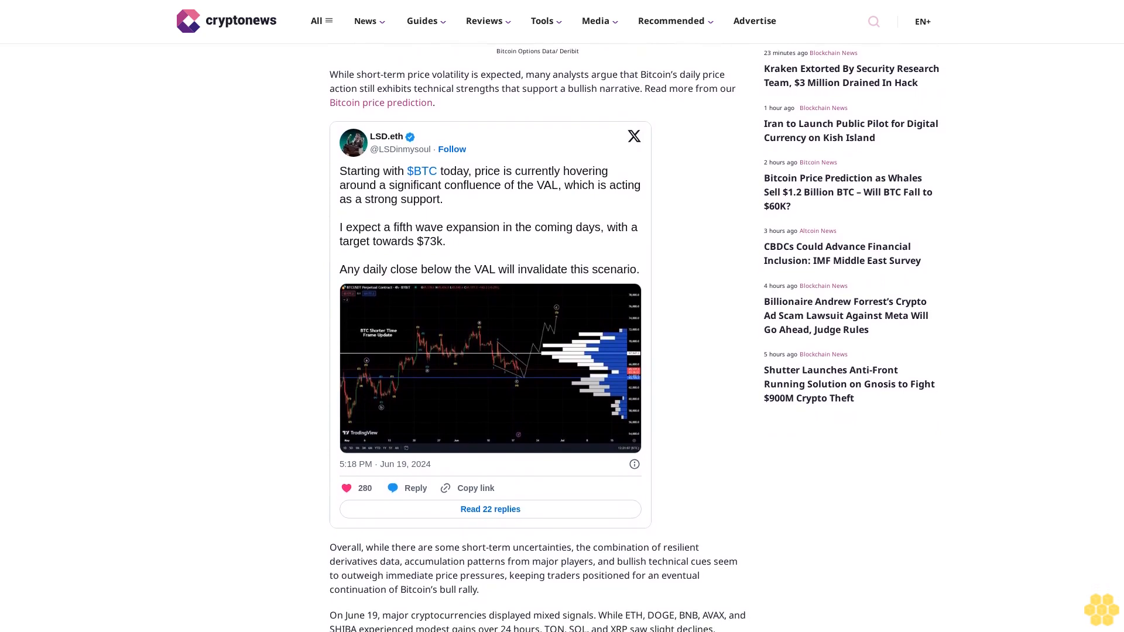
scroll(down, 3)
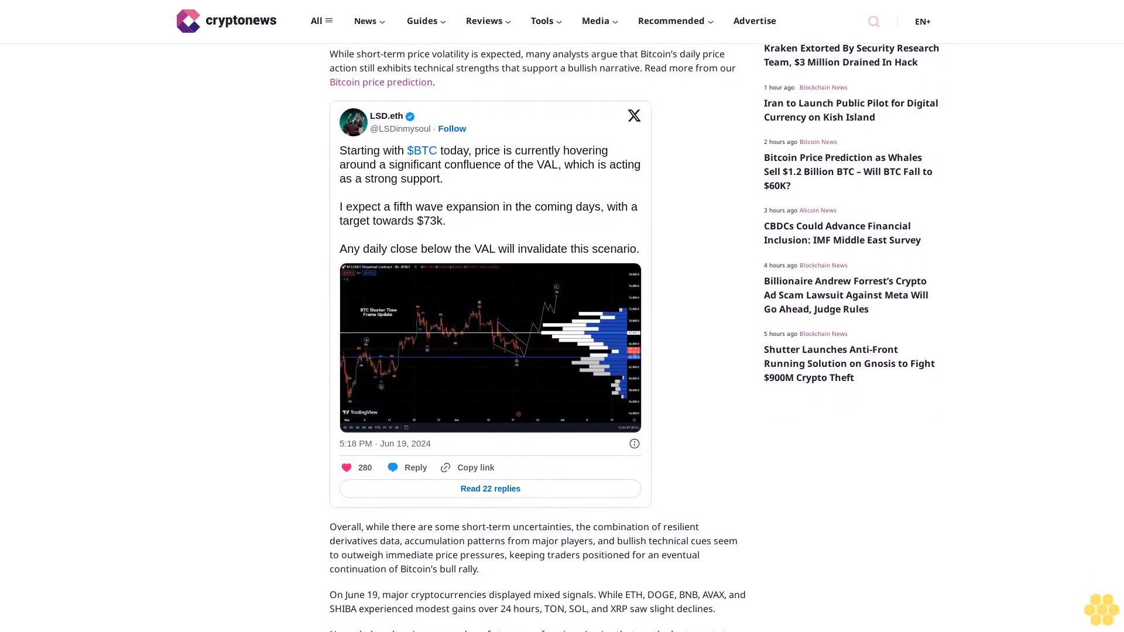
scroll(down, 3)
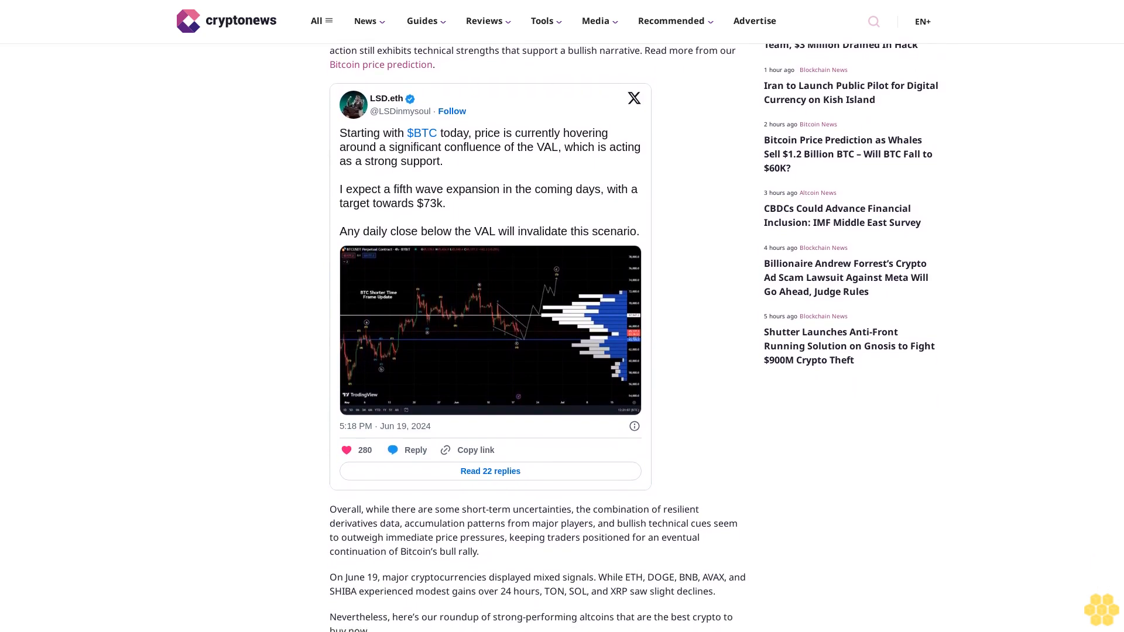
scroll(down, 3)
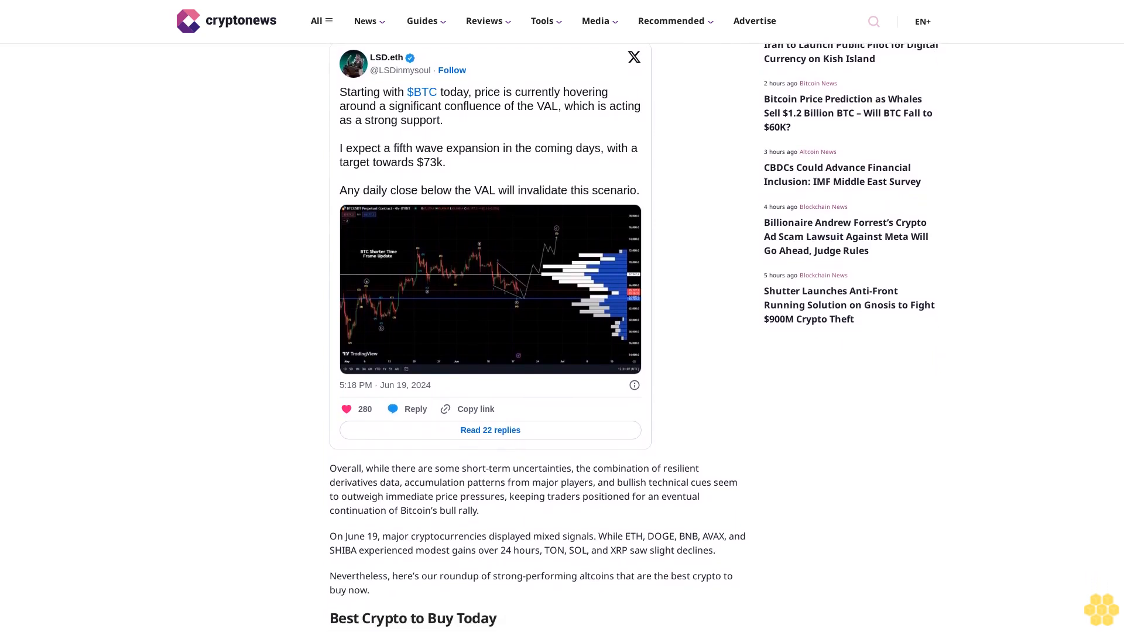
scroll(down, 3)
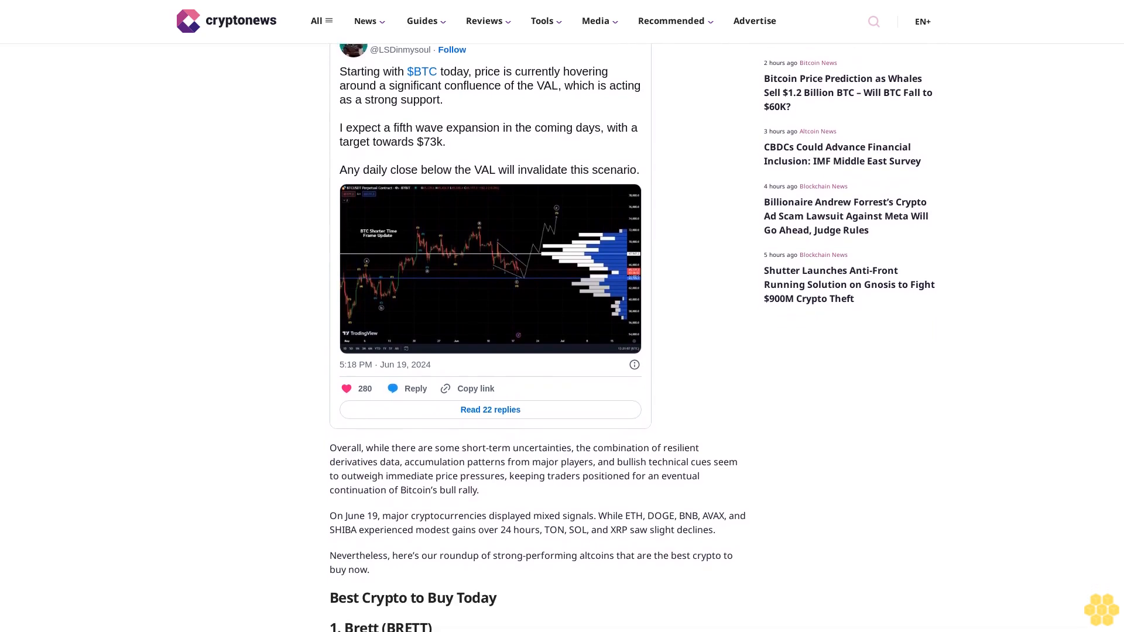
scroll(down, 3)
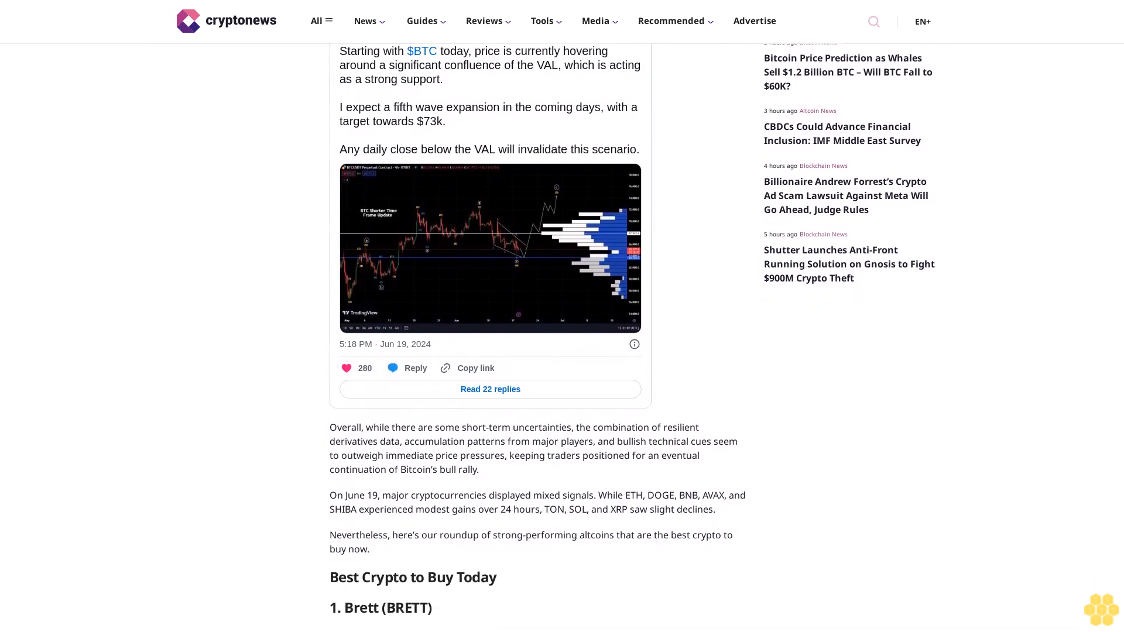
scroll(down, 3)
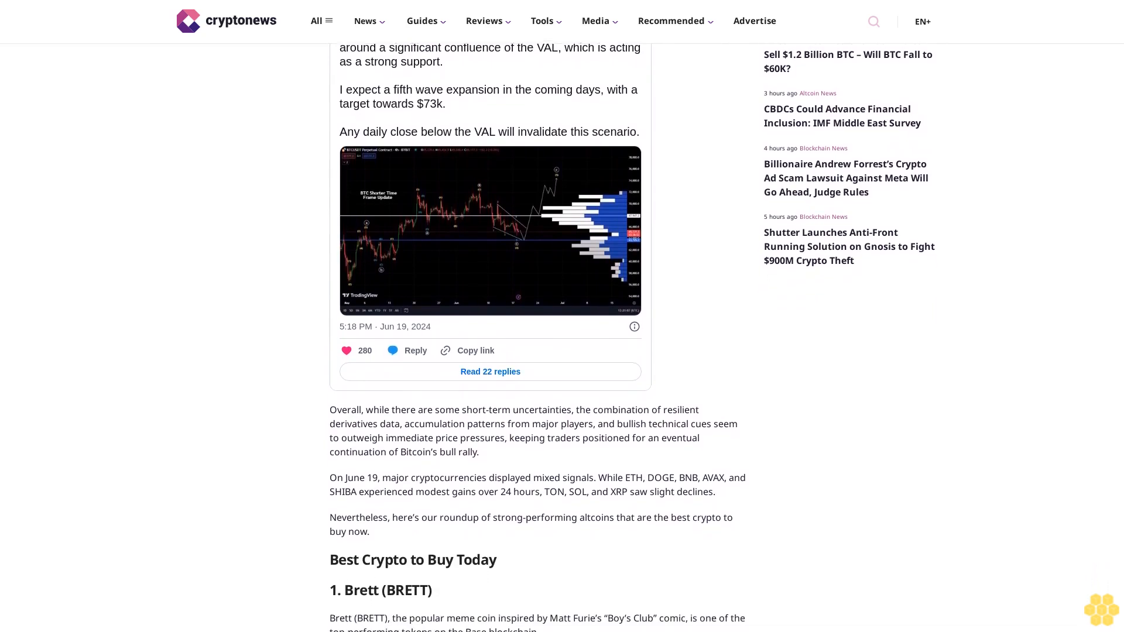
scroll(down, 3)
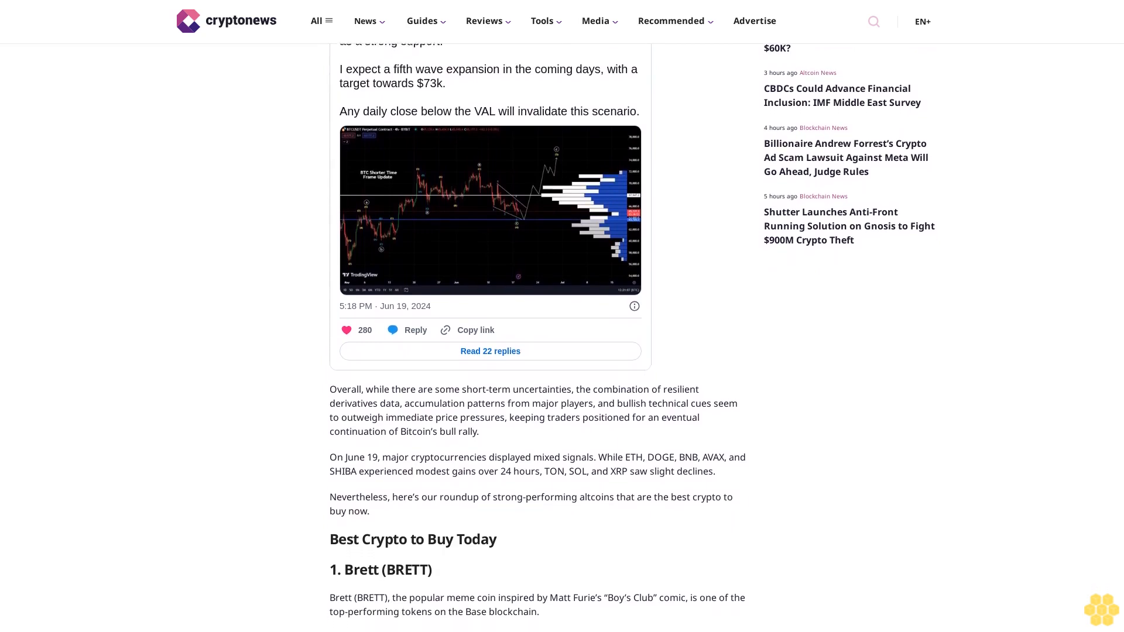
scroll(down, 3)
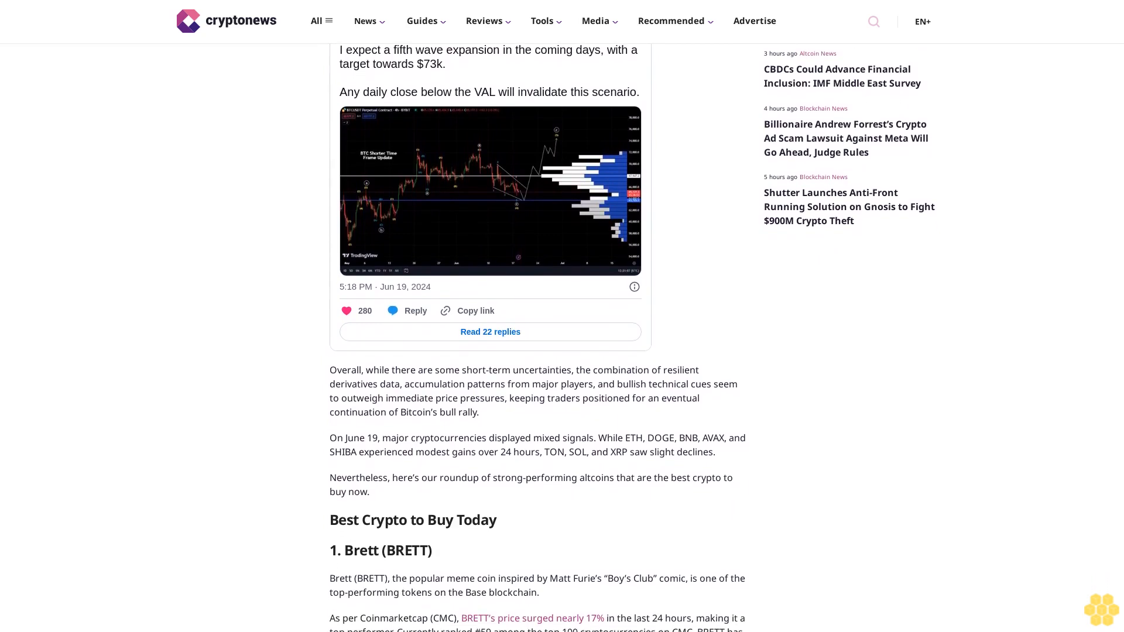
scroll(down, 3)
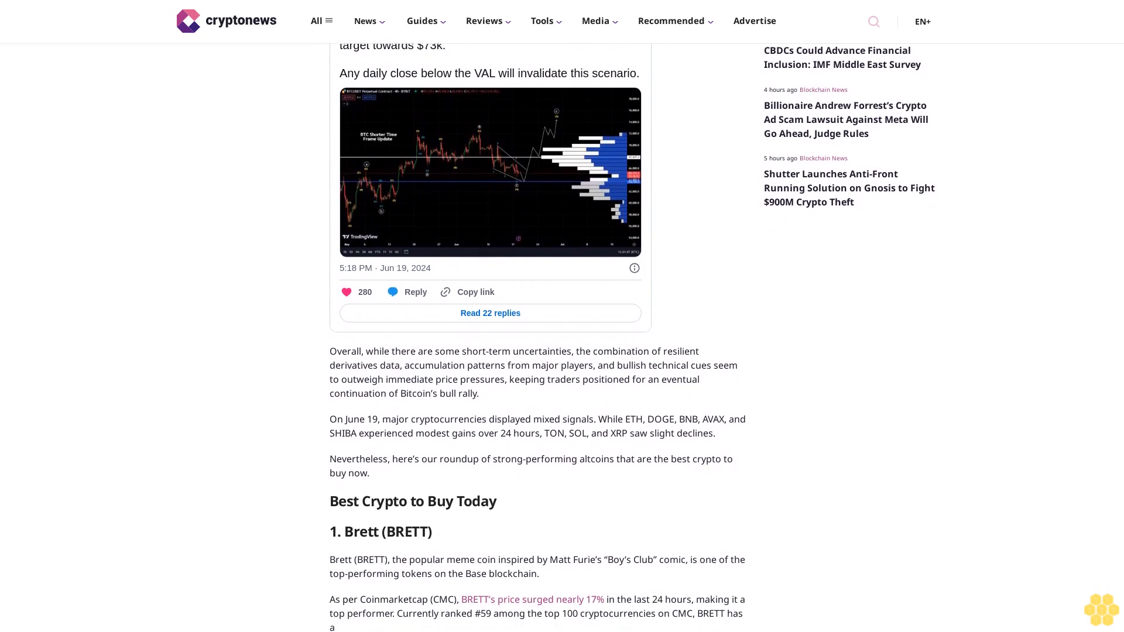
scroll(down, 3)
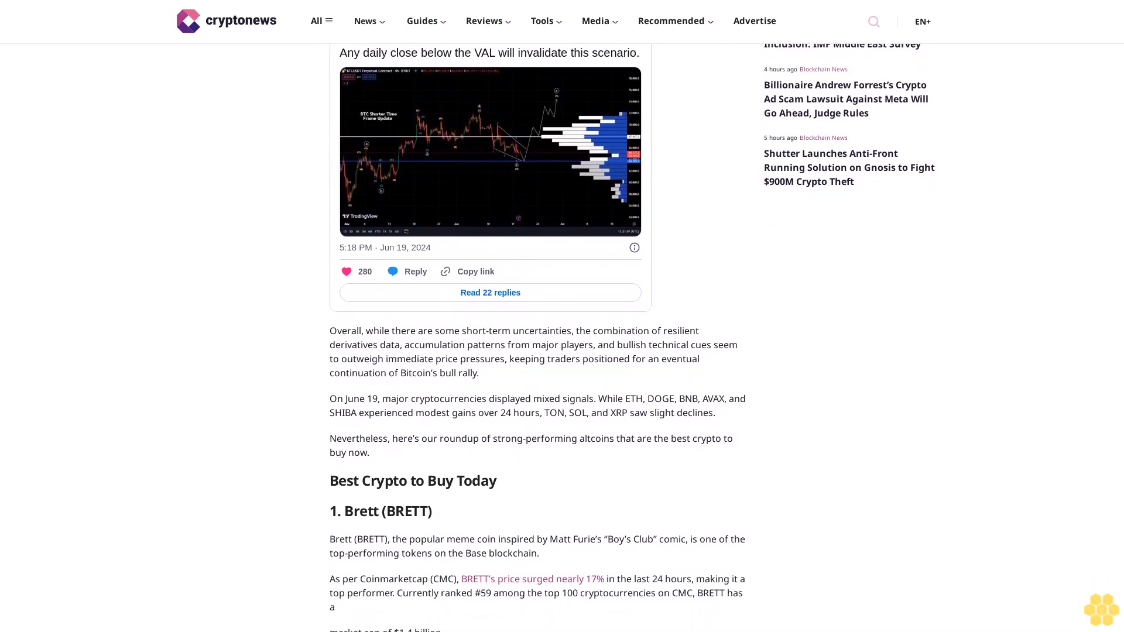
scroll(down, 3)
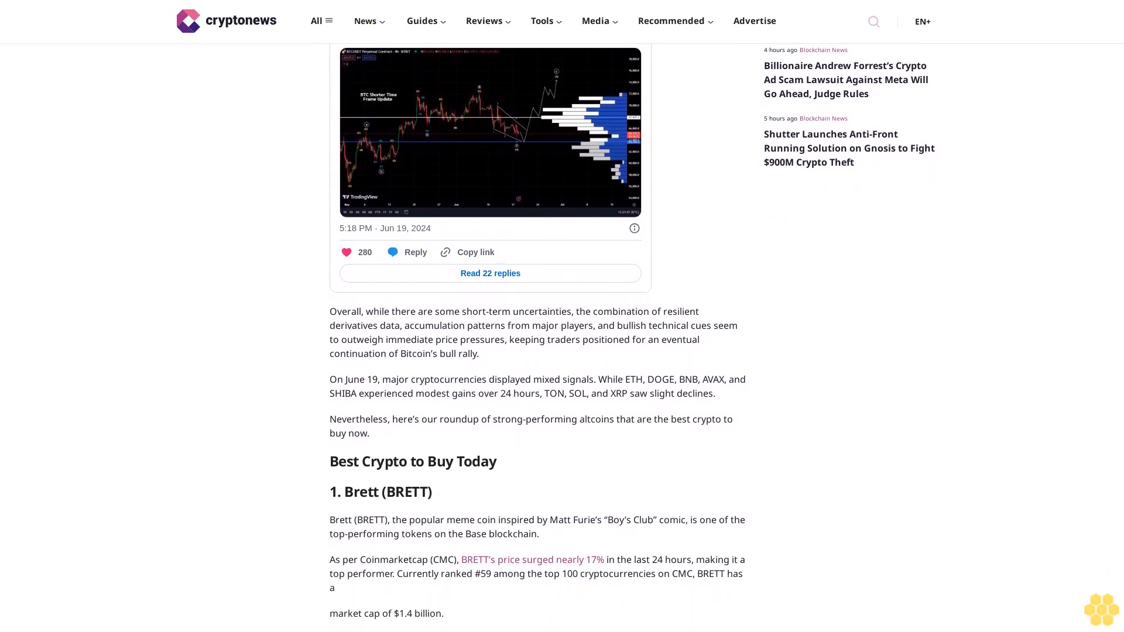
scroll(down, 3)
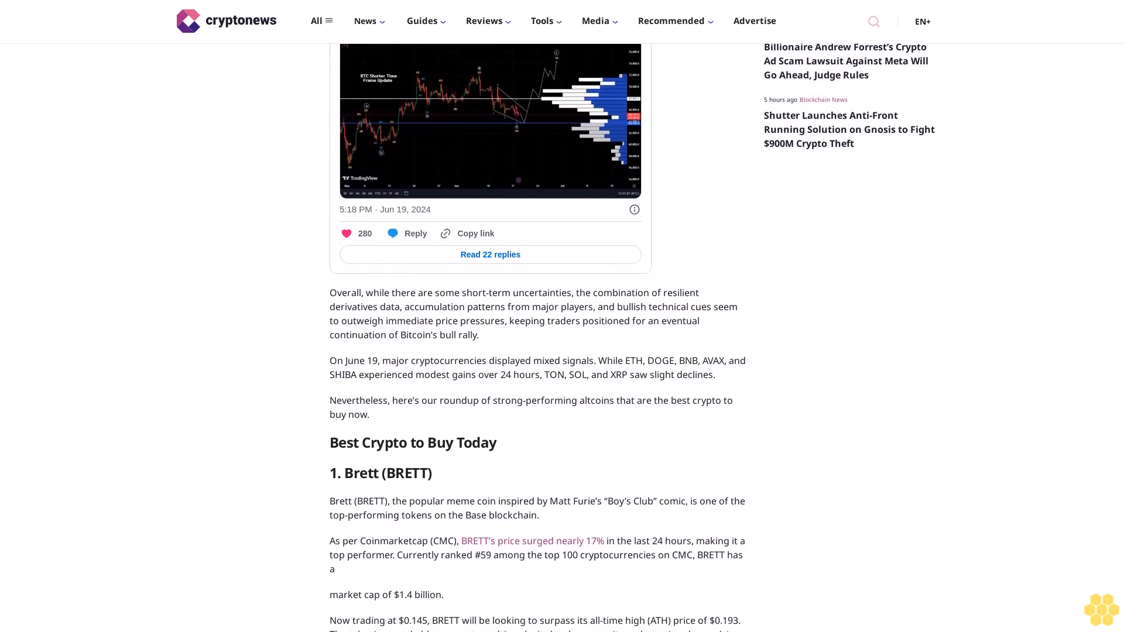
scroll(down, 3)
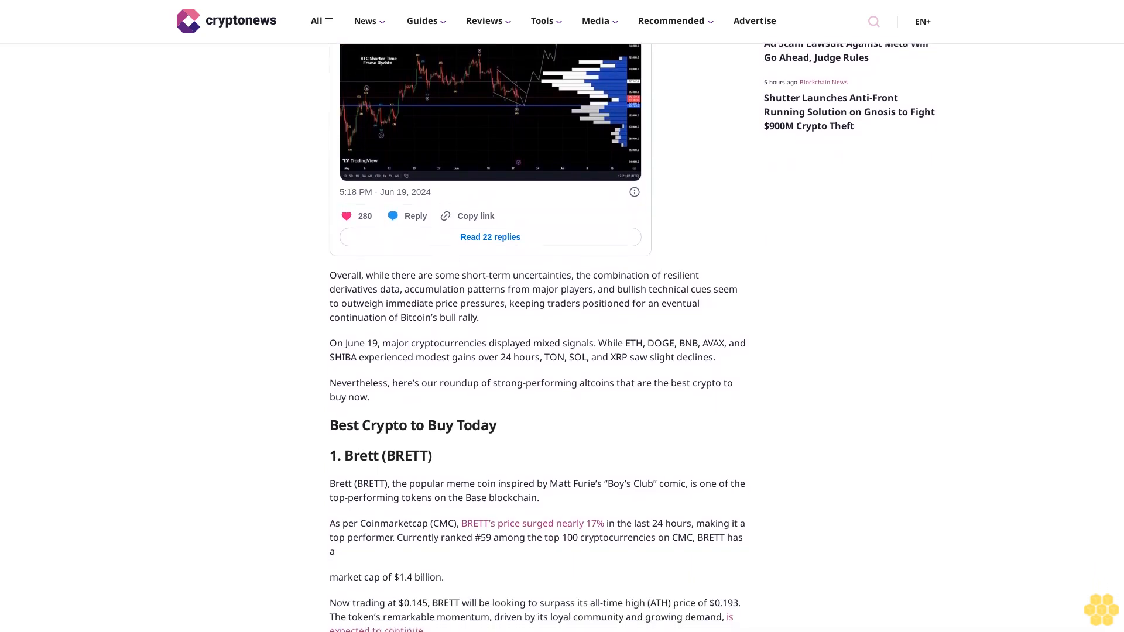
scroll(down, 3)
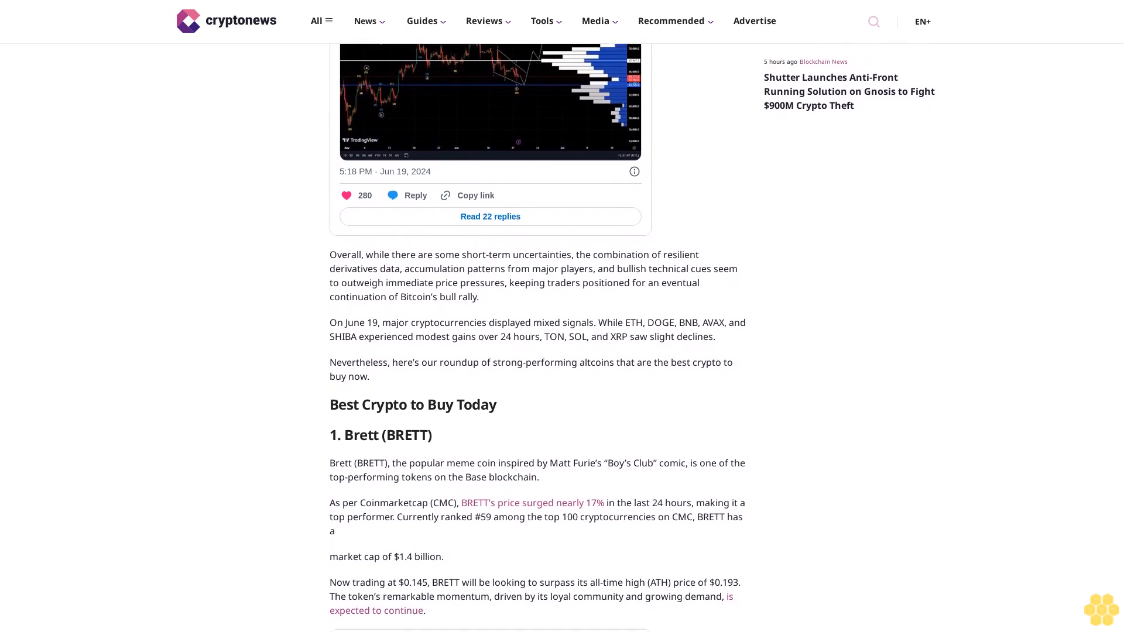
scroll(down, 3)
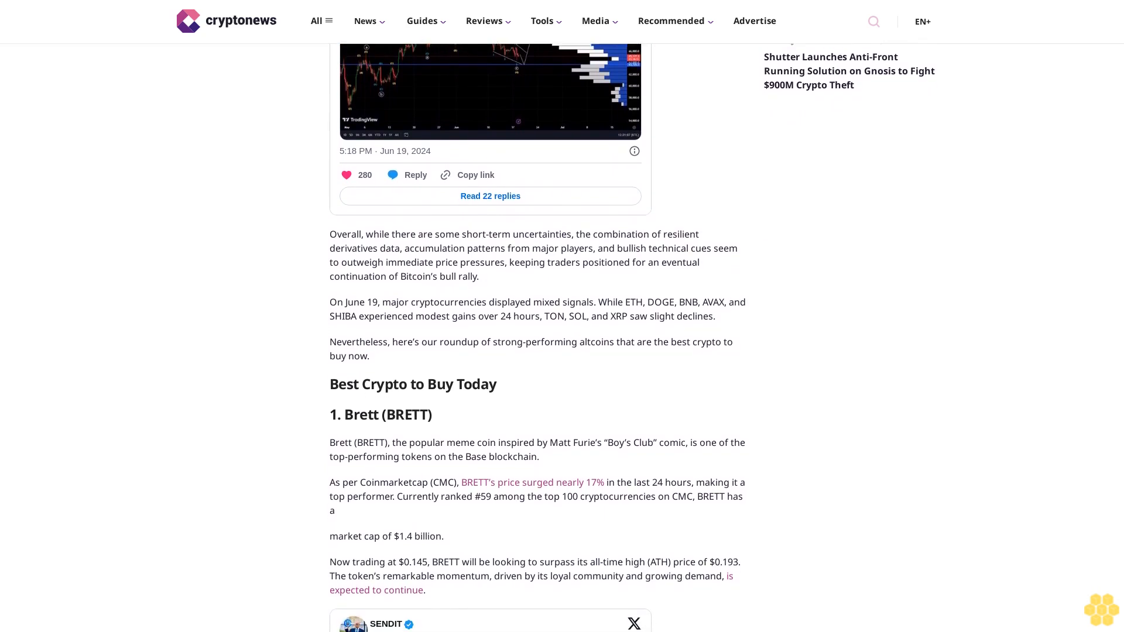
scroll(down, 3)
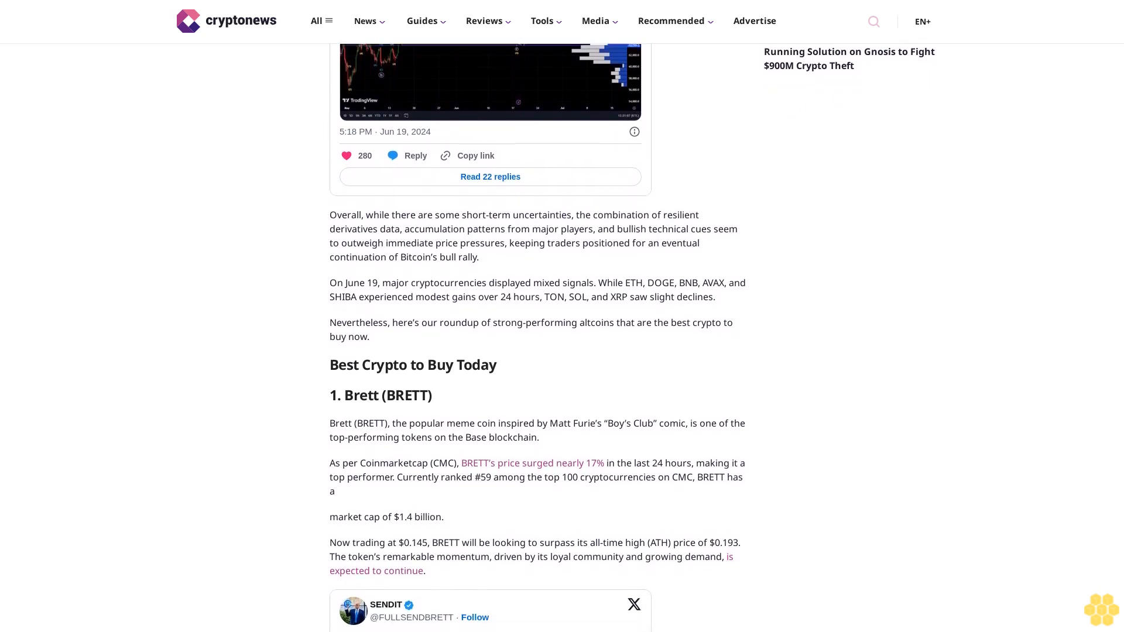
scroll(down, 3)
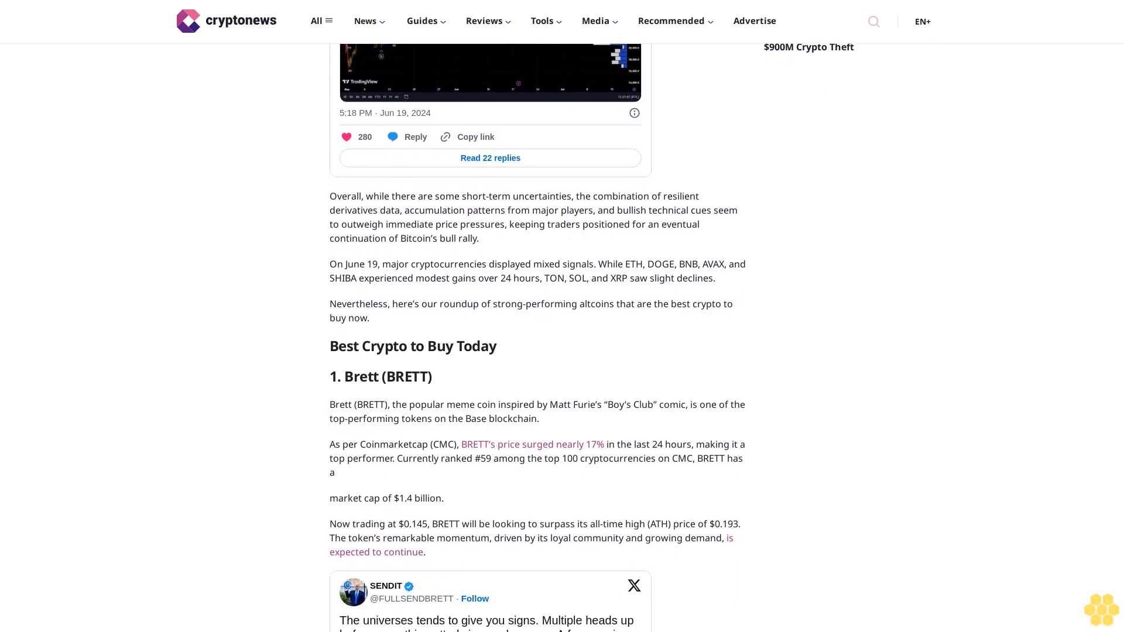
scroll(down, 3)
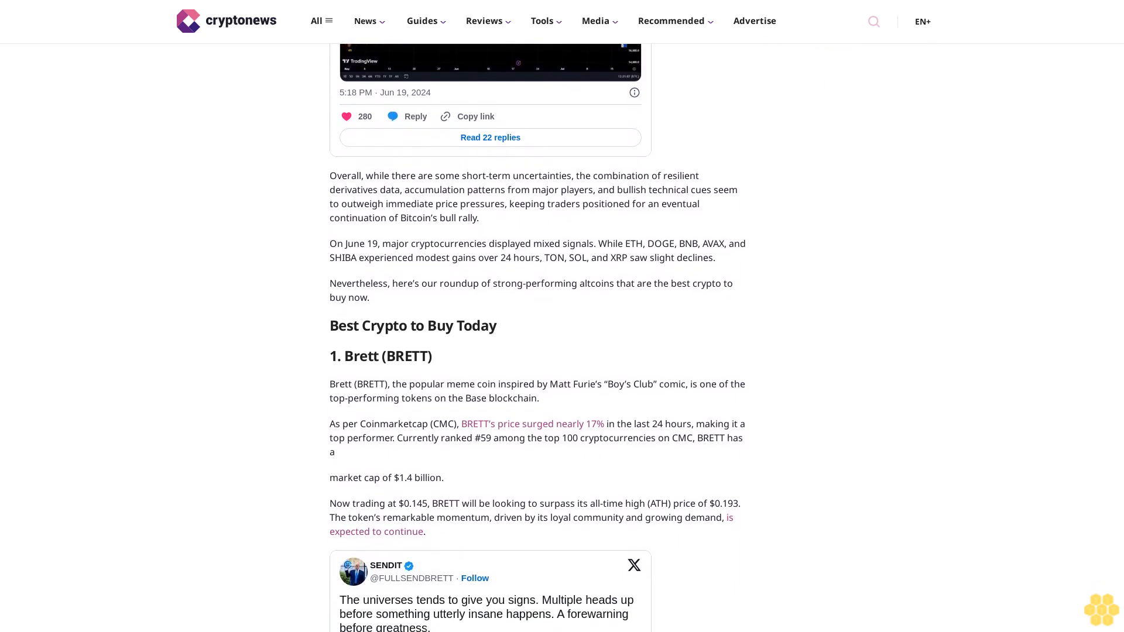
scroll(down, 3)
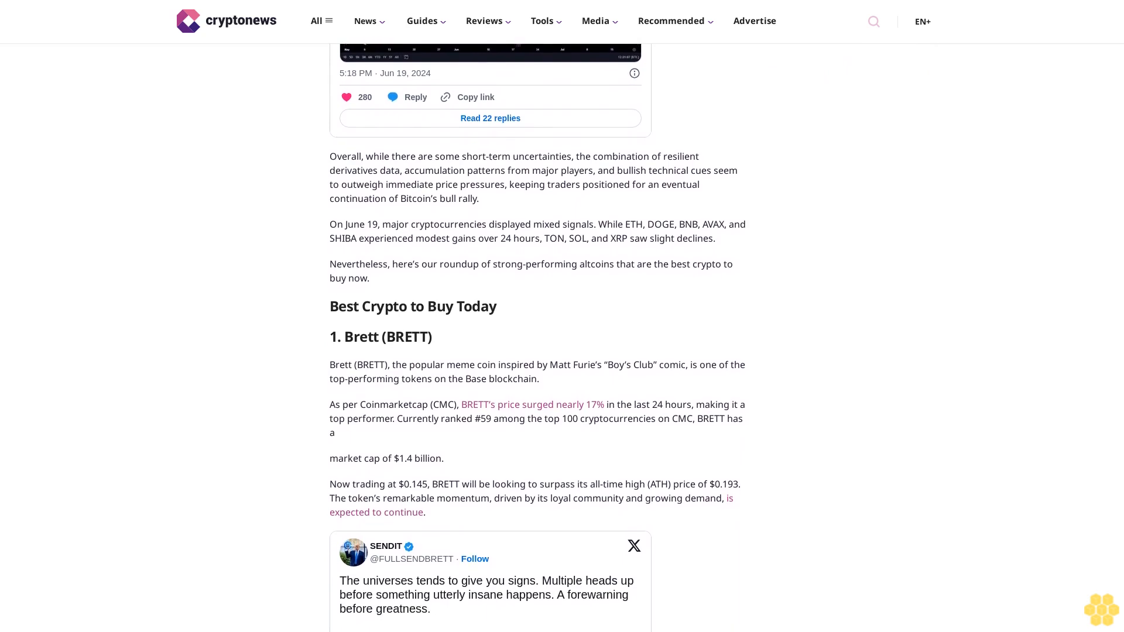
scroll(down, 3)
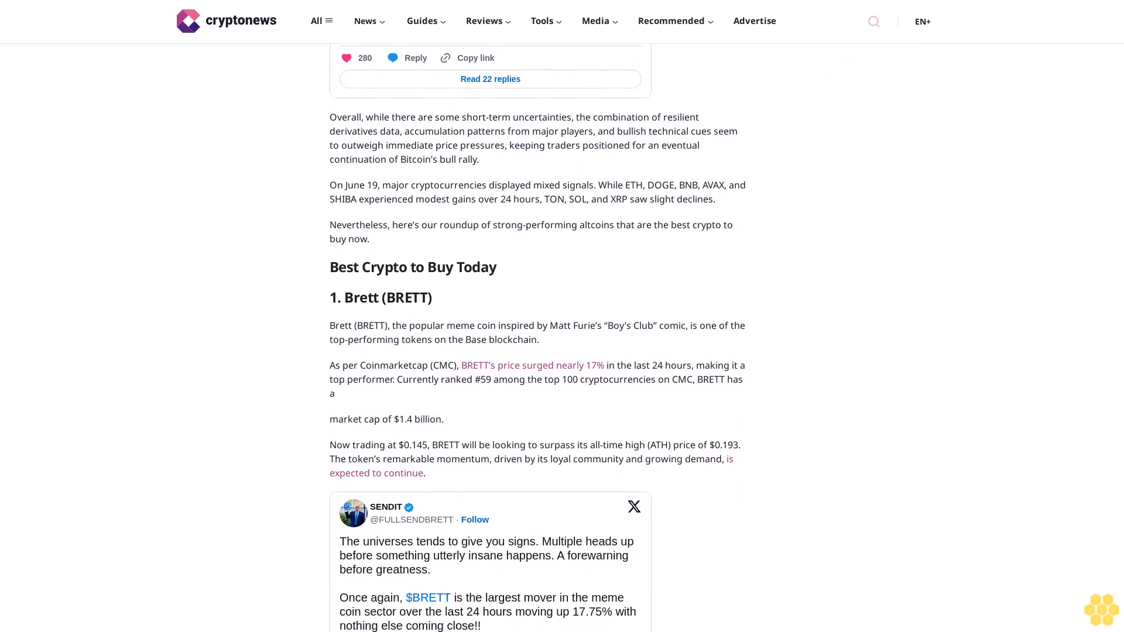
scroll(down, 3)
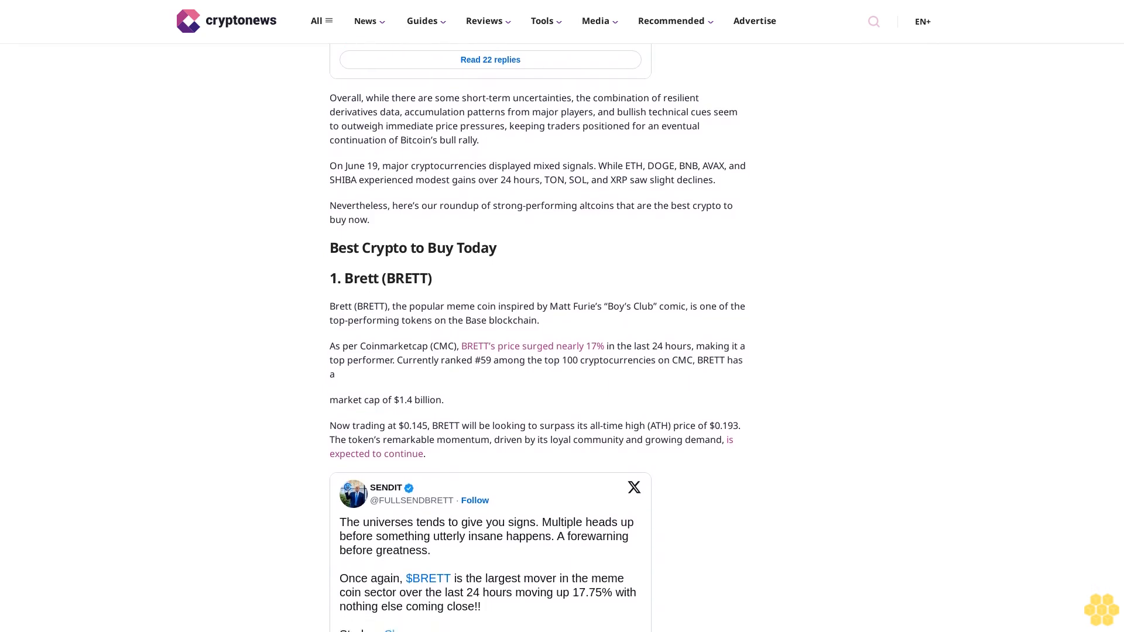
scroll(down, 3)
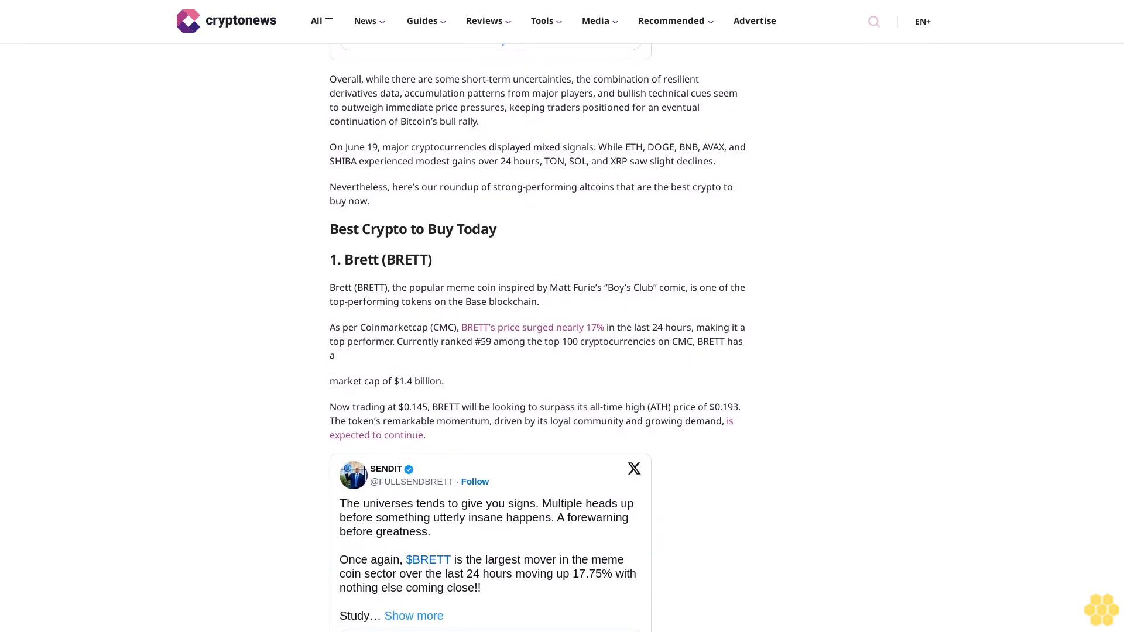
scroll(down, 3)
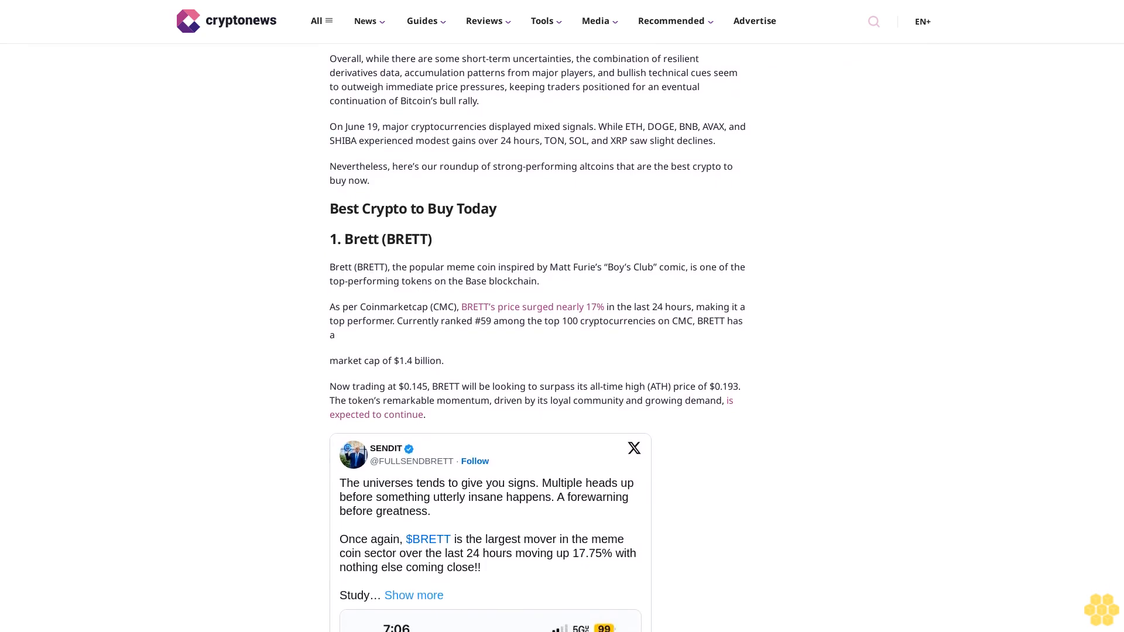
scroll(down, 3)
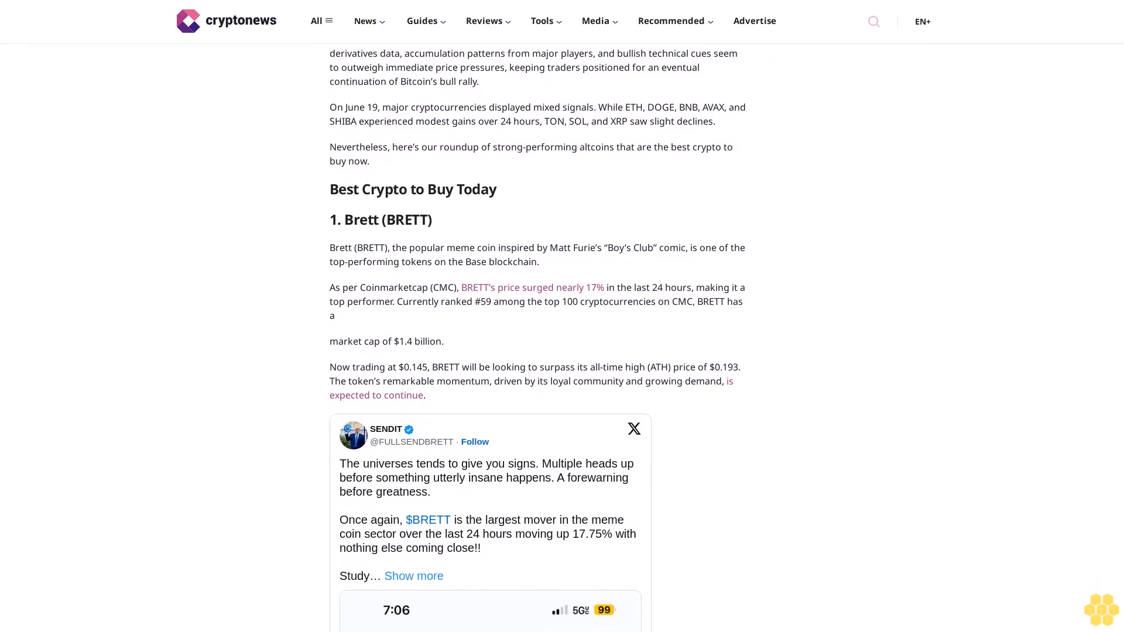
scroll(down, 3)
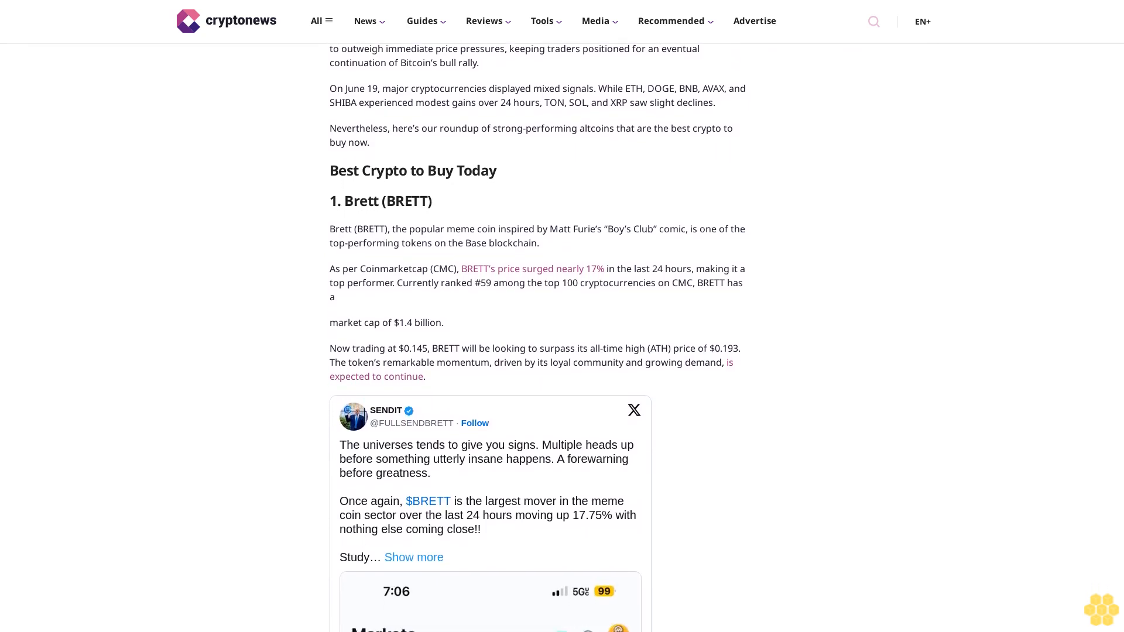
scroll(down, 3)
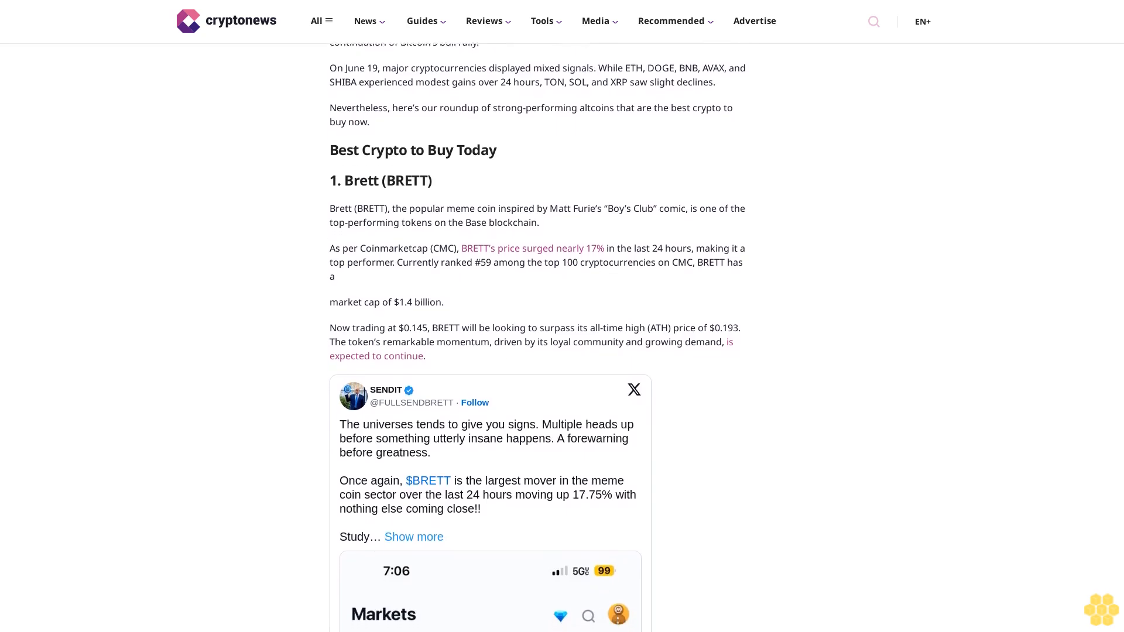
scroll(down, 3)
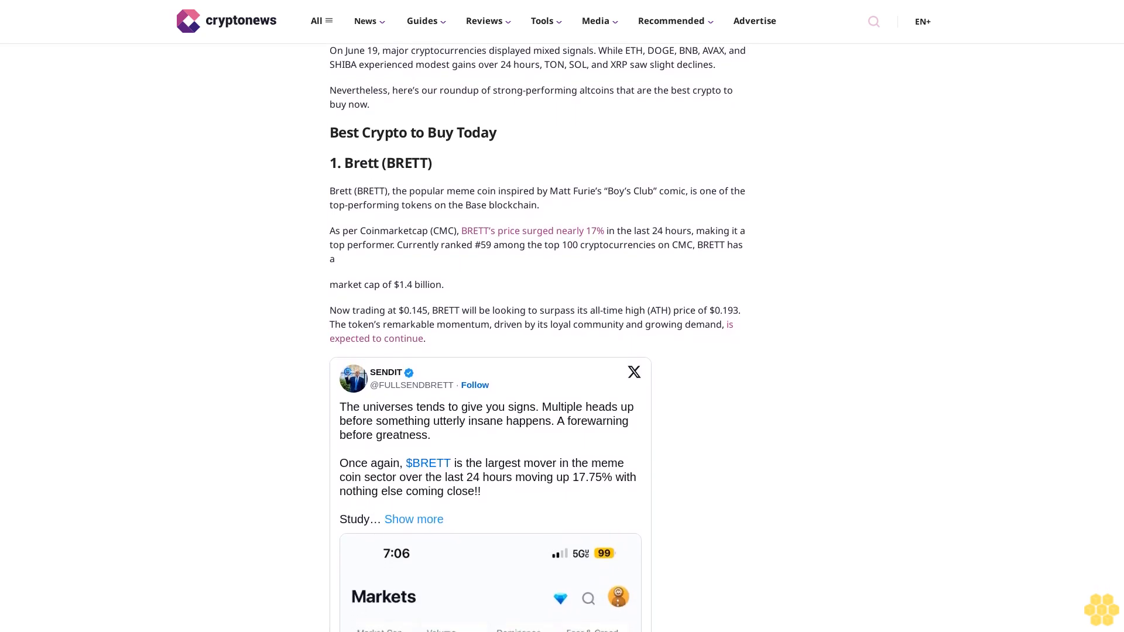
scroll(down, 3)
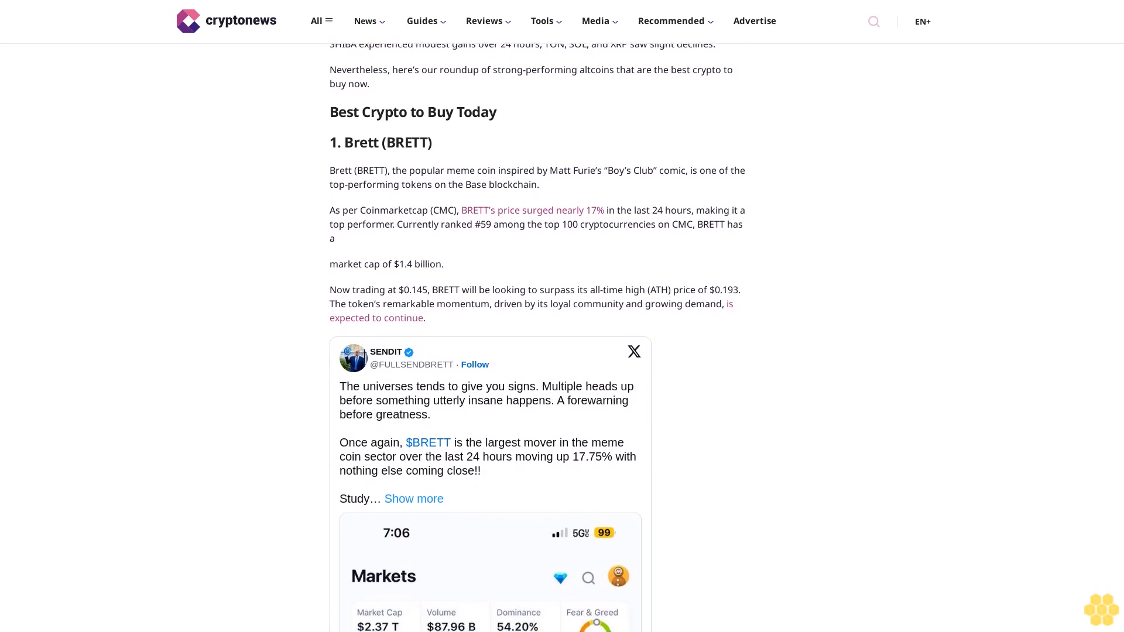
scroll(down, 3)
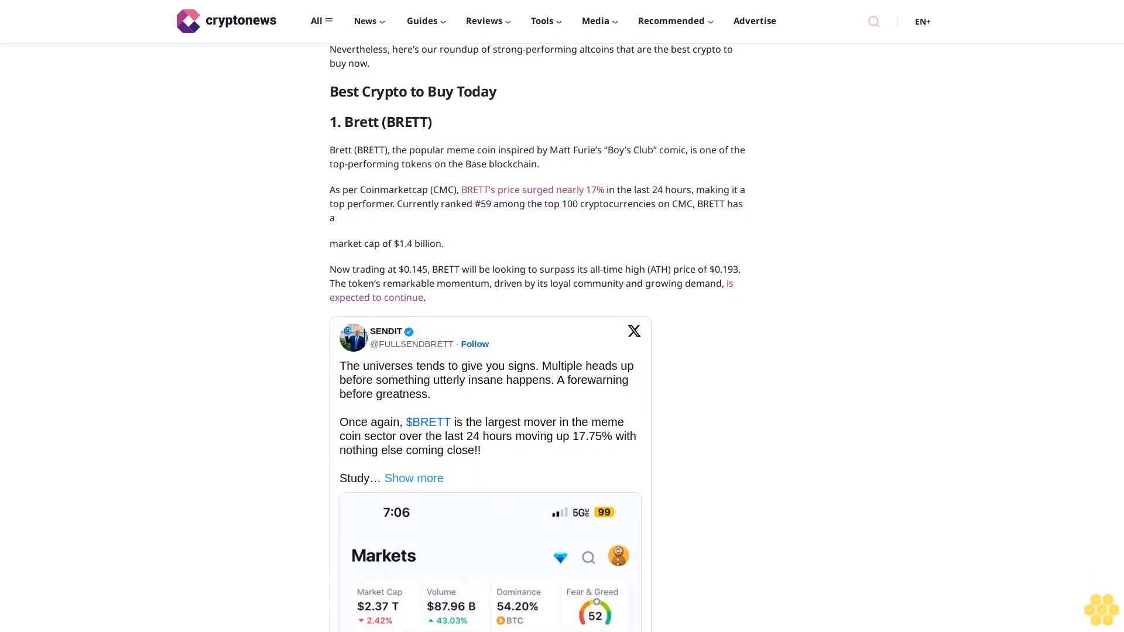
scroll(down, 3)
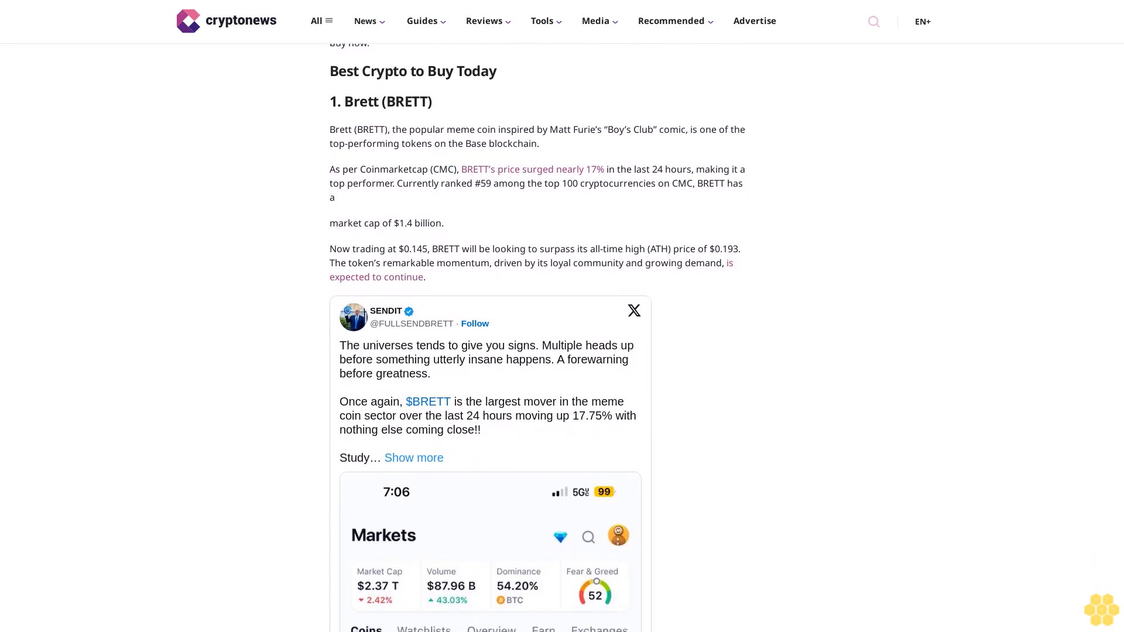
scroll(down, 3)
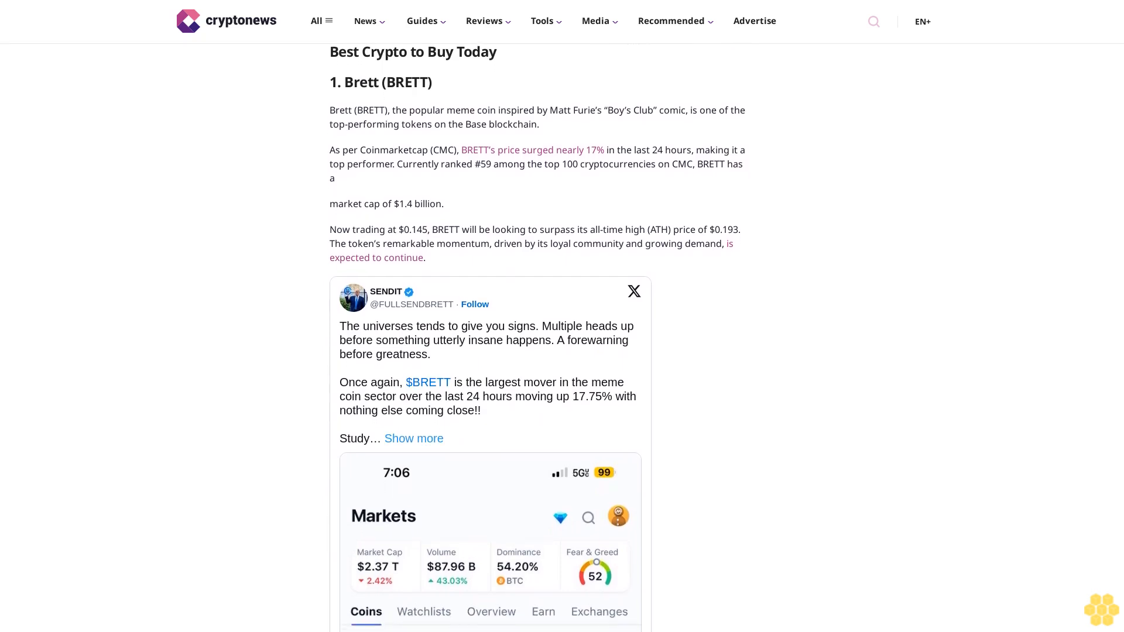
scroll(down, 3)
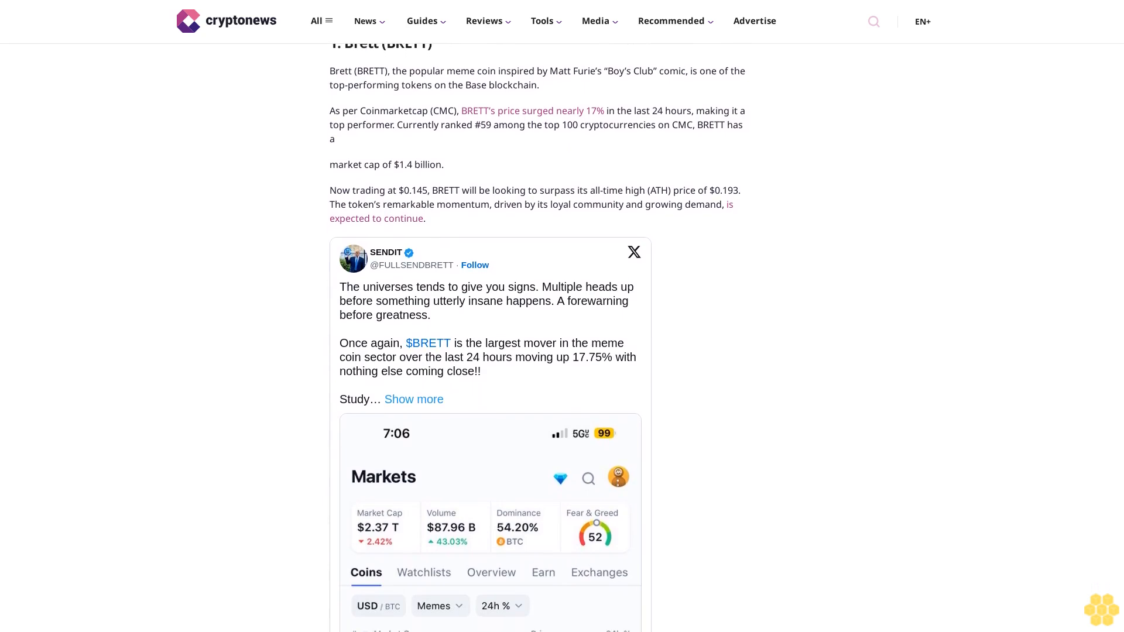
scroll(down, 3)
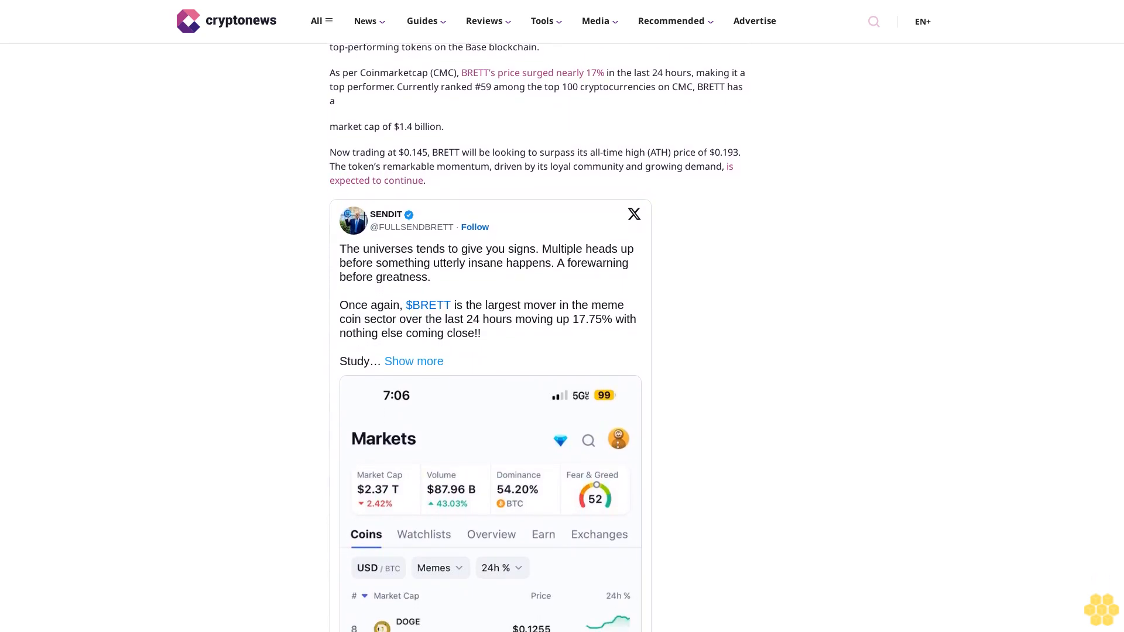
scroll(down, 3)
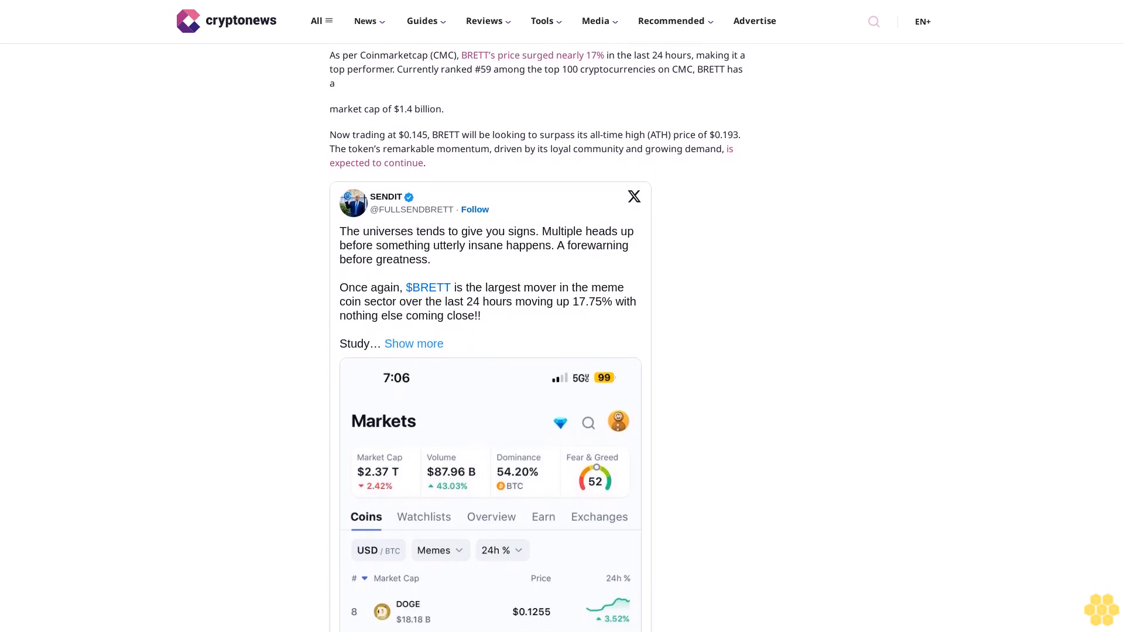
scroll(down, 3)
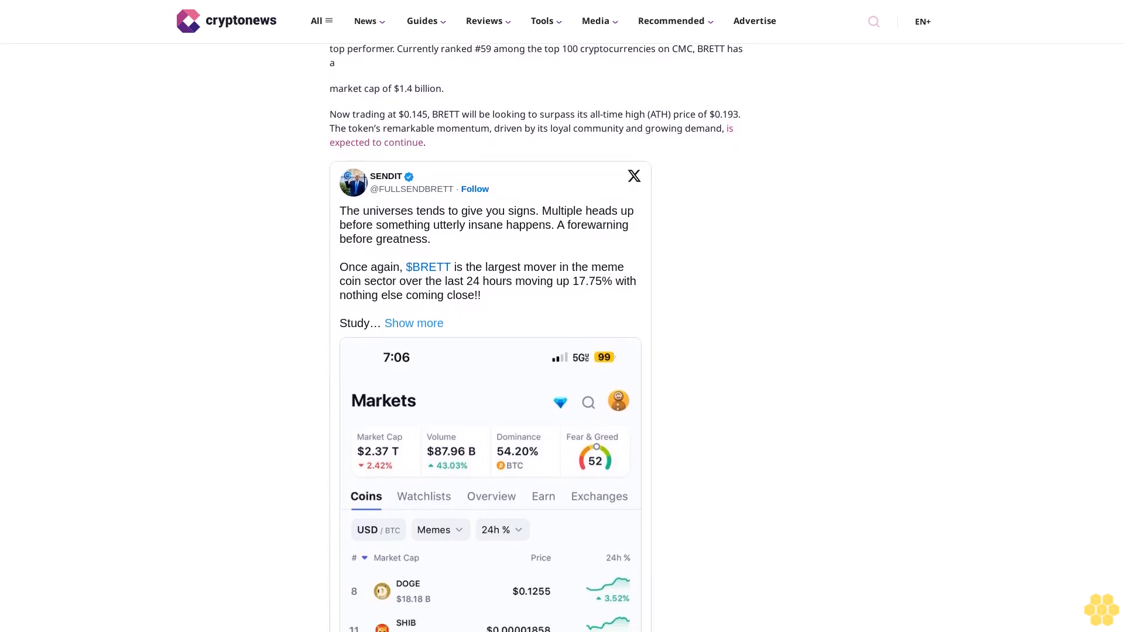
scroll(down, 3)
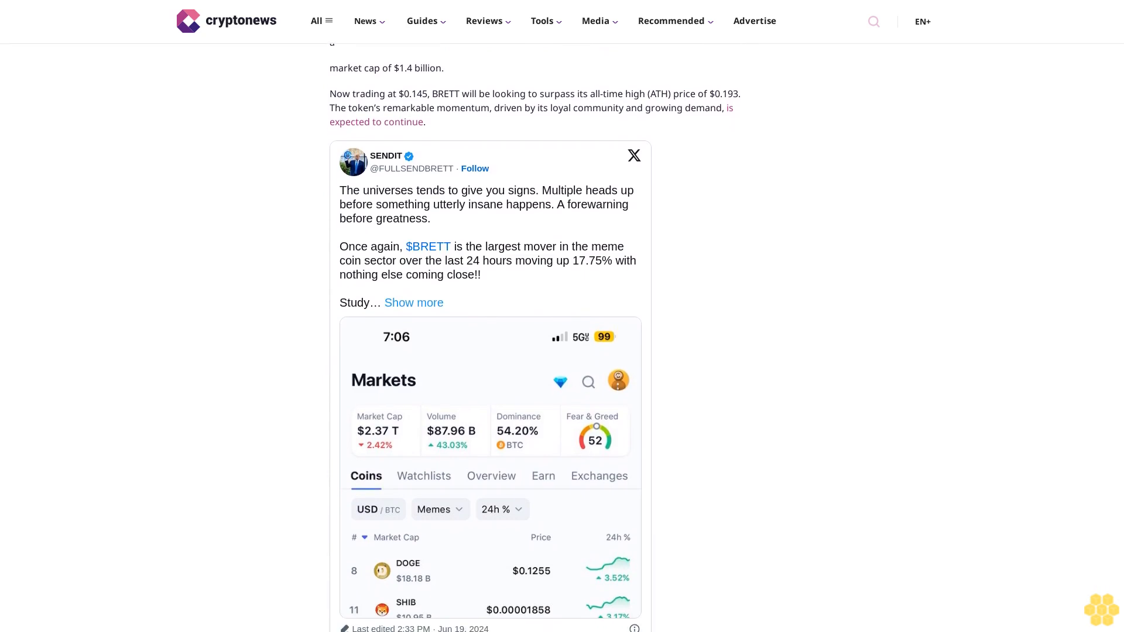
scroll(down, 3)
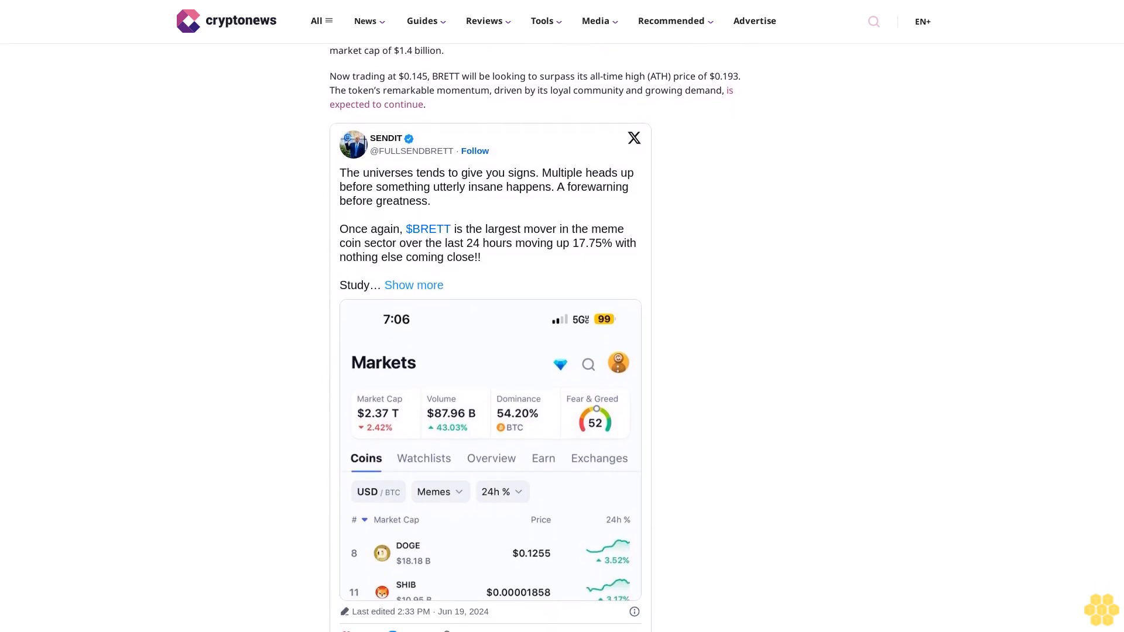
scroll(down, 3)
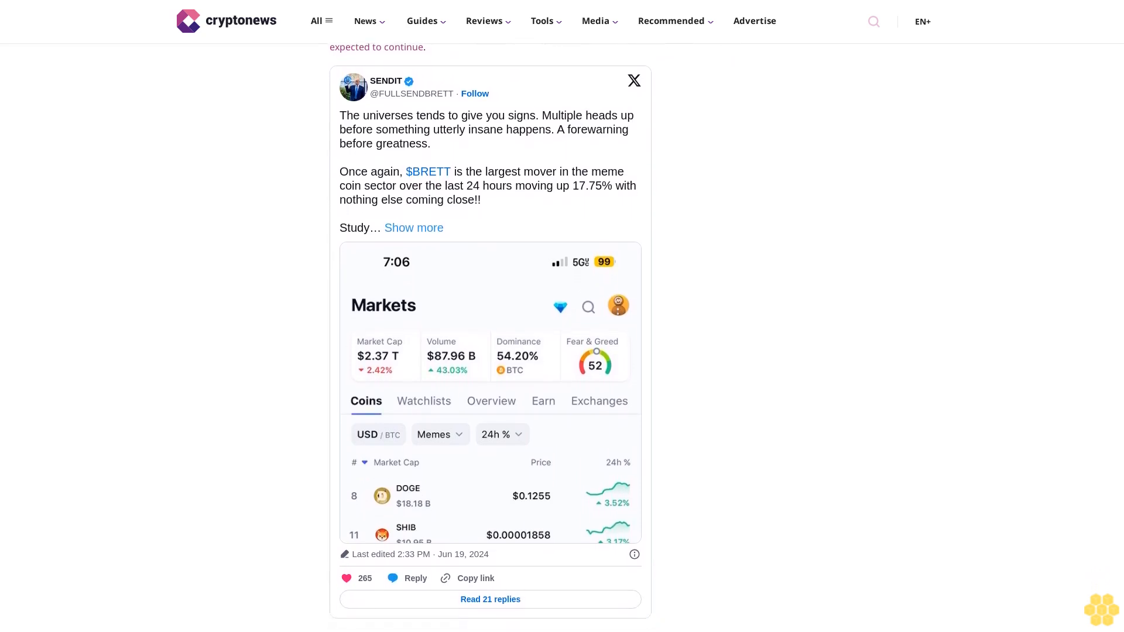
scroll(down, 3)
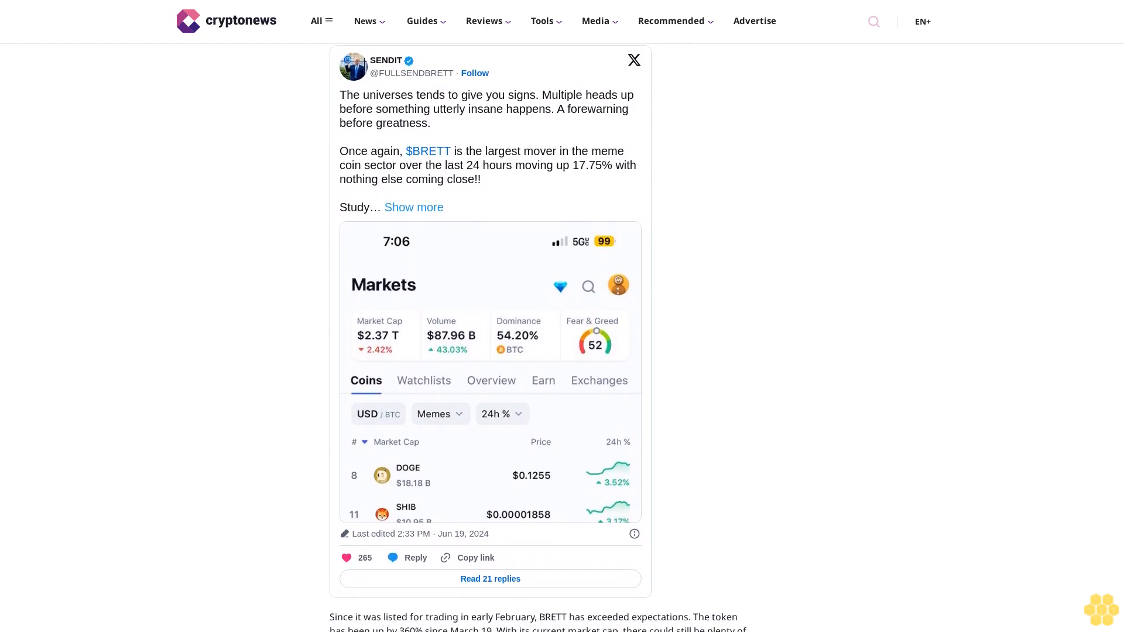
scroll(down, 3)
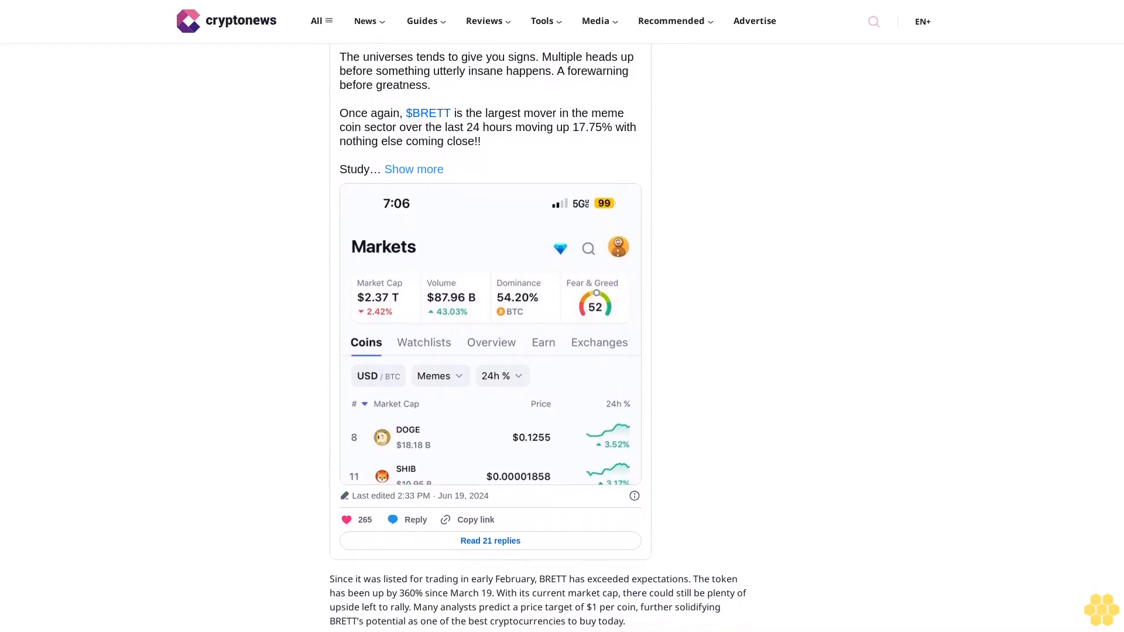
scroll(down, 3)
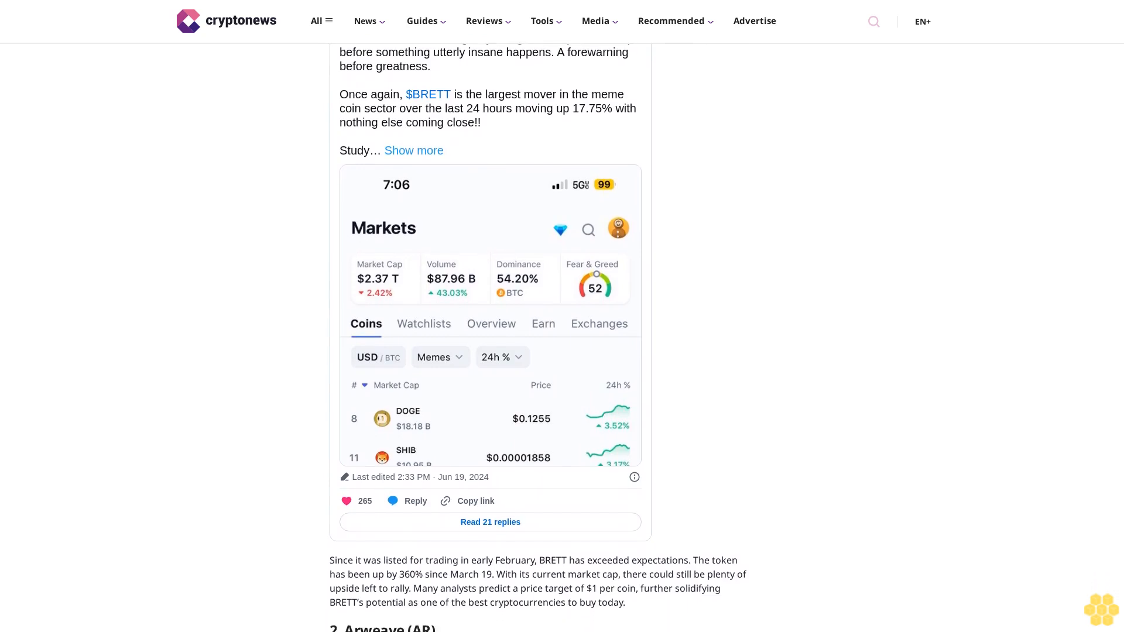
scroll(down, 3)
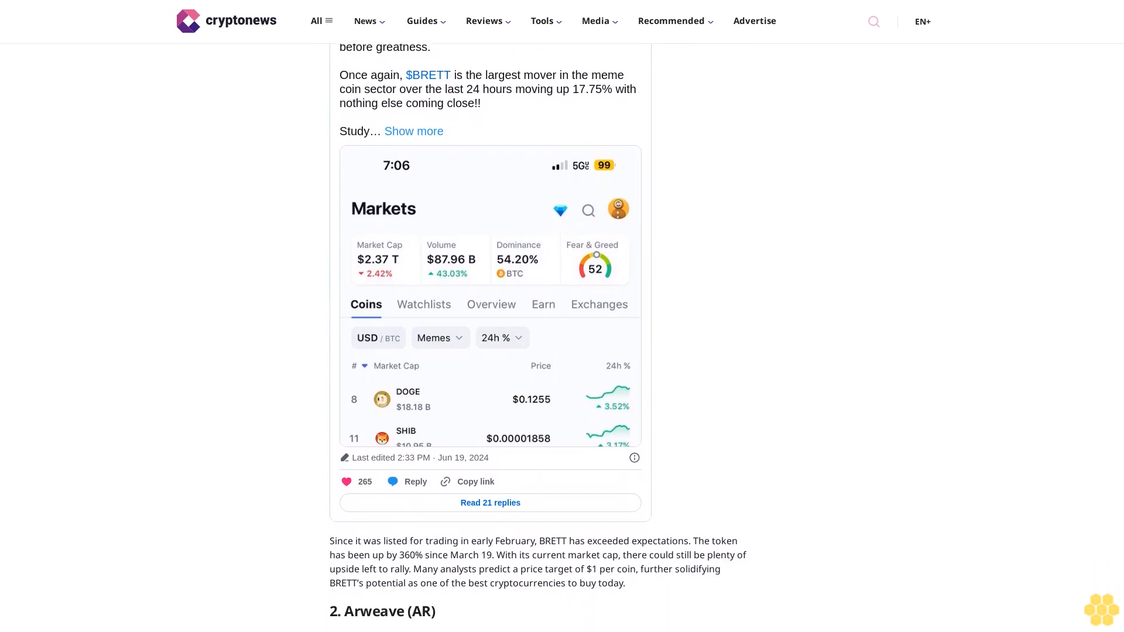
scroll(down, 3)
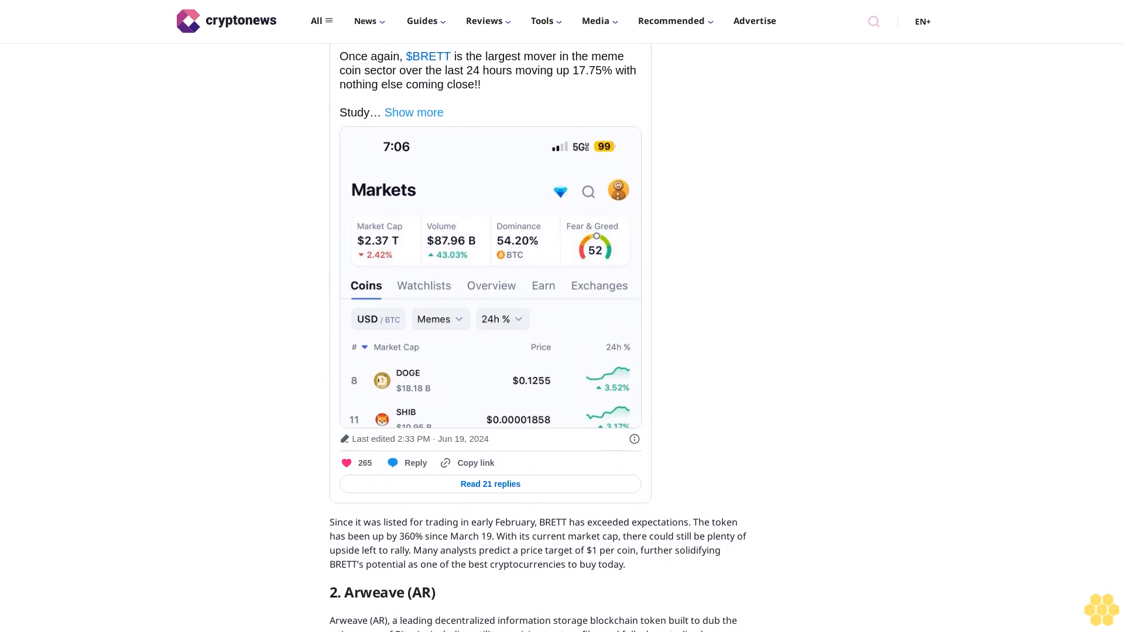
scroll(down, 3)
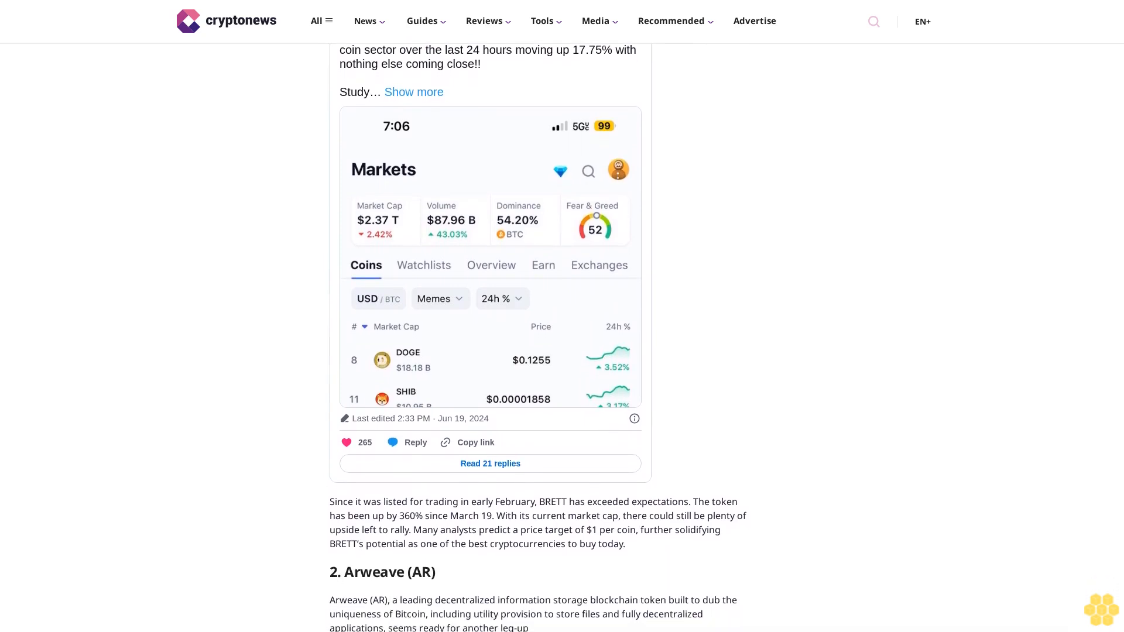
scroll(down, 3)
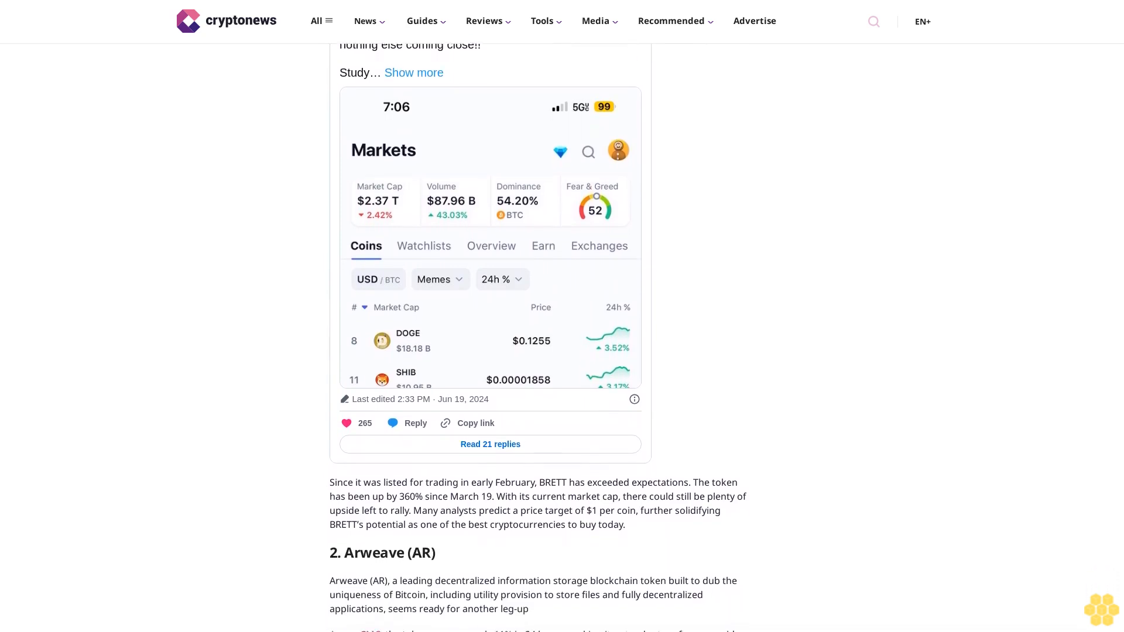
scroll(down, 3)
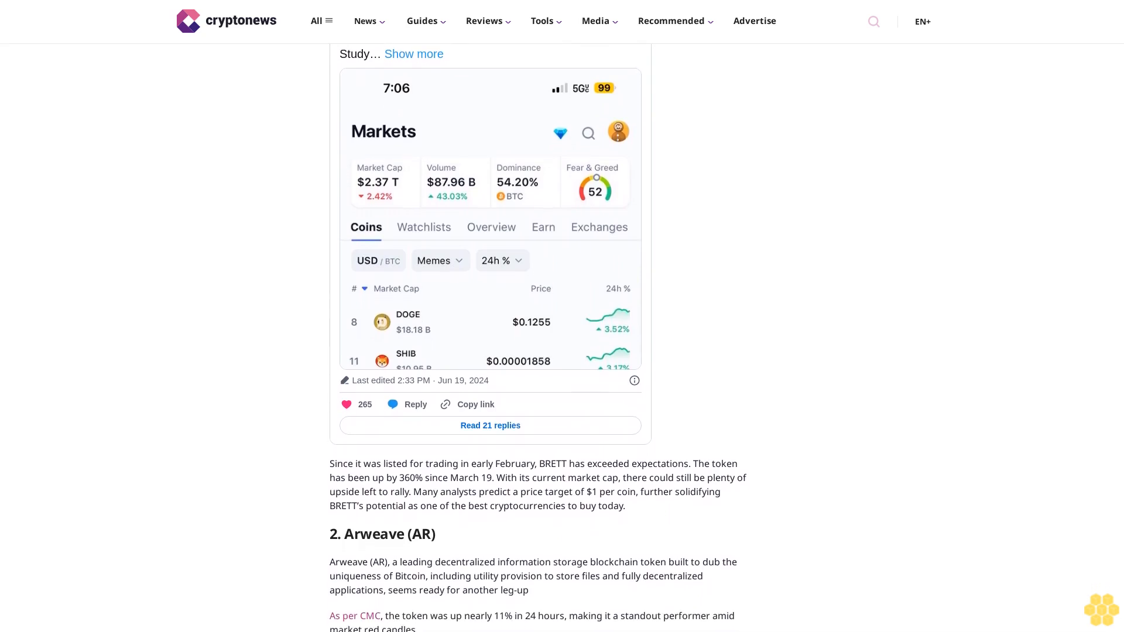
scroll(down, 3)
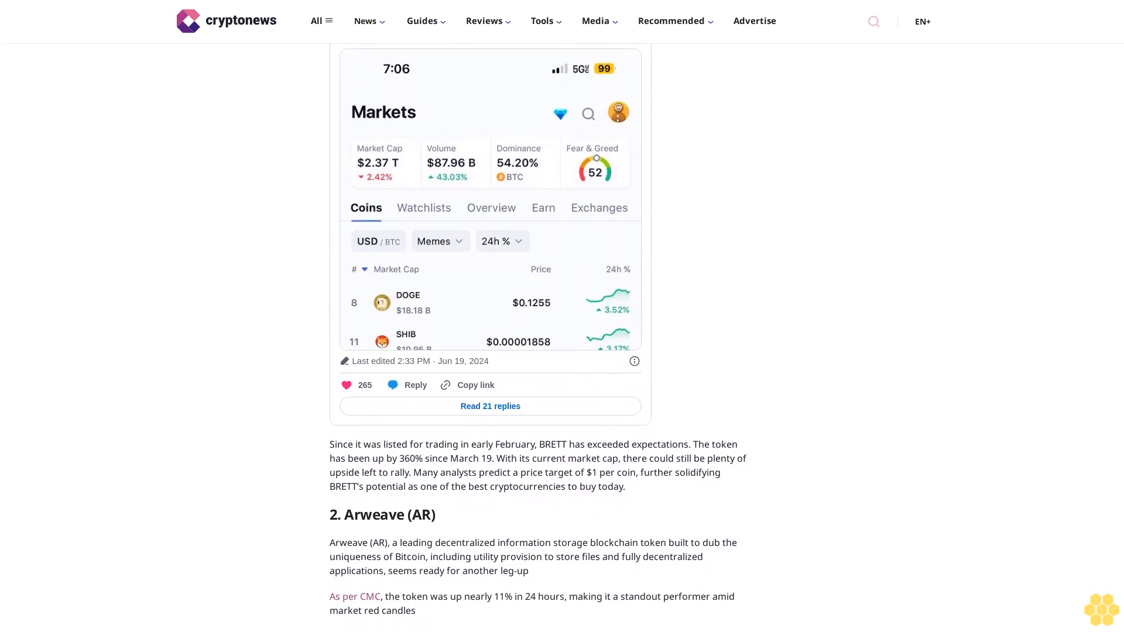
scroll(down, 3)
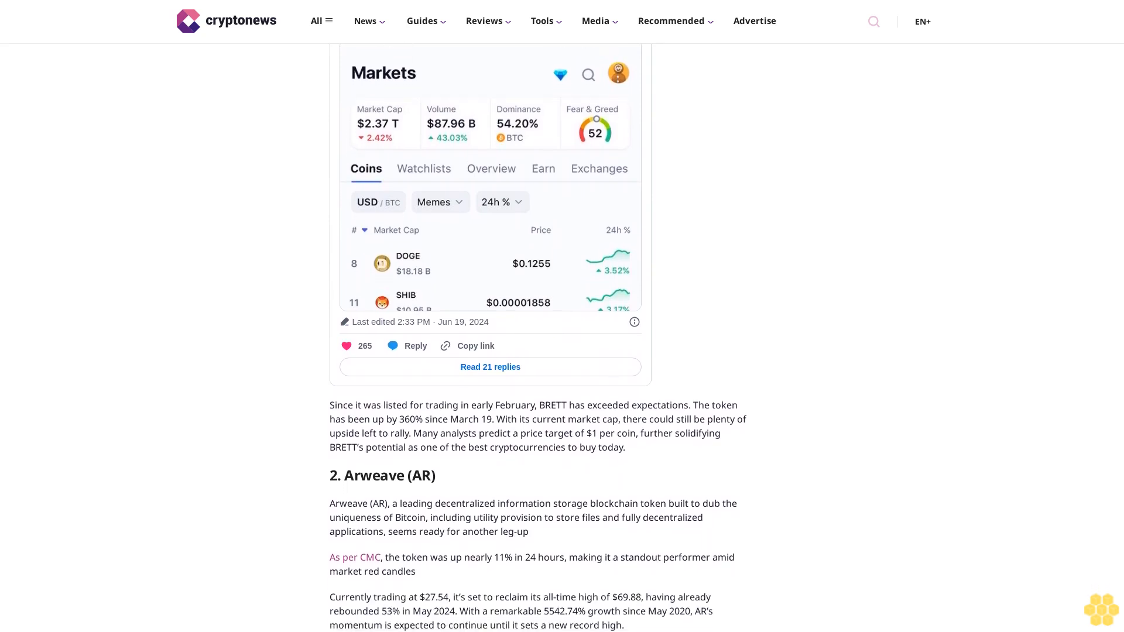
scroll(down, 3)
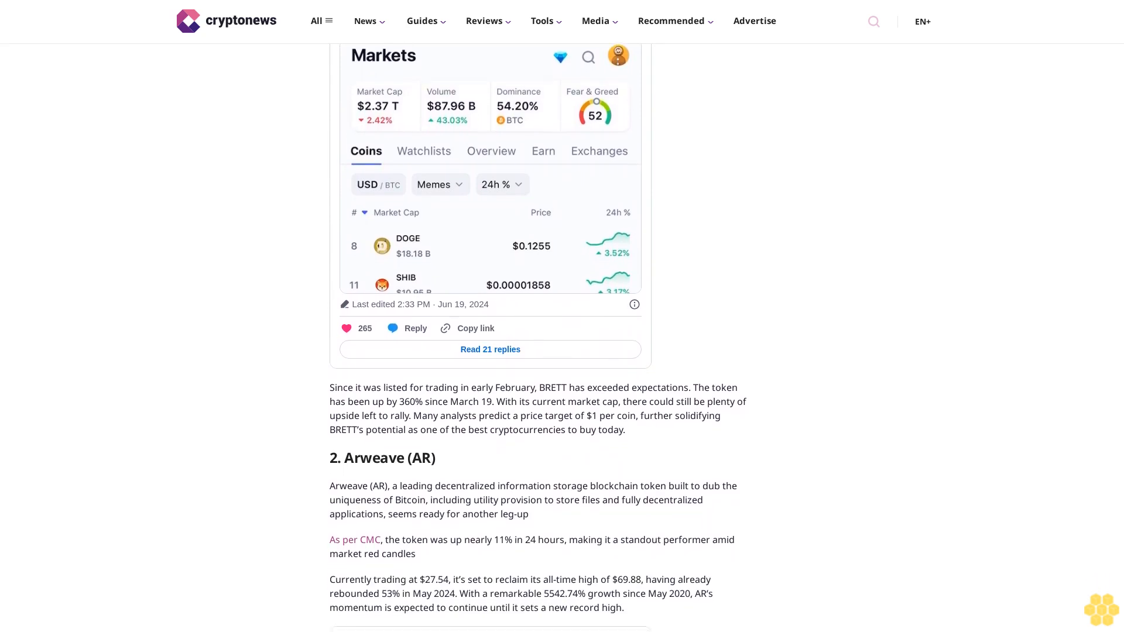
scroll(down, 3)
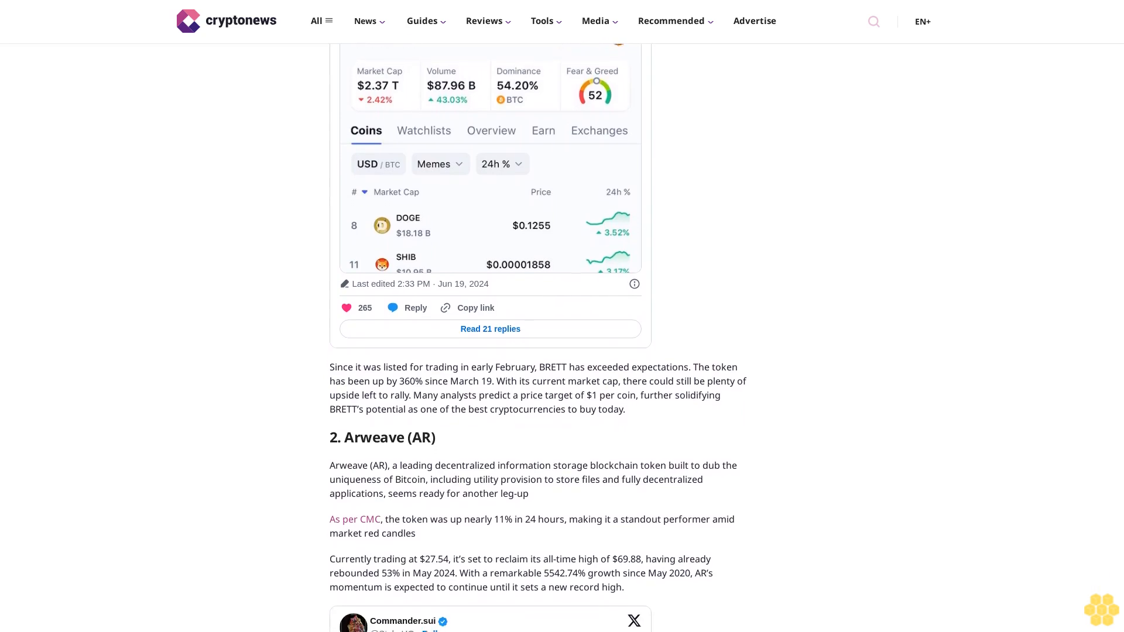
scroll(down, 3)
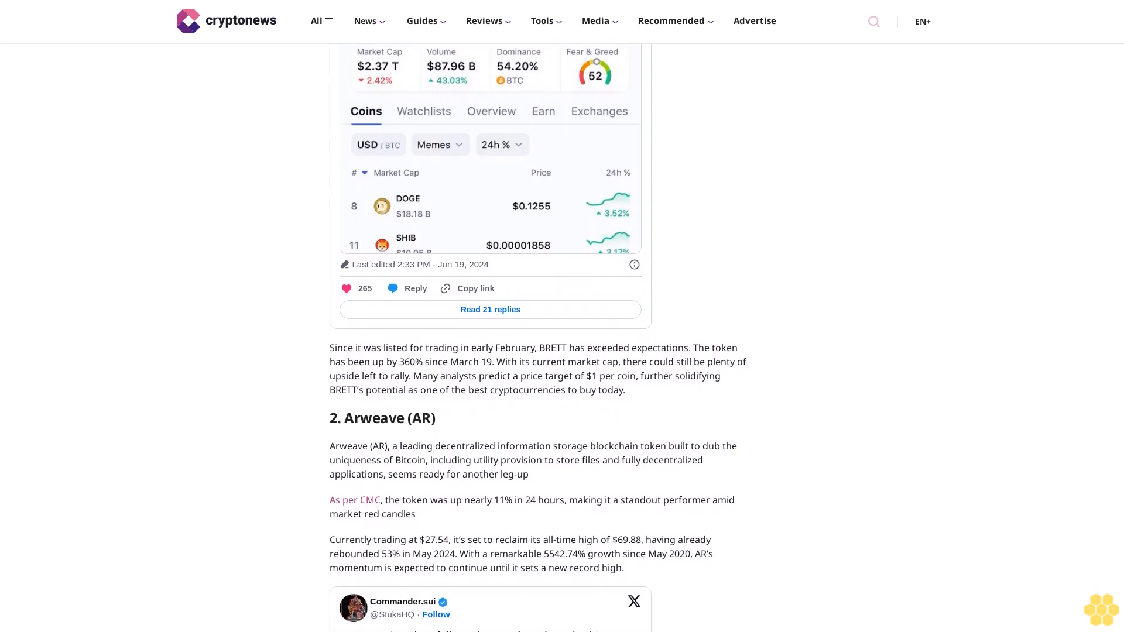
scroll(down, 3)
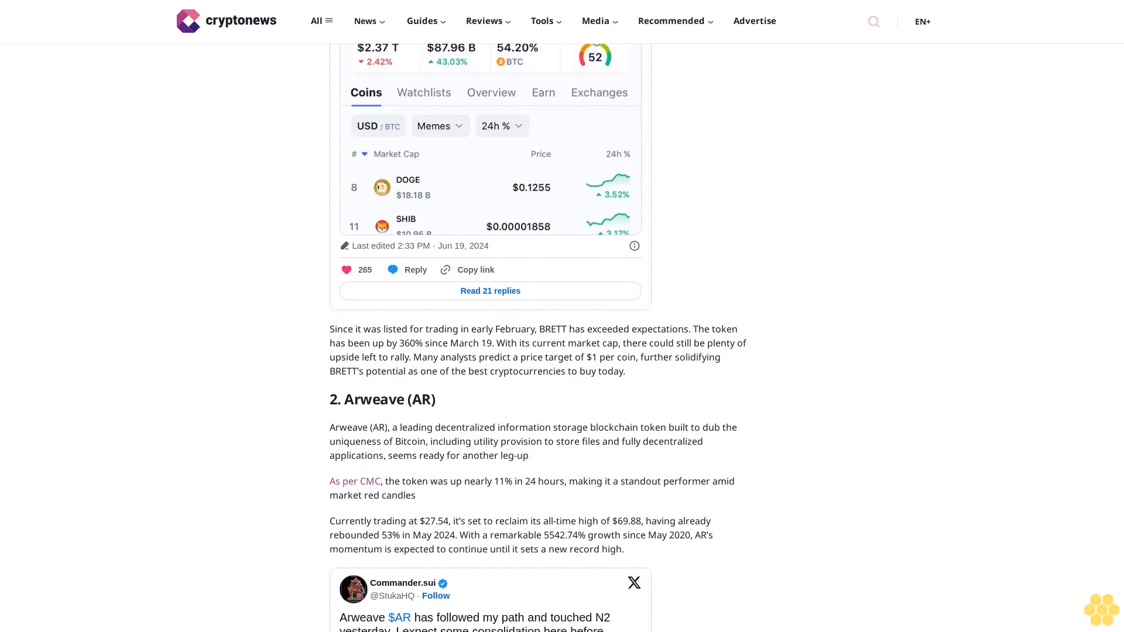
scroll(down, 3)
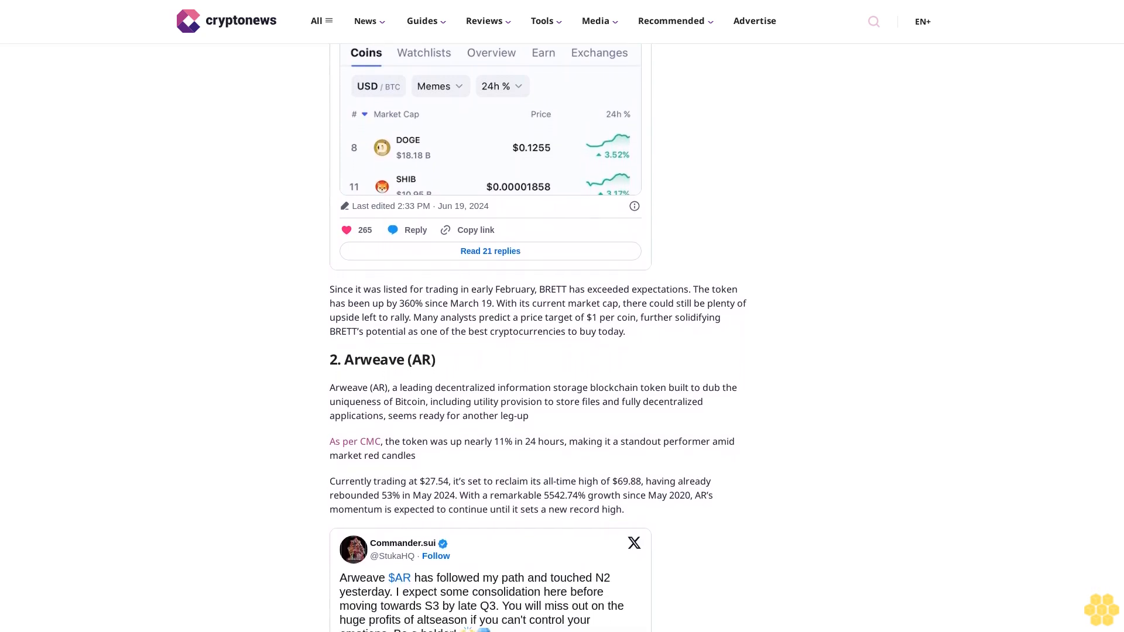
scroll(down, 3)
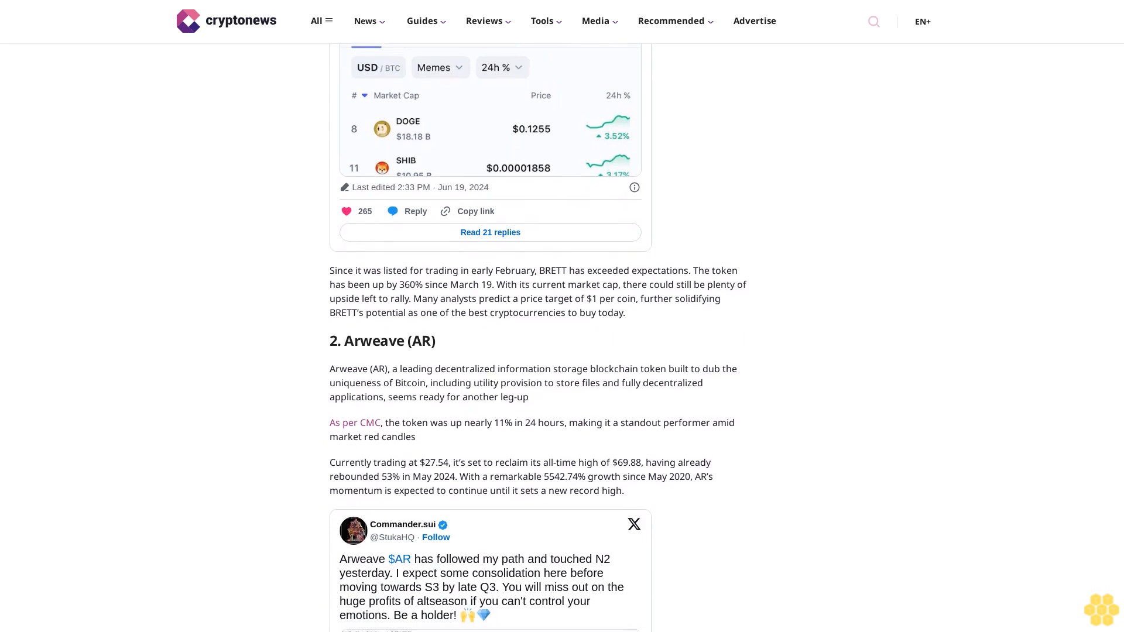
scroll(down, 3)
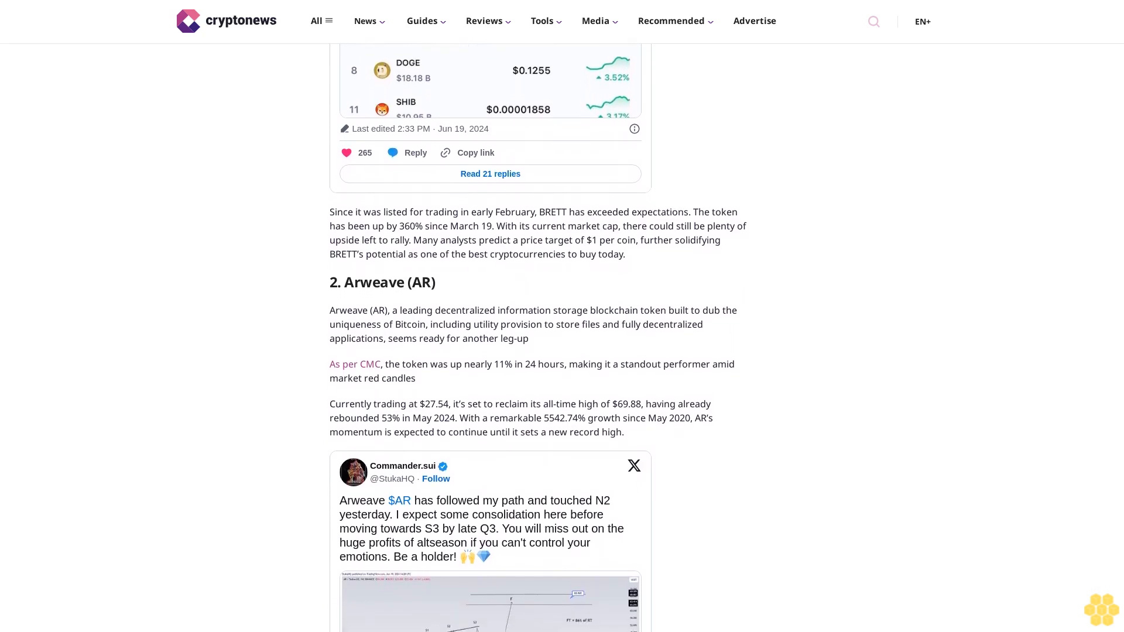
scroll(down, 3)
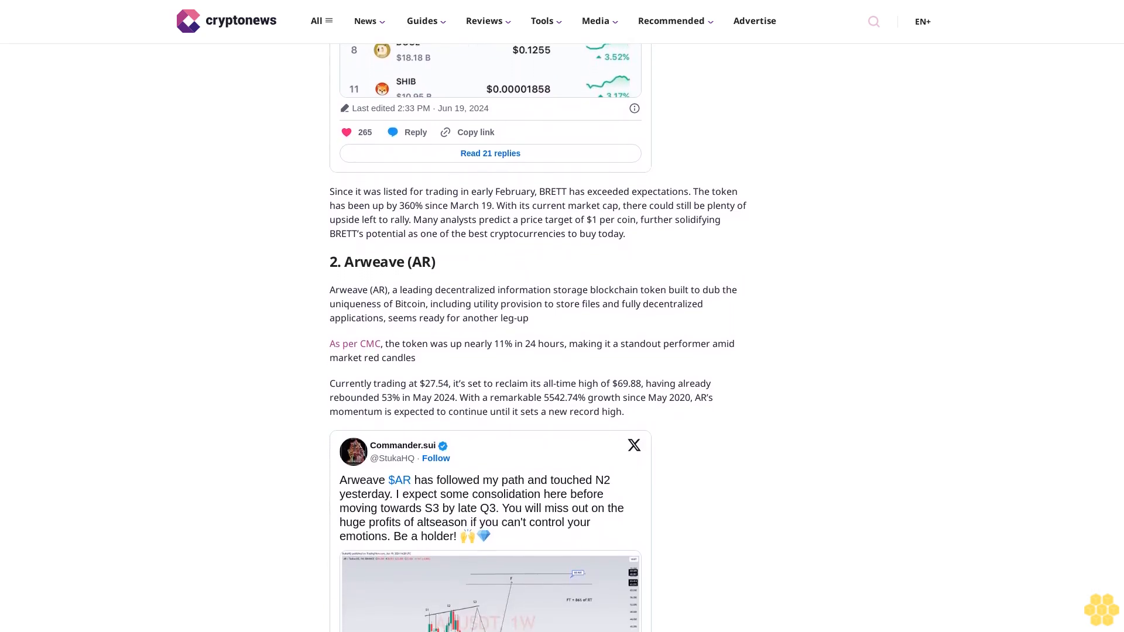
scroll(down, 3)
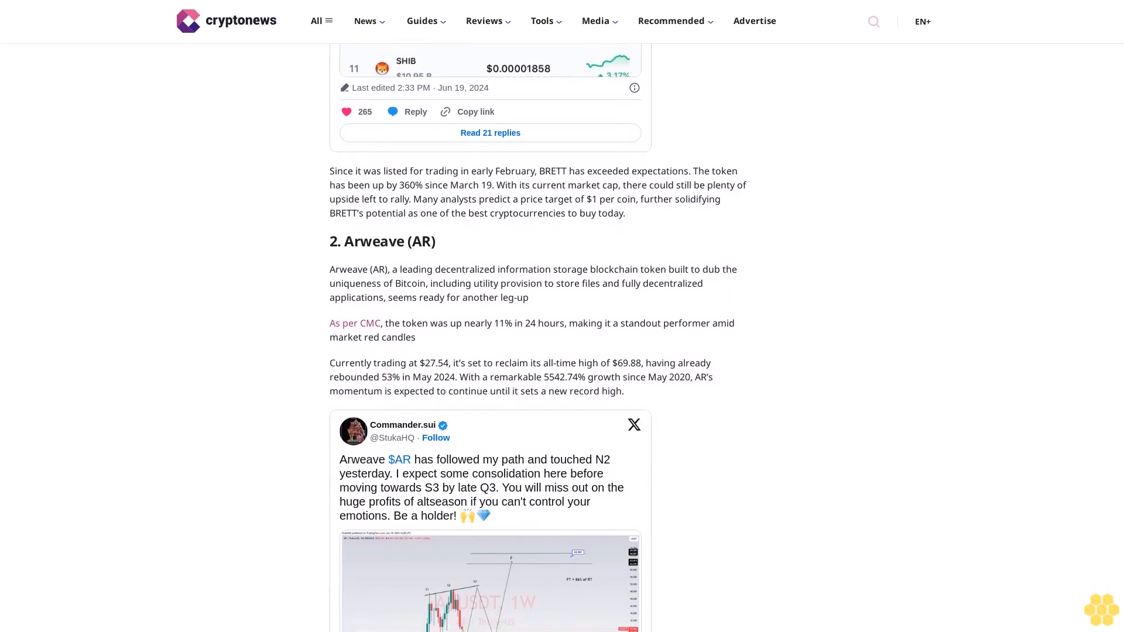
scroll(down, 3)
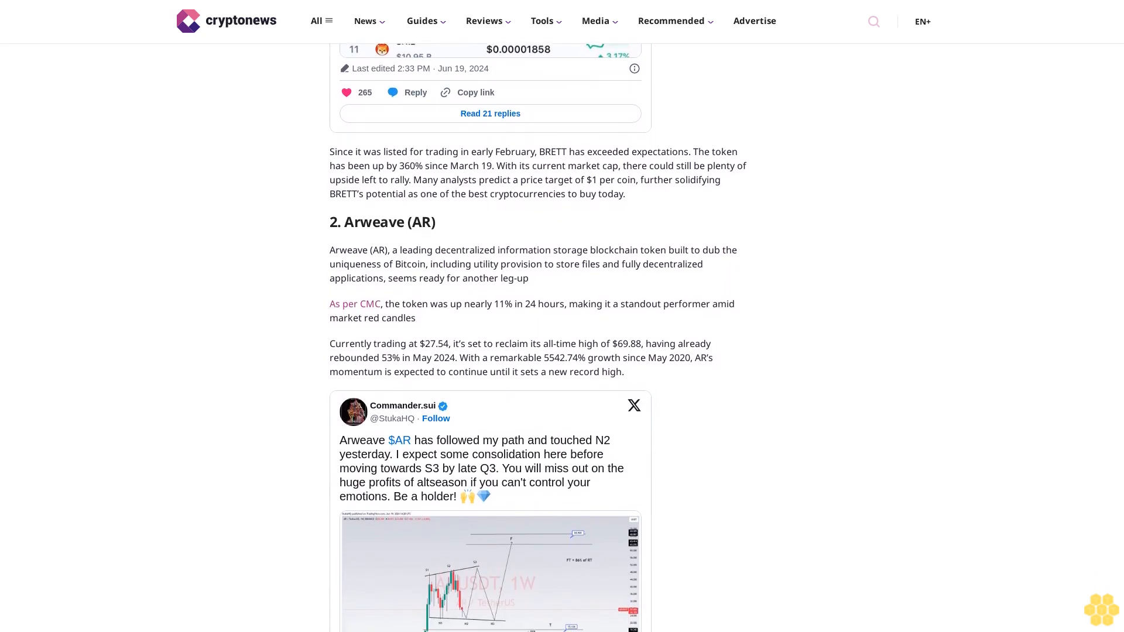
scroll(down, 3)
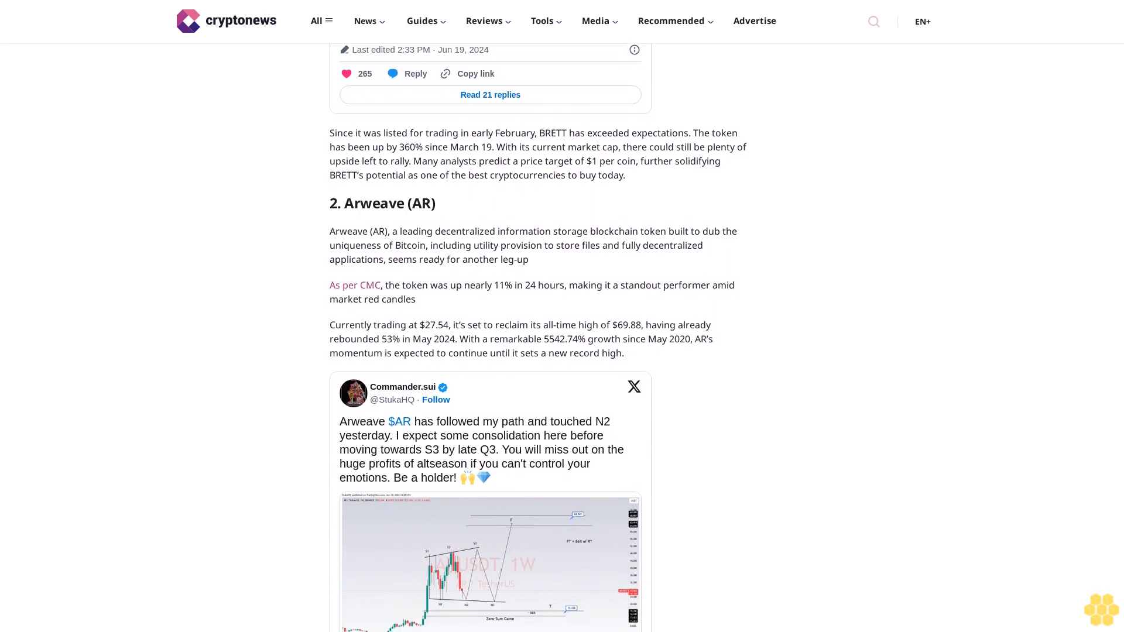
scroll(down, 3)
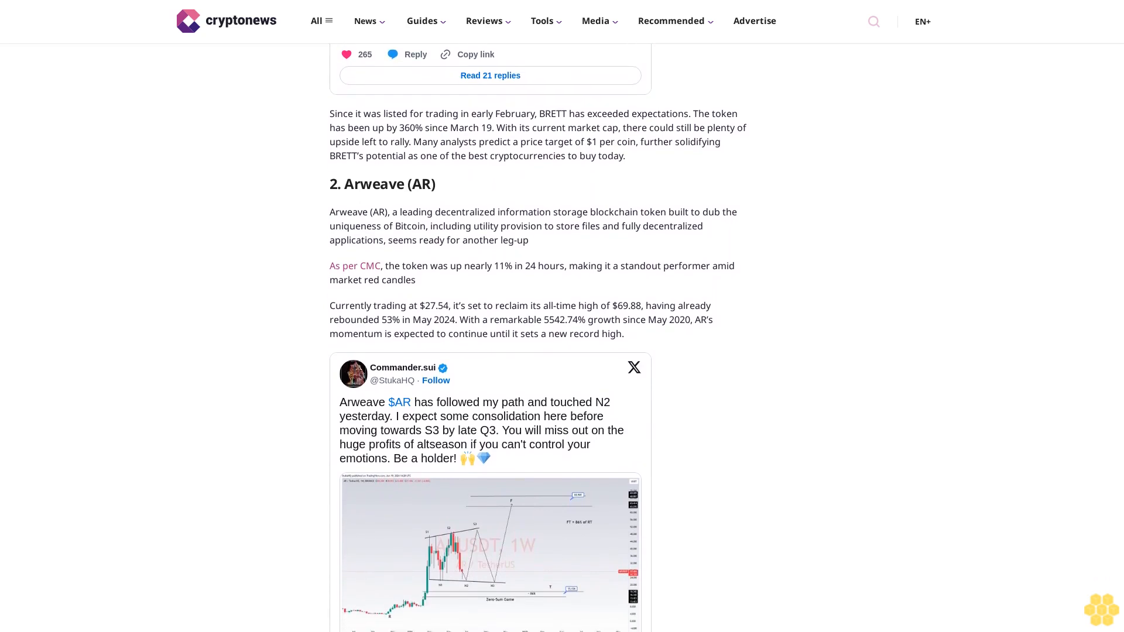
scroll(down, 3)
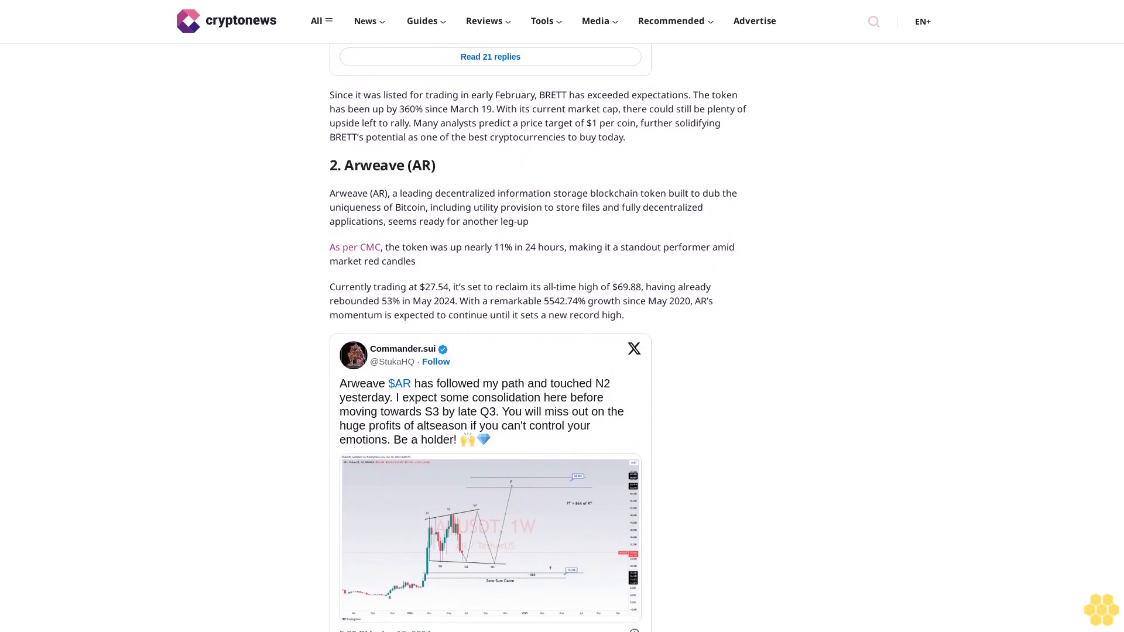
scroll(down, 3)
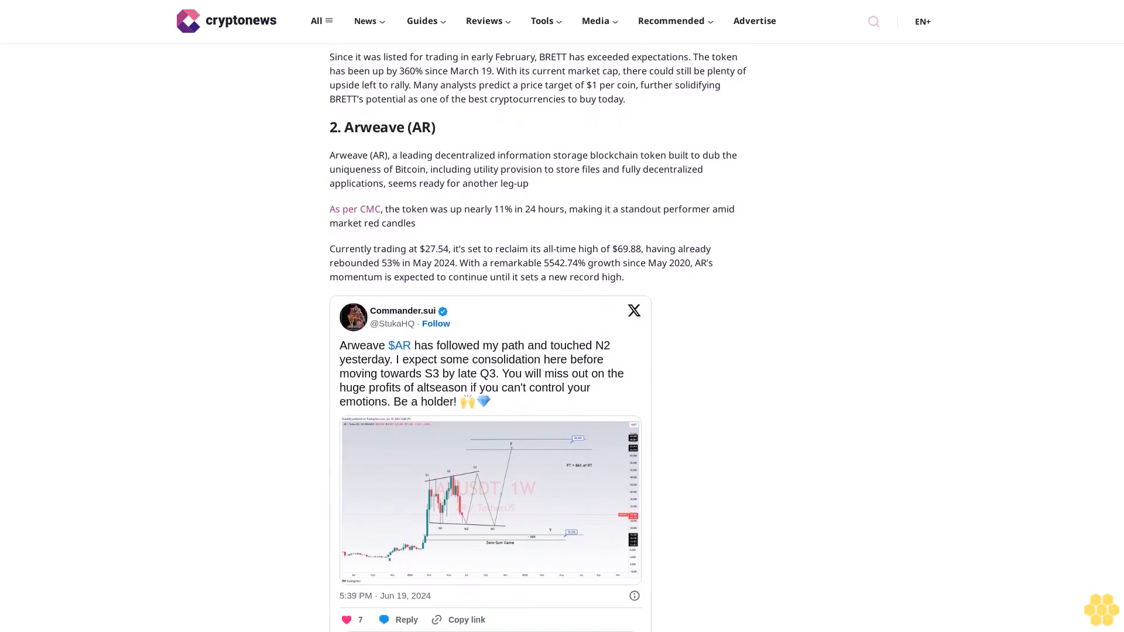
scroll(down, 3)
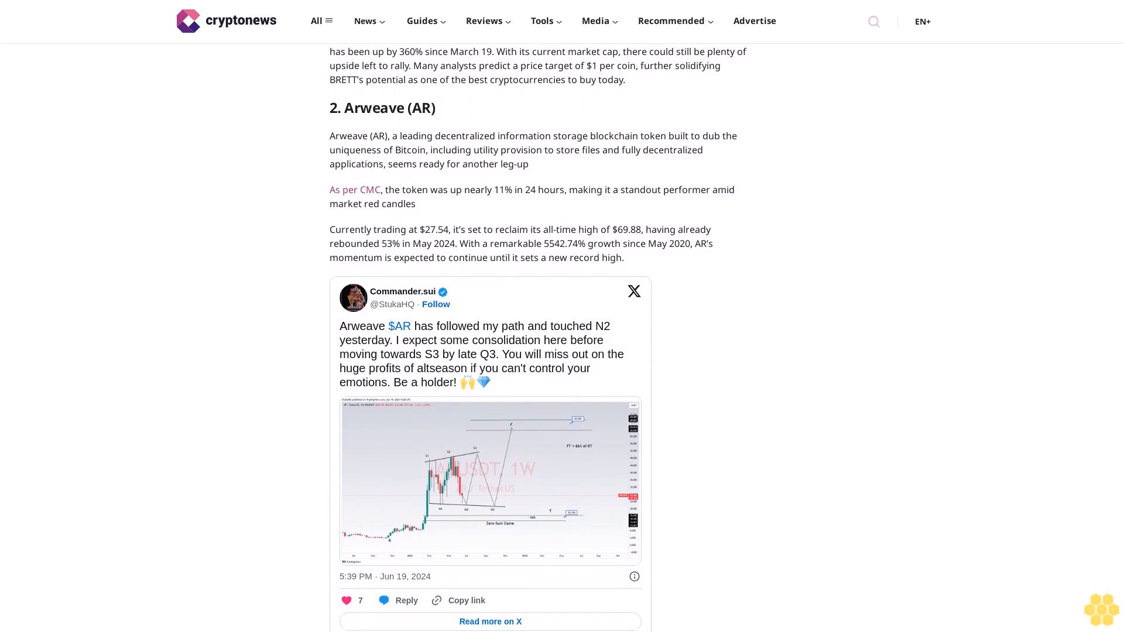
scroll(down, 3)
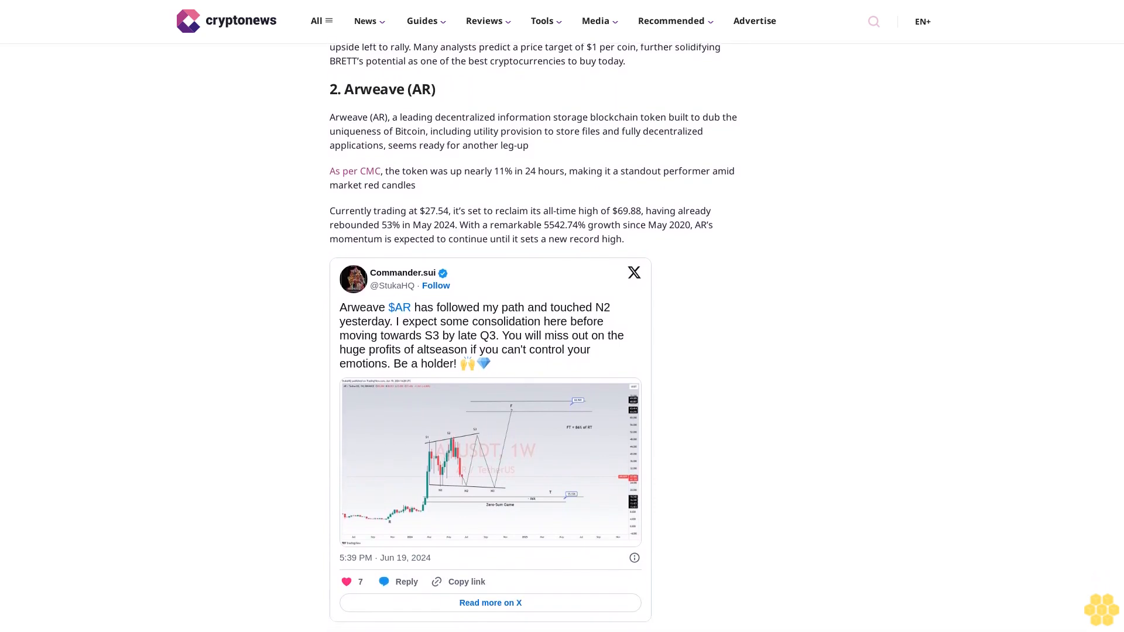
scroll(down, 3)
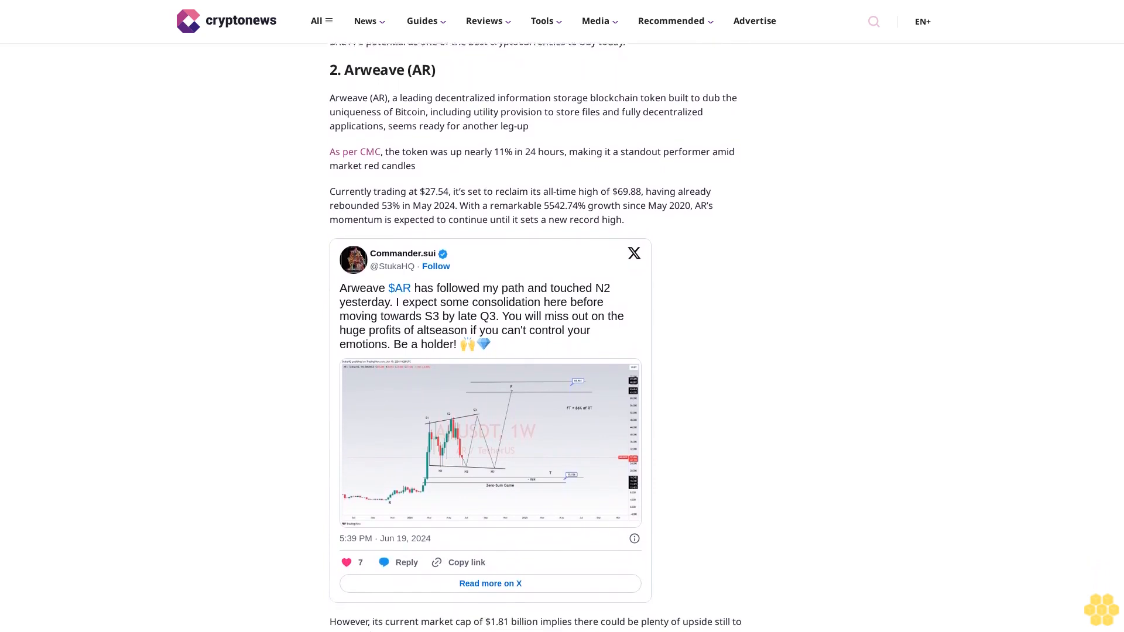
scroll(down, 3)
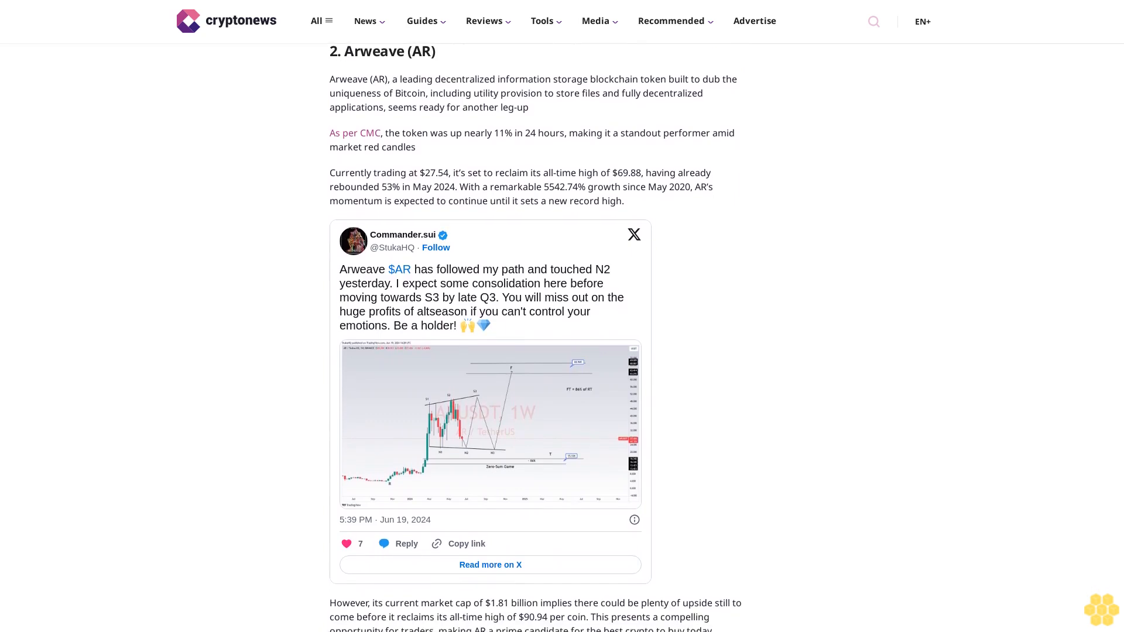
scroll(down, 3)
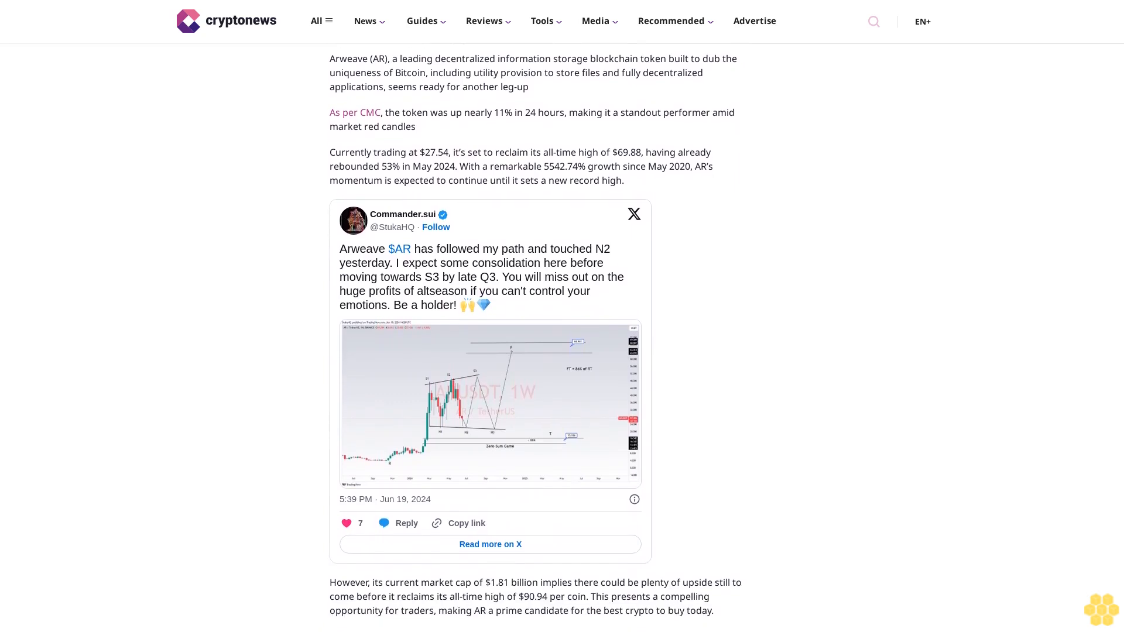
scroll(down, 3)
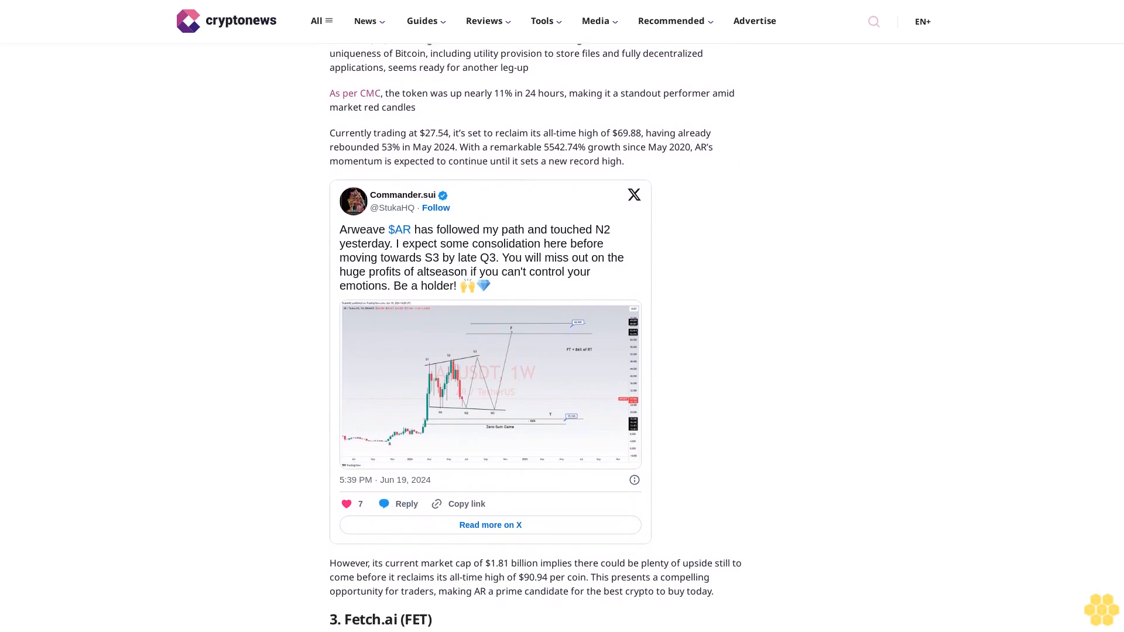
scroll(down, 3)
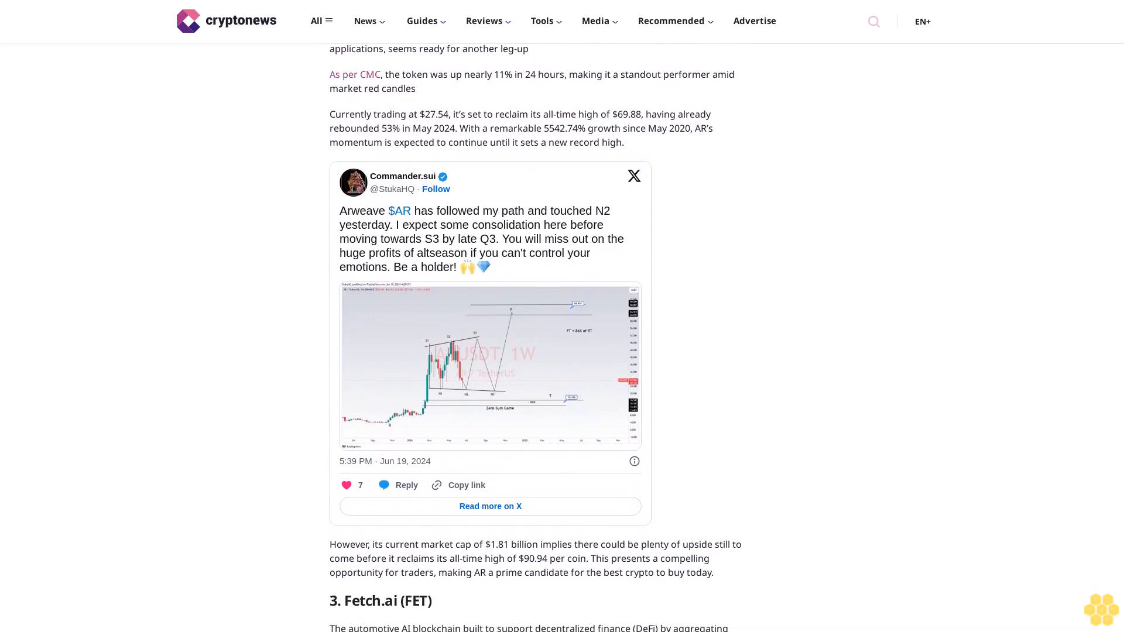
scroll(down, 3)
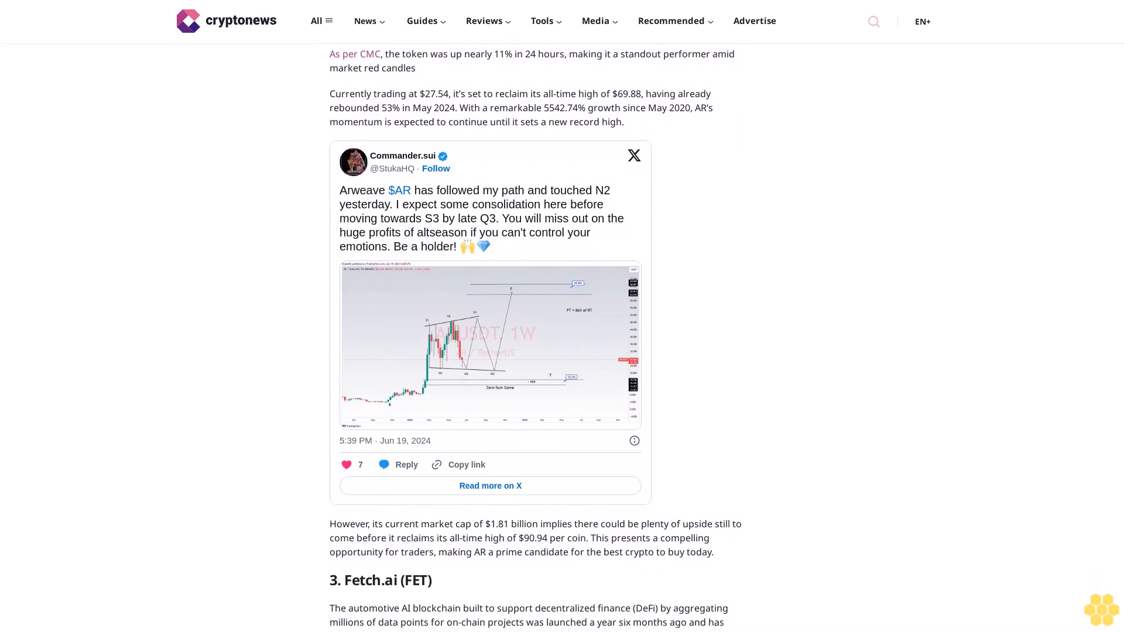
scroll(down, 3)
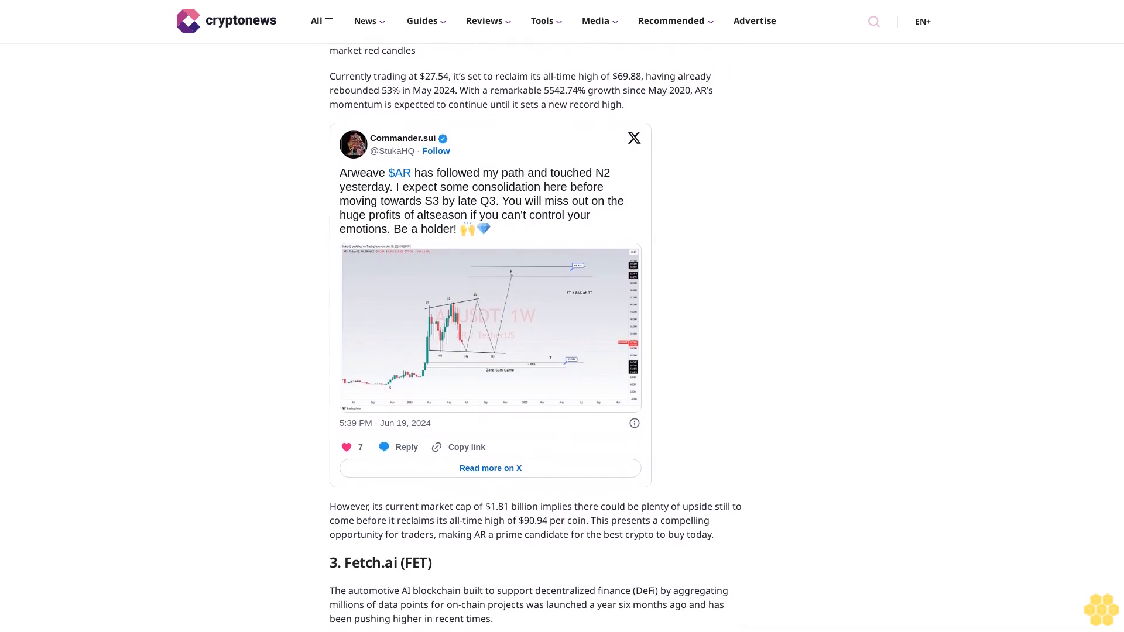
scroll(down, 3)
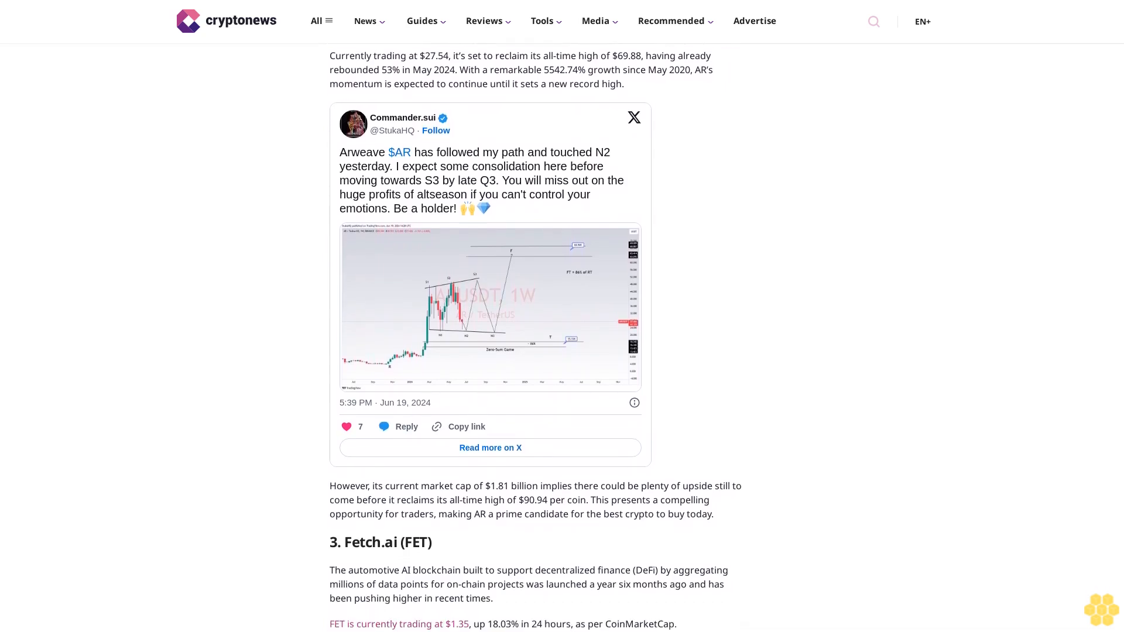
scroll(down, 3)
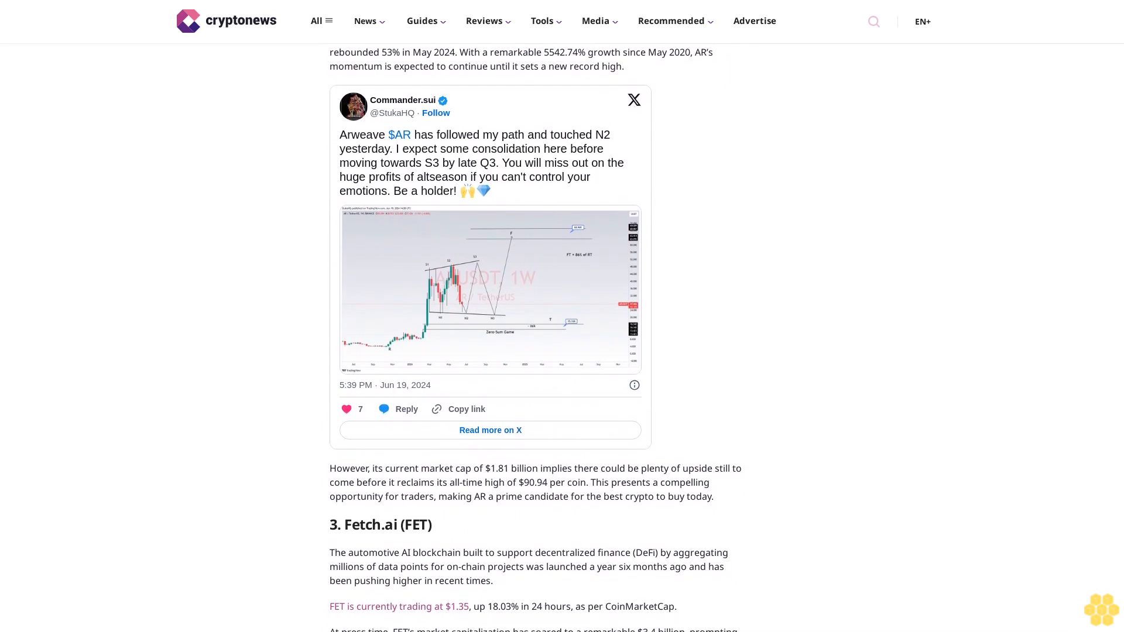
scroll(down, 3)
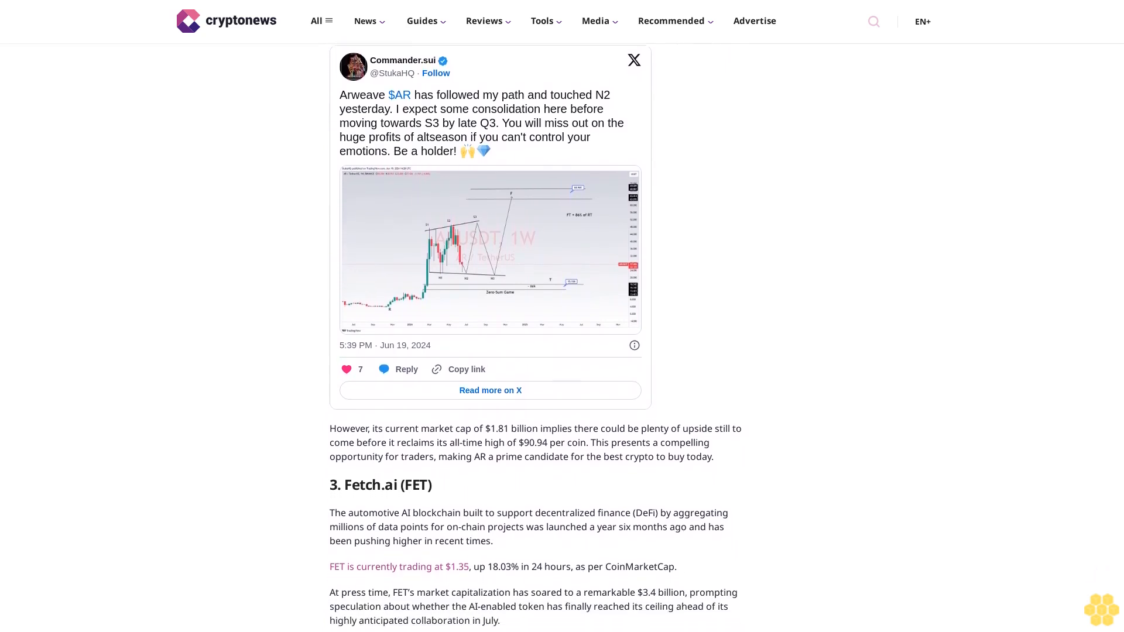
scroll(down, 3)
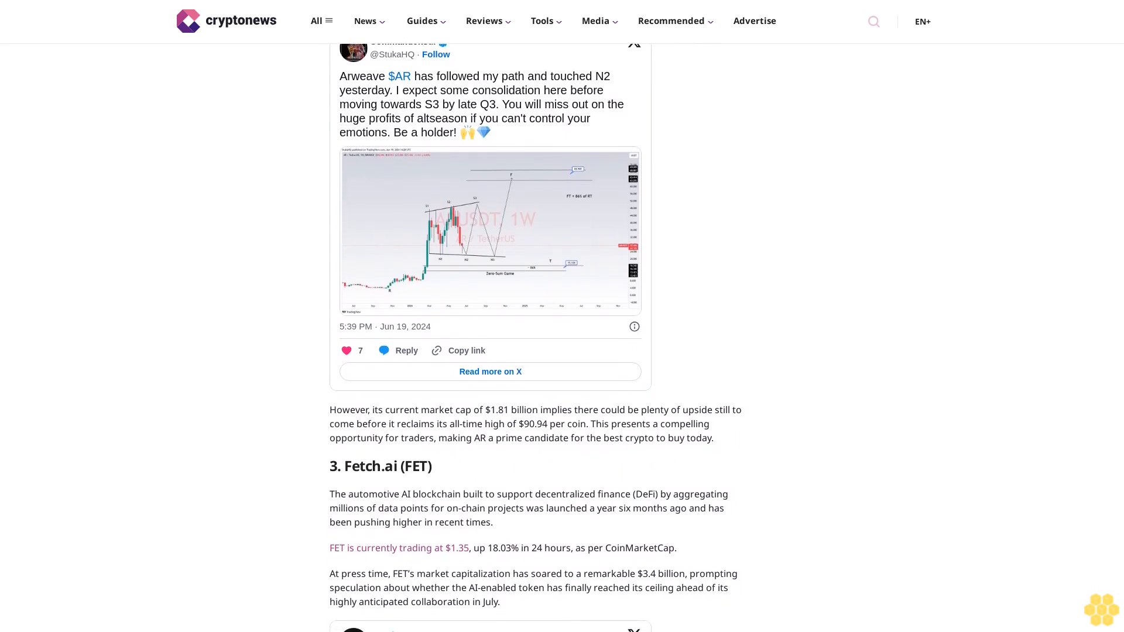
scroll(down, 3)
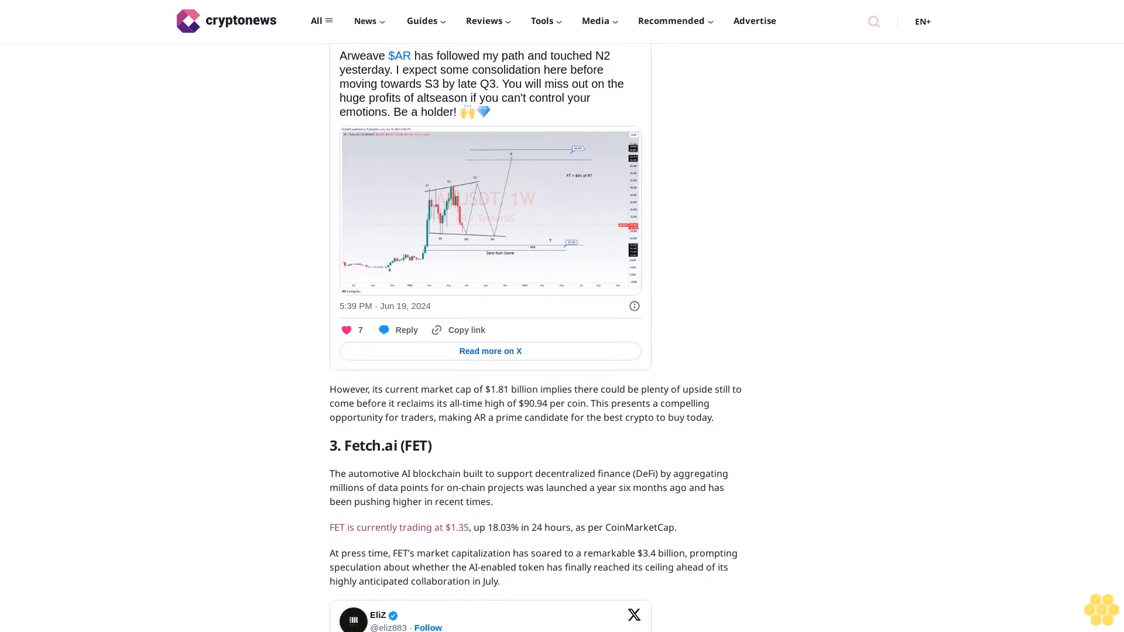
scroll(down, 3)
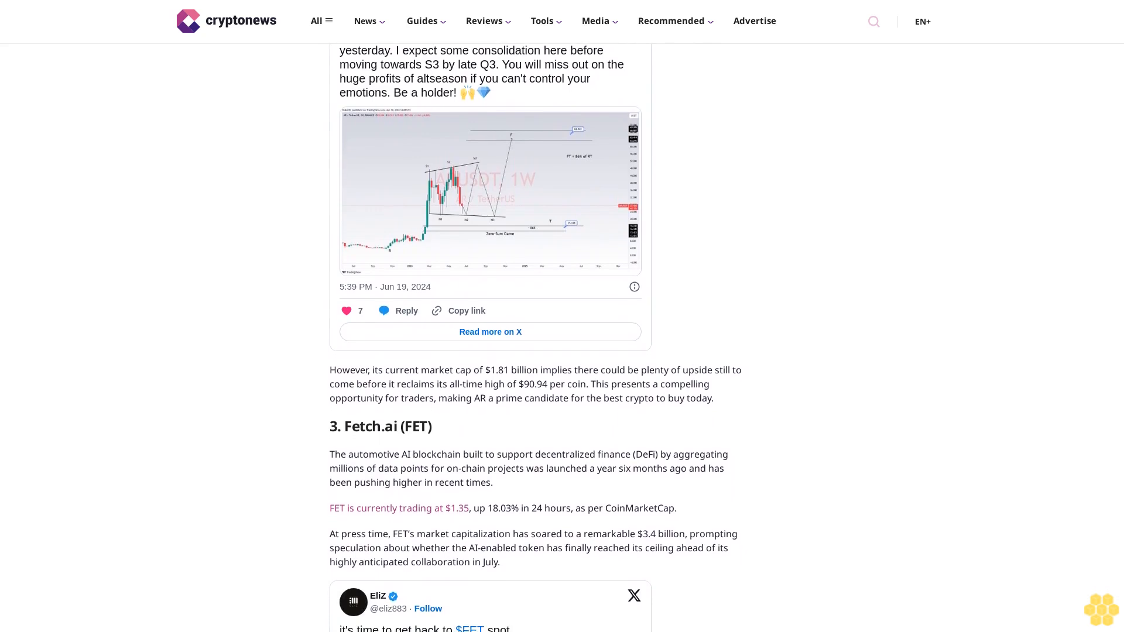
scroll(down, 3)
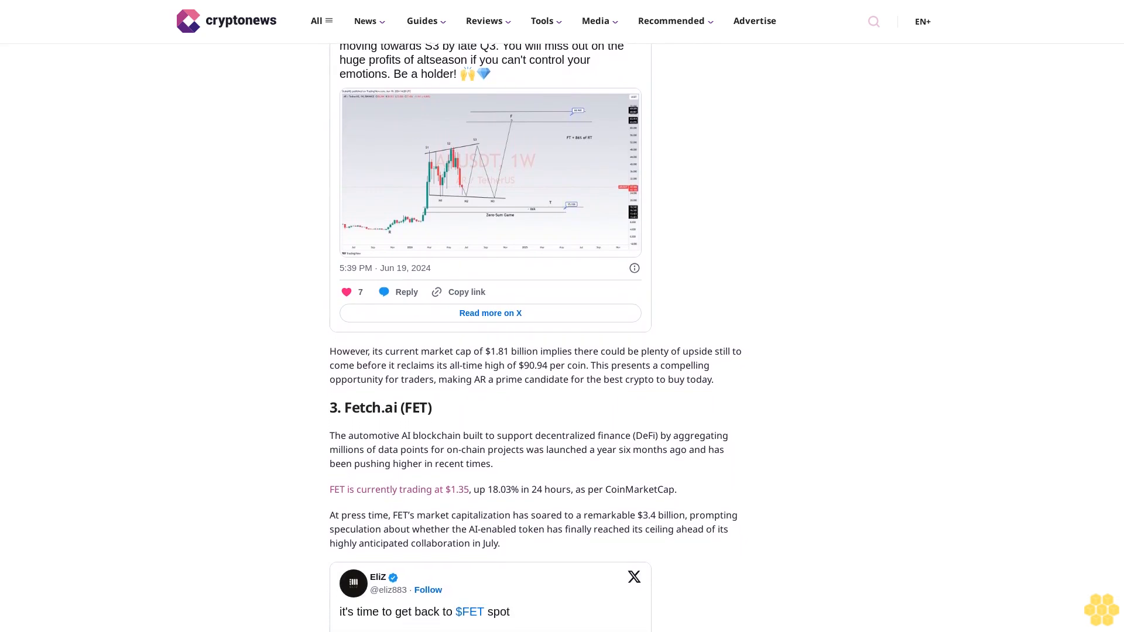
scroll(down, 3)
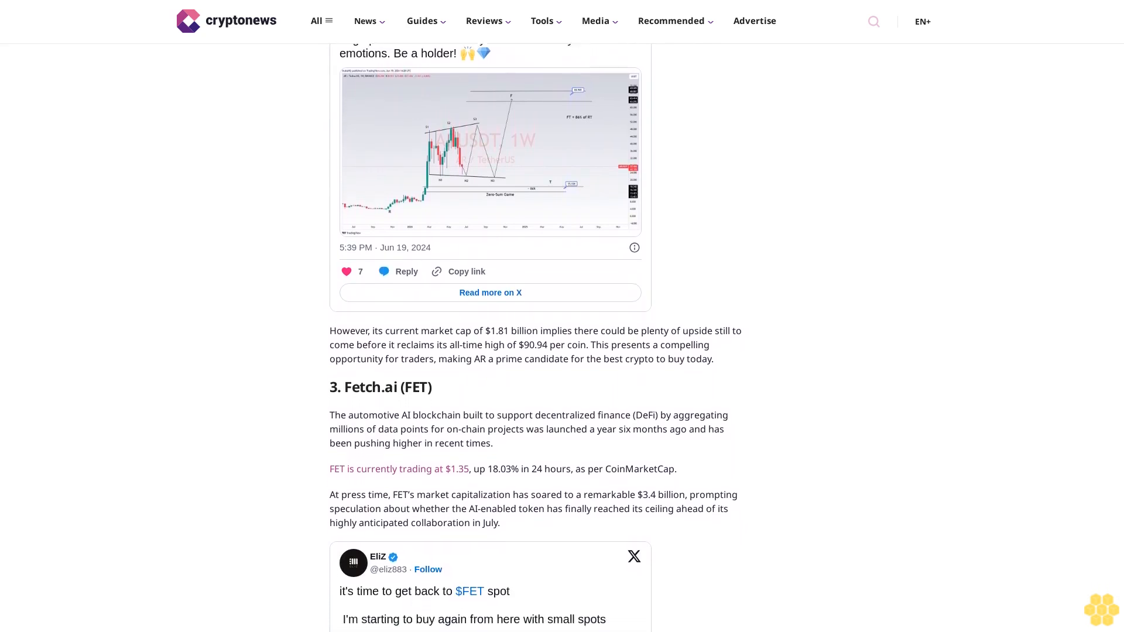
scroll(down, 3)
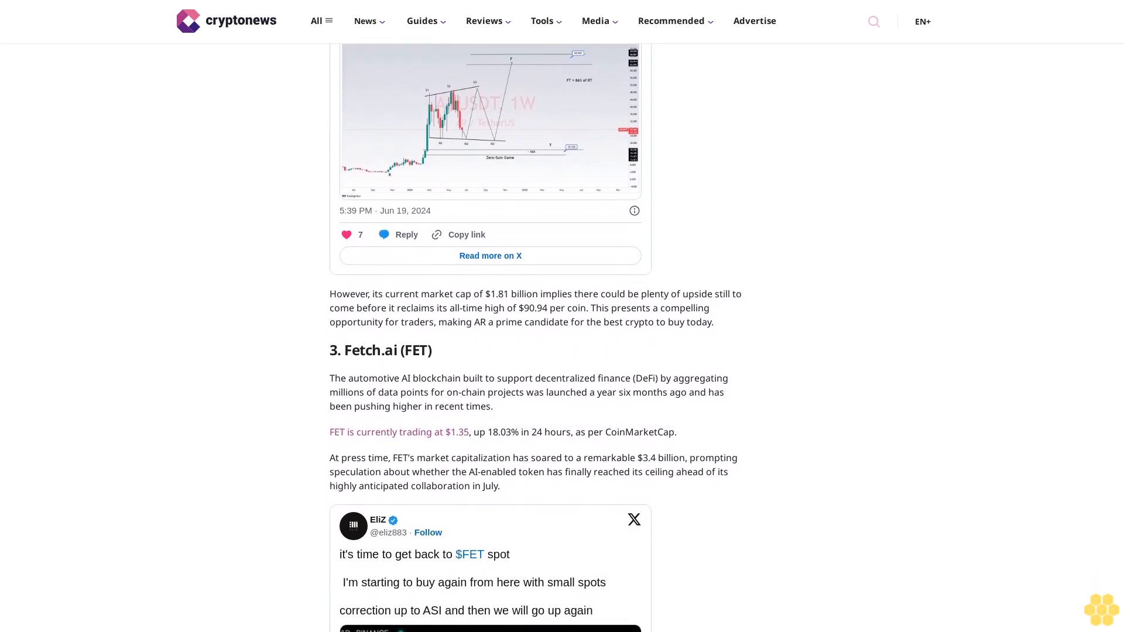
scroll(down, 3)
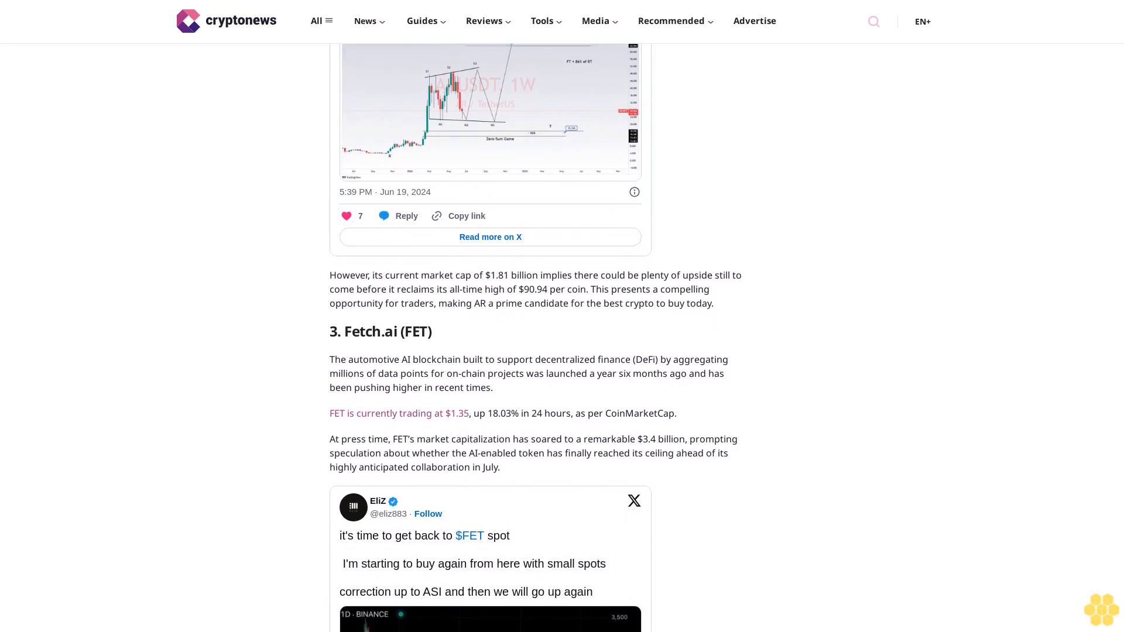
scroll(down, 3)
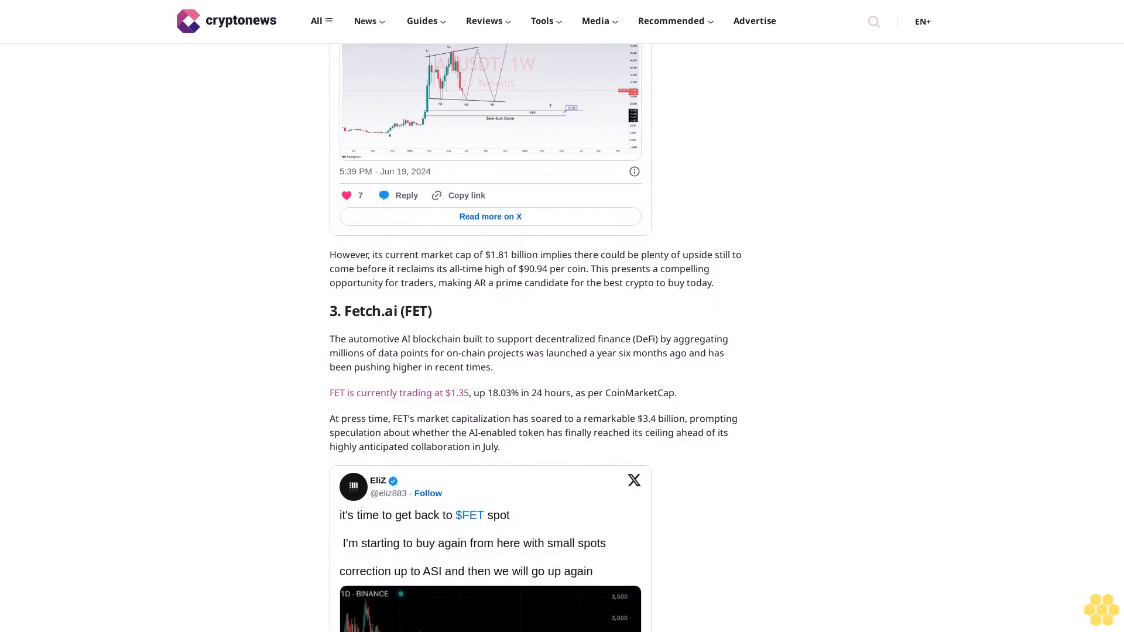